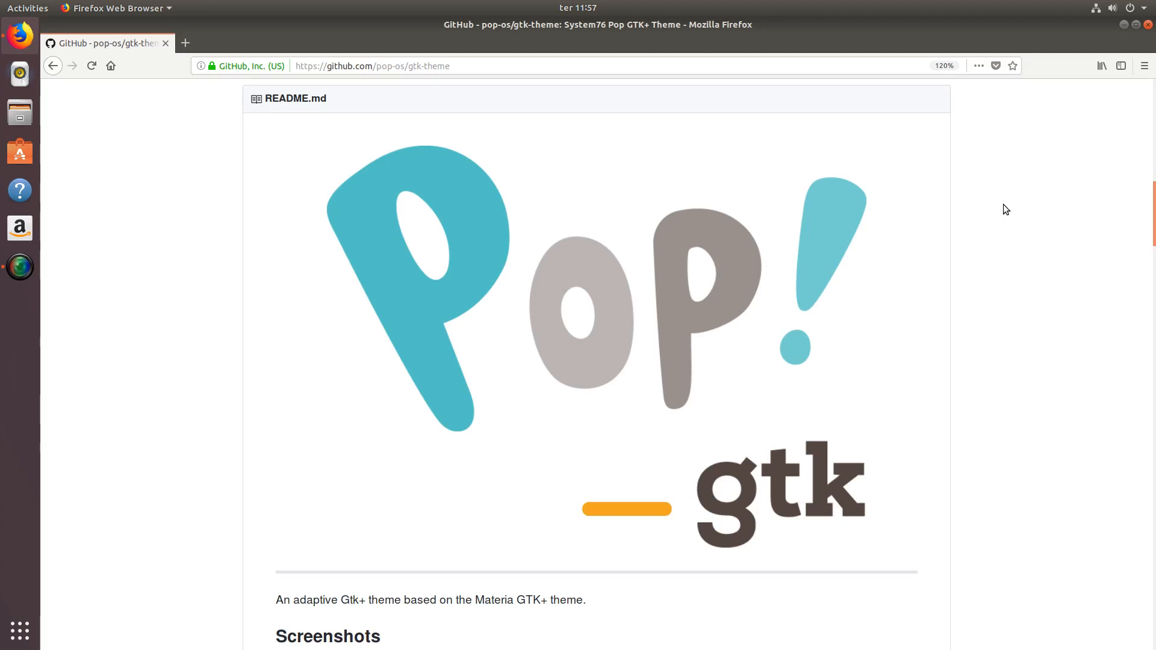
mouse_move(1052, 223)
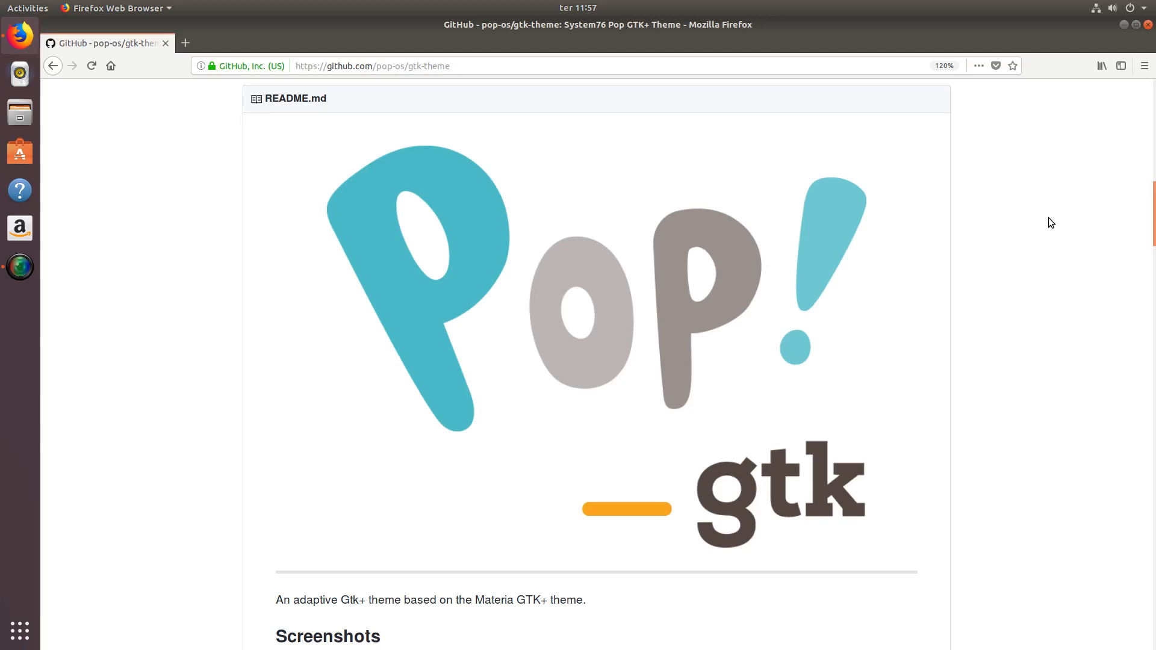
mouse_move(1051, 252)
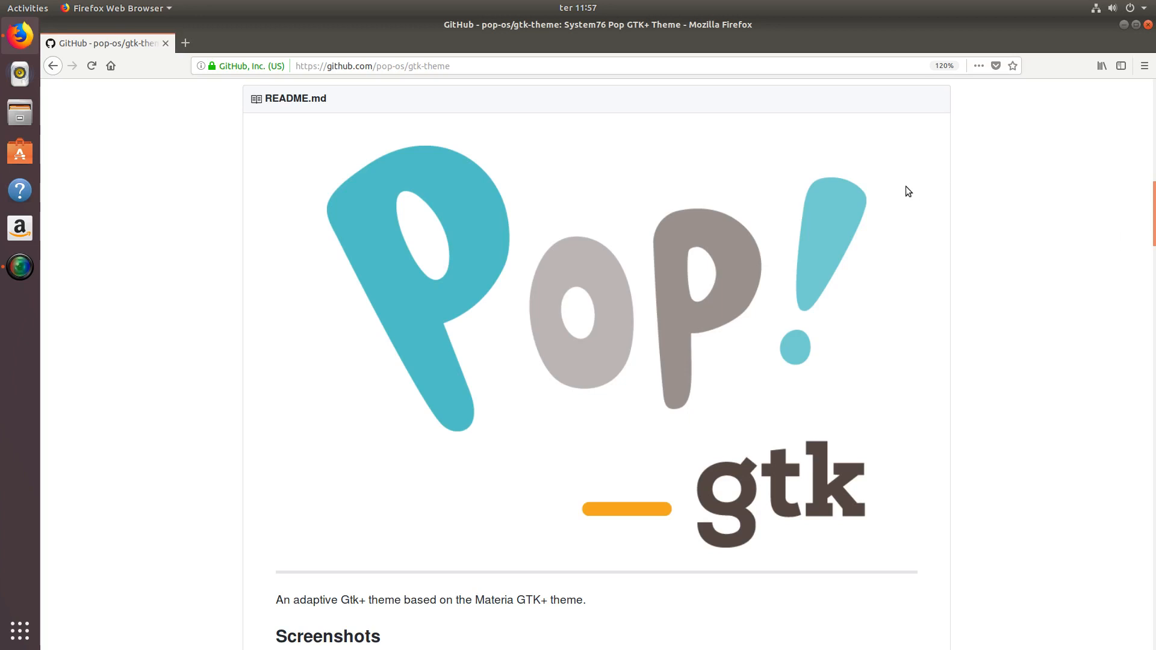
mouse_move(946, 210)
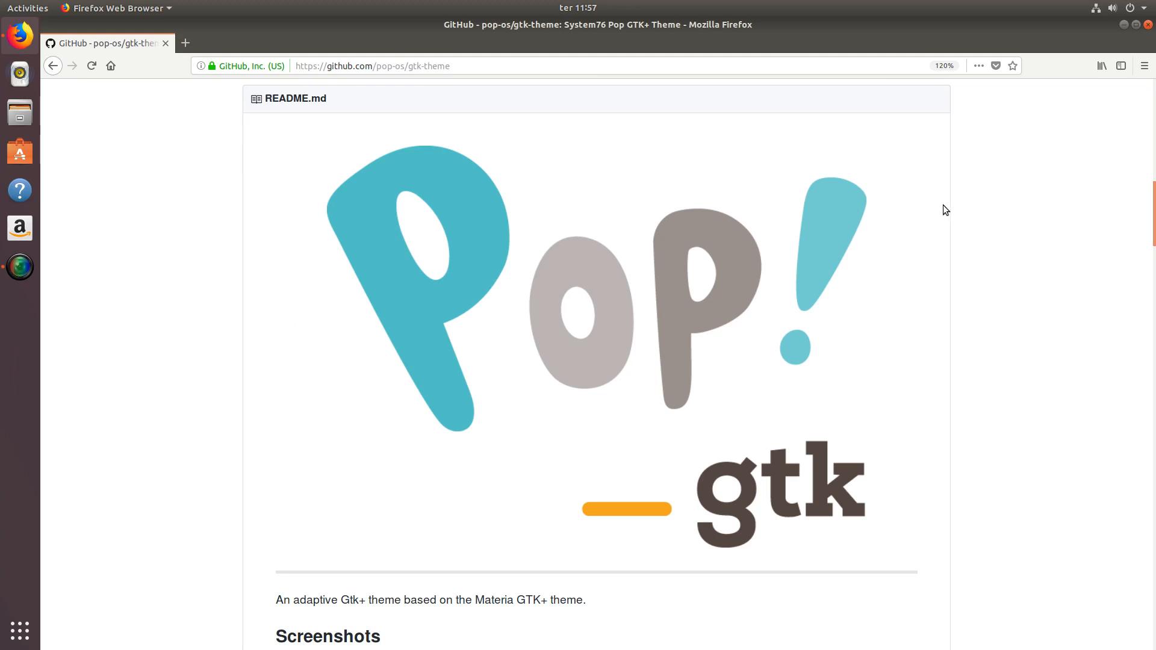
mouse_move(933, 382)
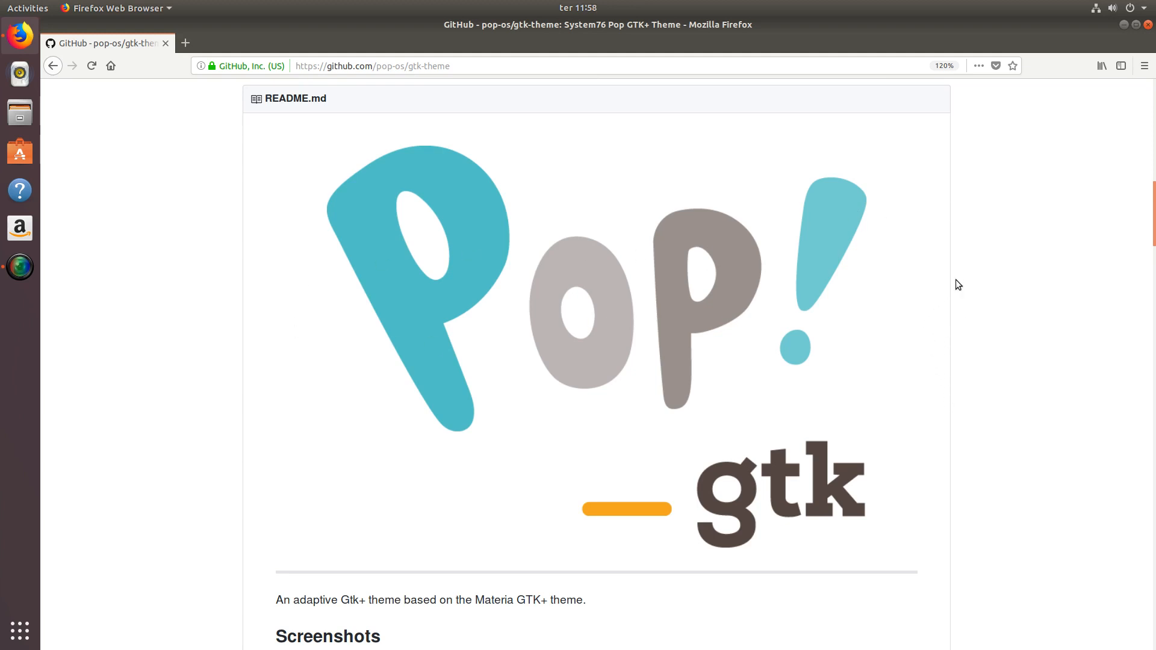
mouse_move(259, 572)
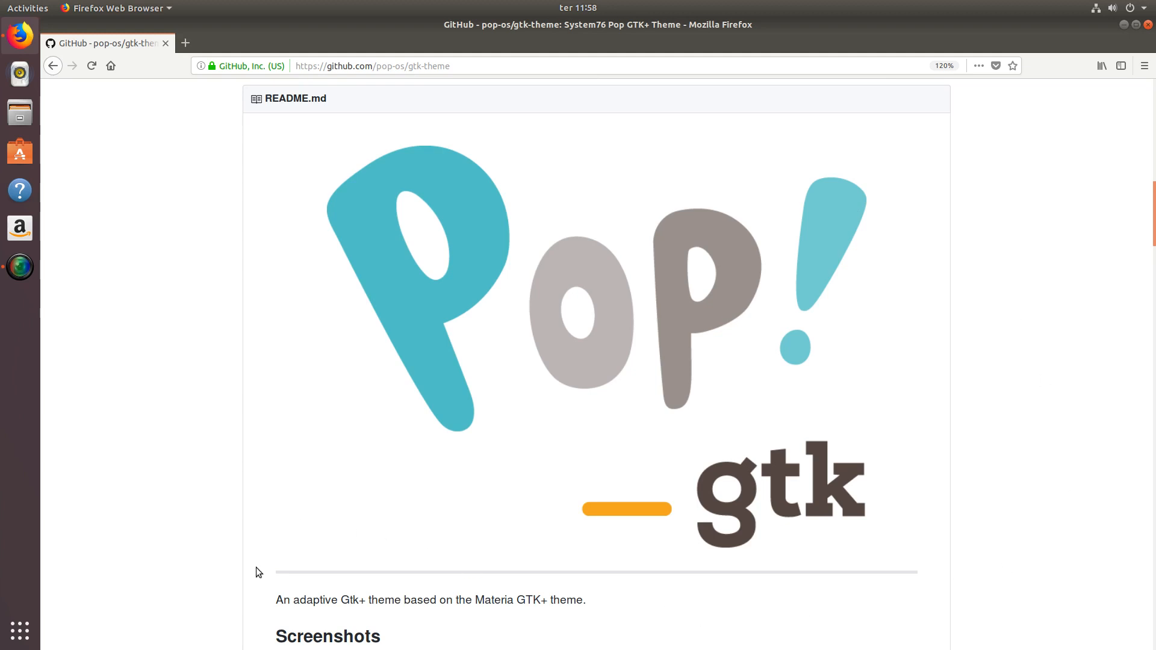
mouse_move(275, 606)
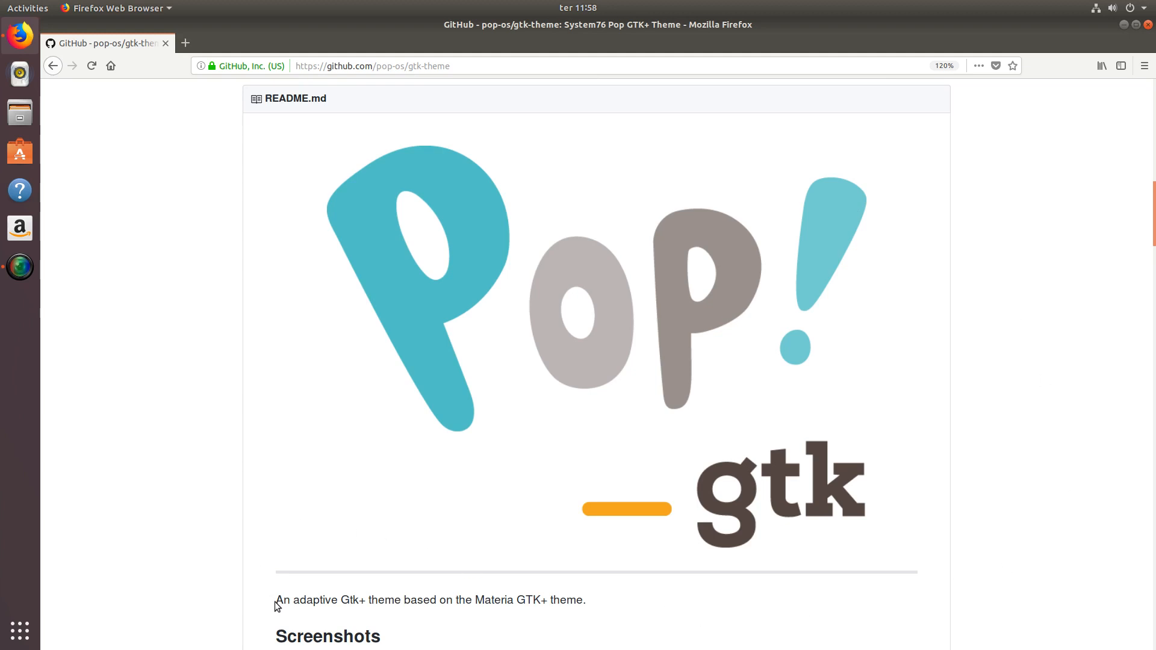
Step: Highlight the README tagline about the Materia theme, then clear the selection
left_click_drag(275, 599, 308, 600)
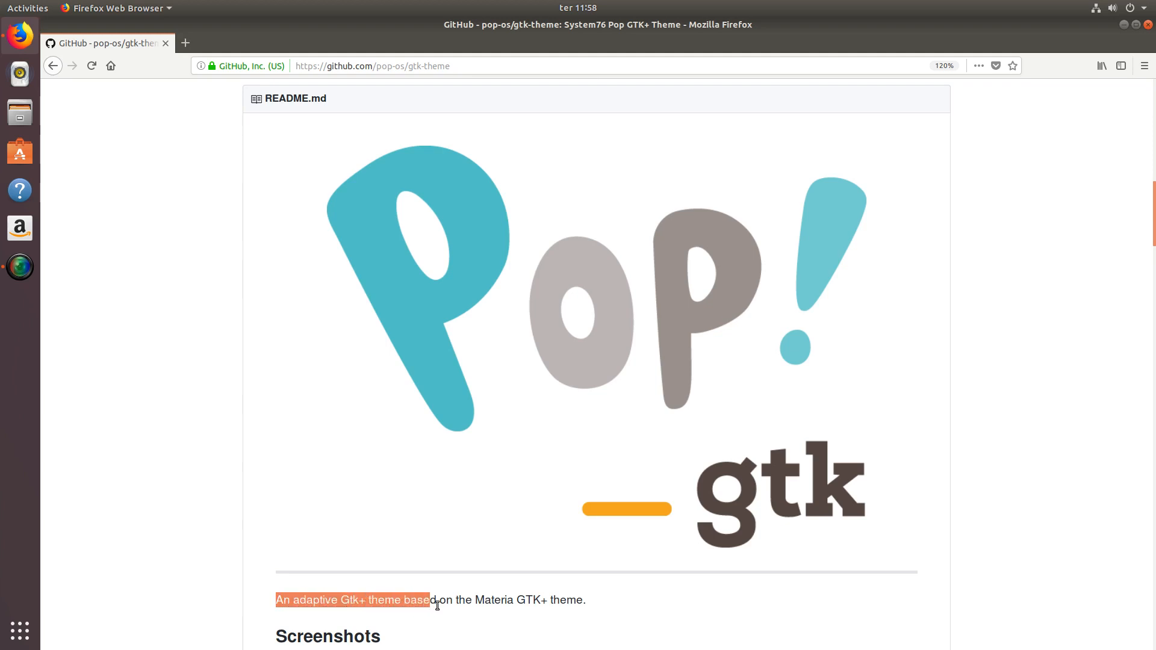
left_click_drag(437, 605, 586, 600)
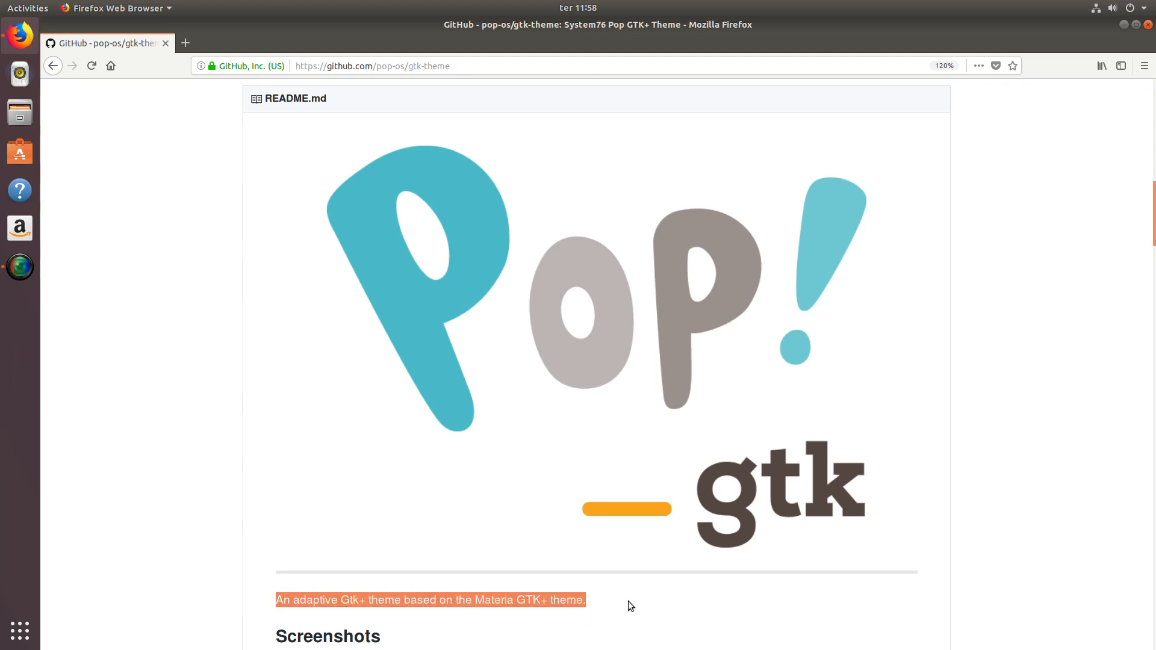
left_click(967, 434)
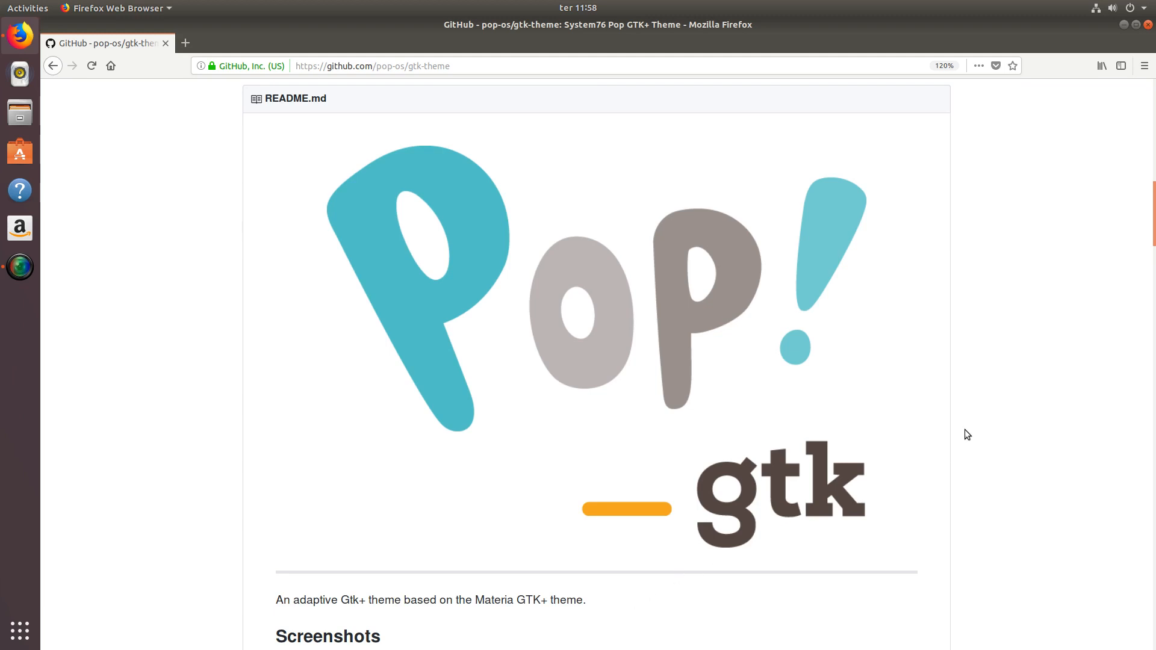
Step: Scroll past Screenshots and Required Components to the Installation section's PPA commands
scroll("down", 3)
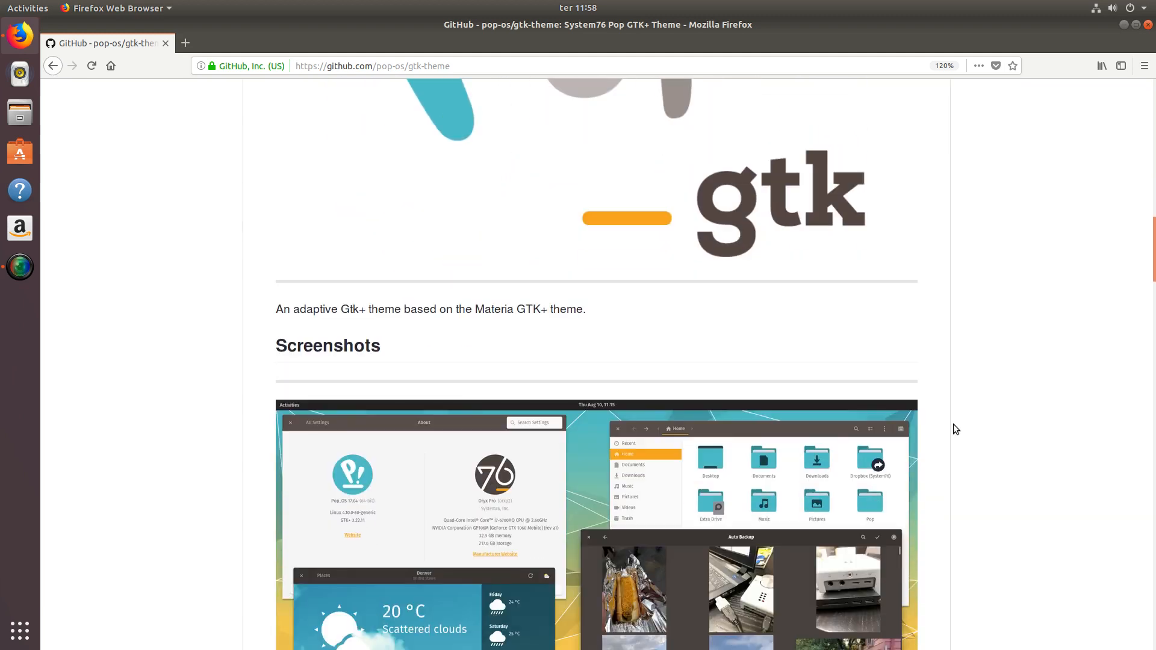
scroll("down", 3)
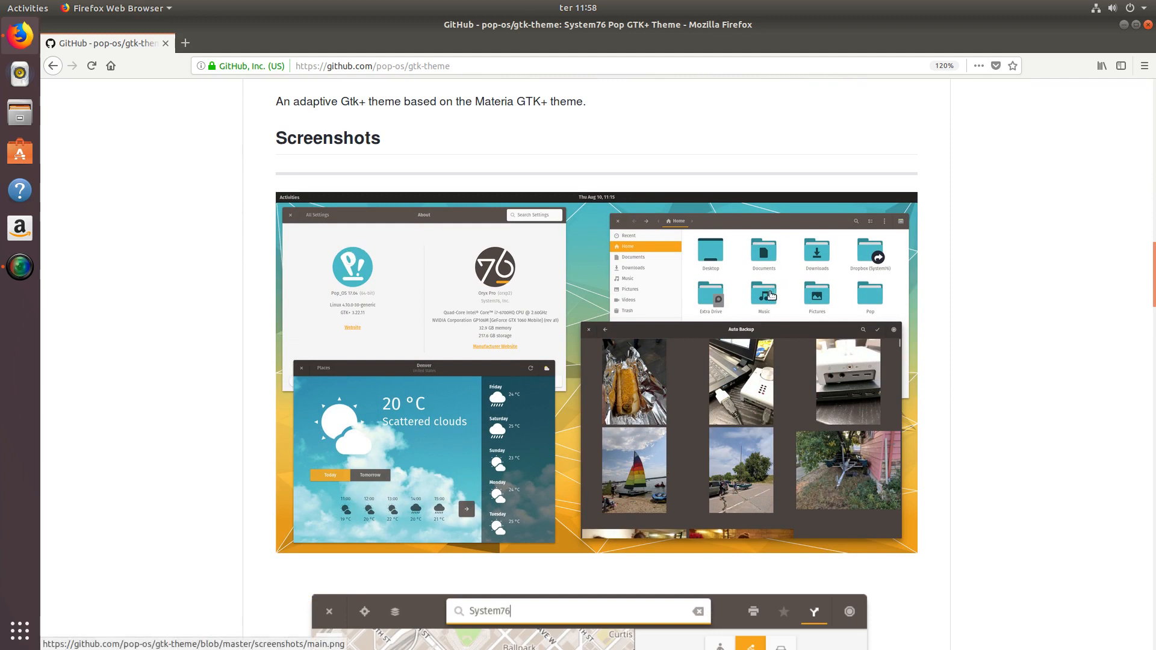
mouse_move(527, 429)
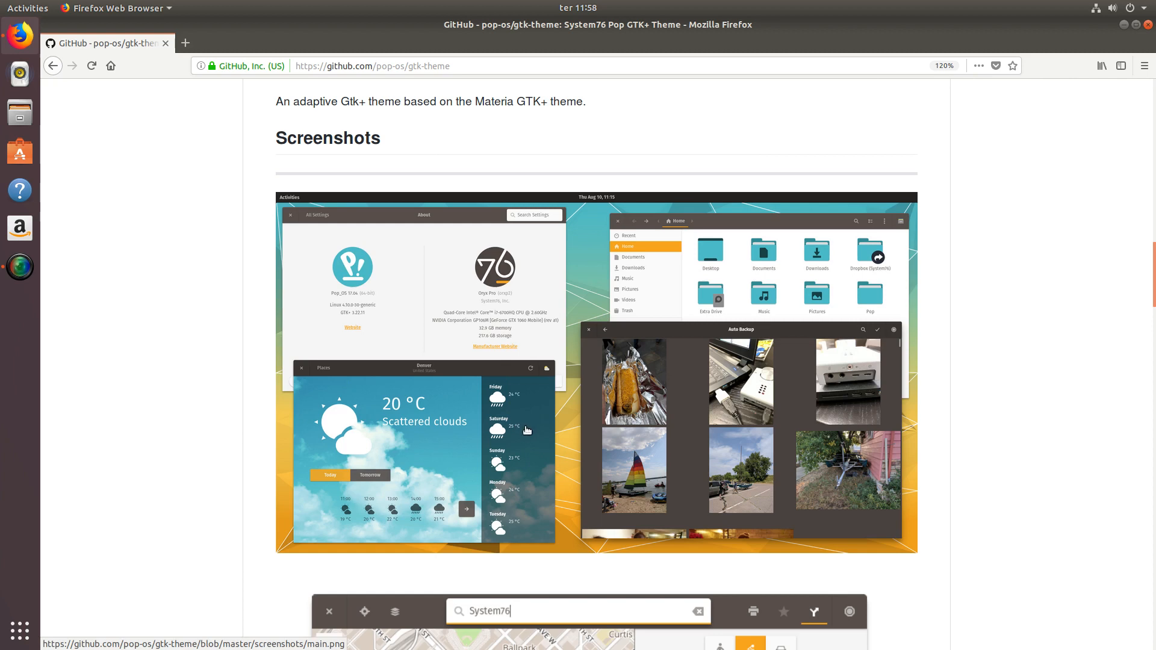
mouse_move(927, 478)
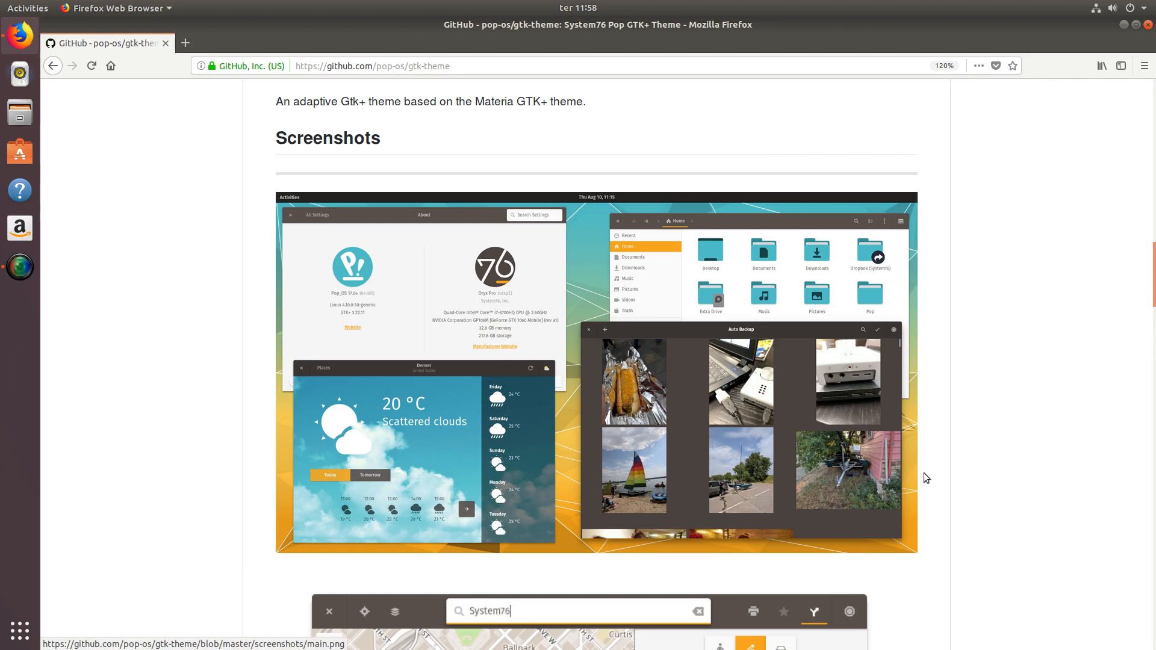
scroll("down", 3)
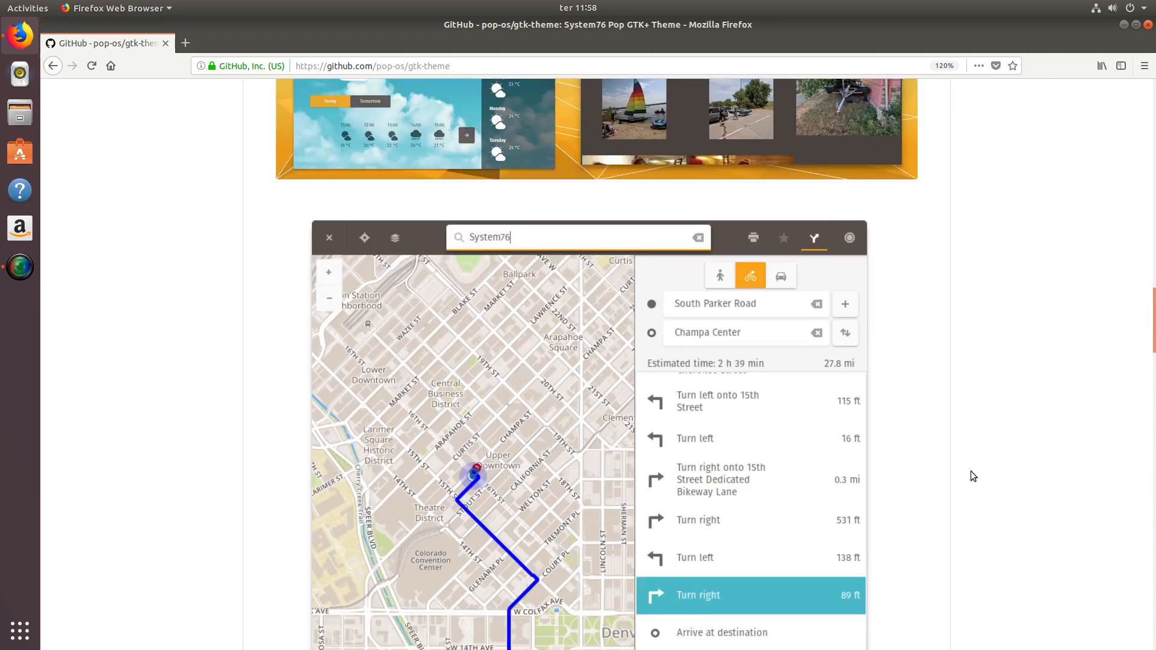
scroll("down", 3)
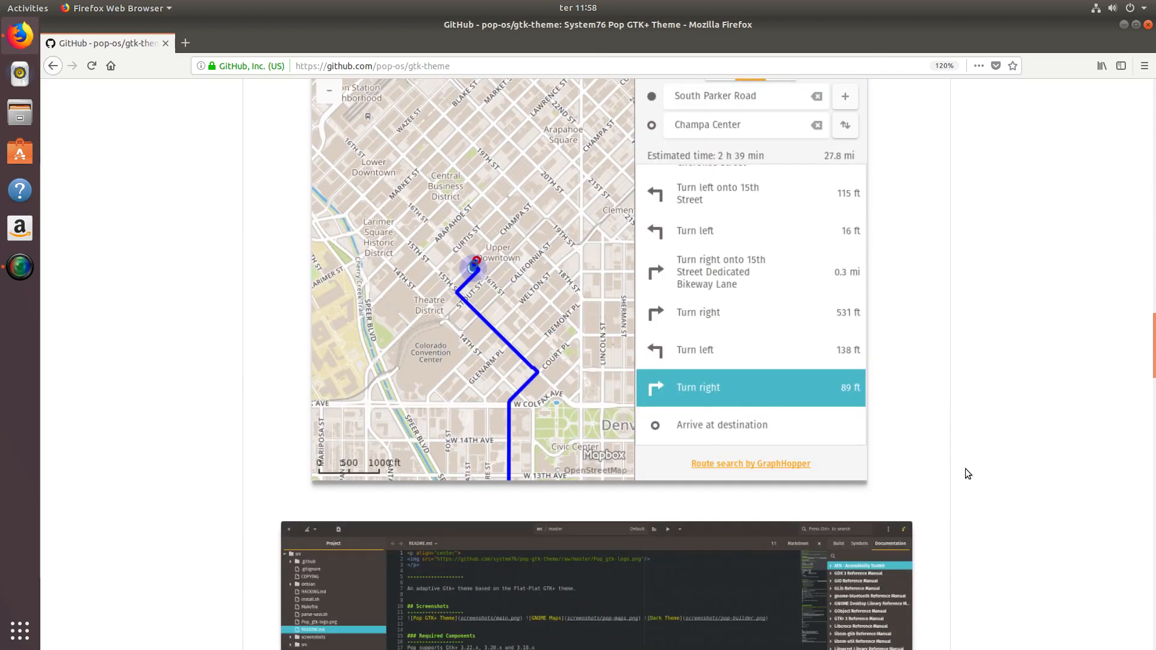
scroll("down", 3)
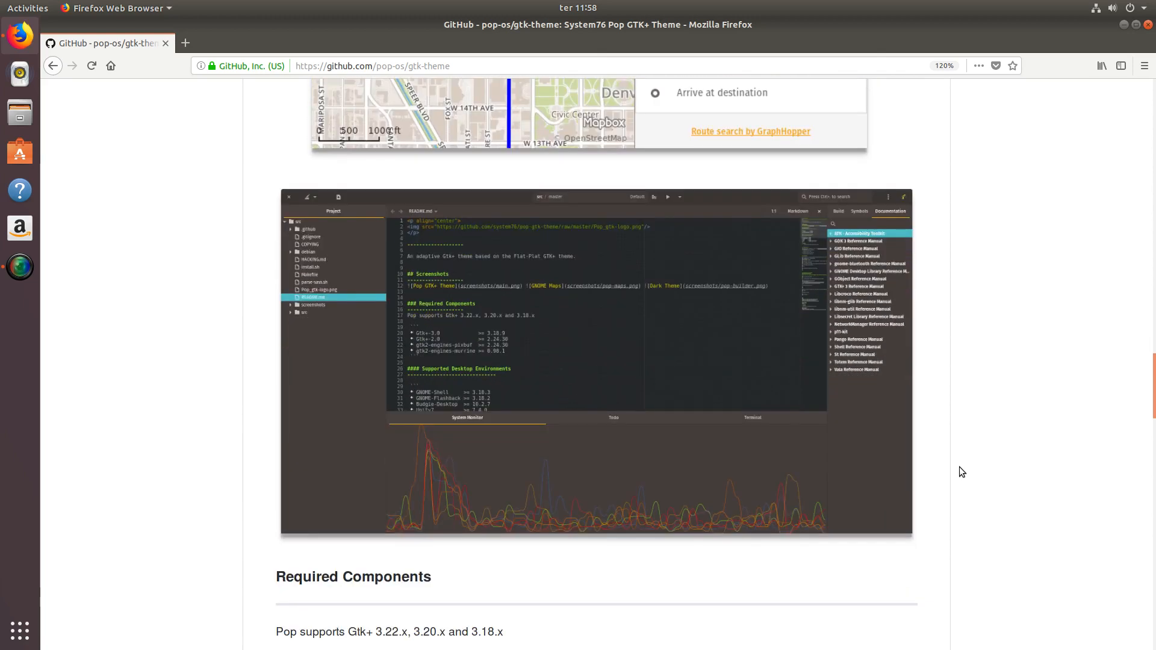
scroll("down", 3)
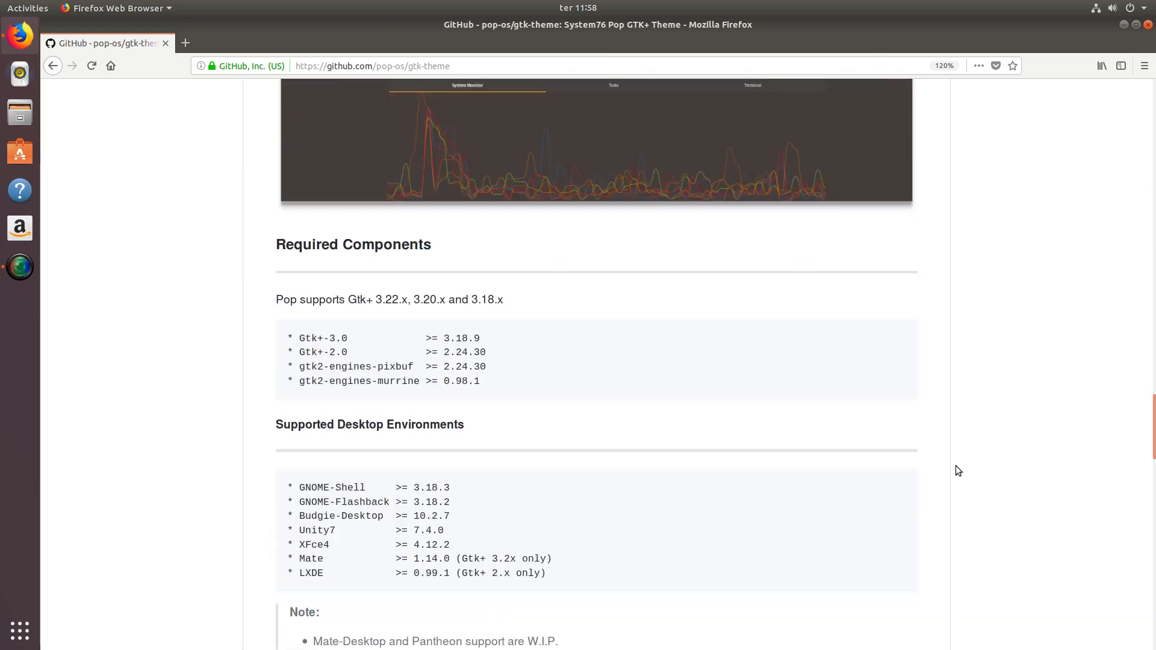
scroll("down", 3)
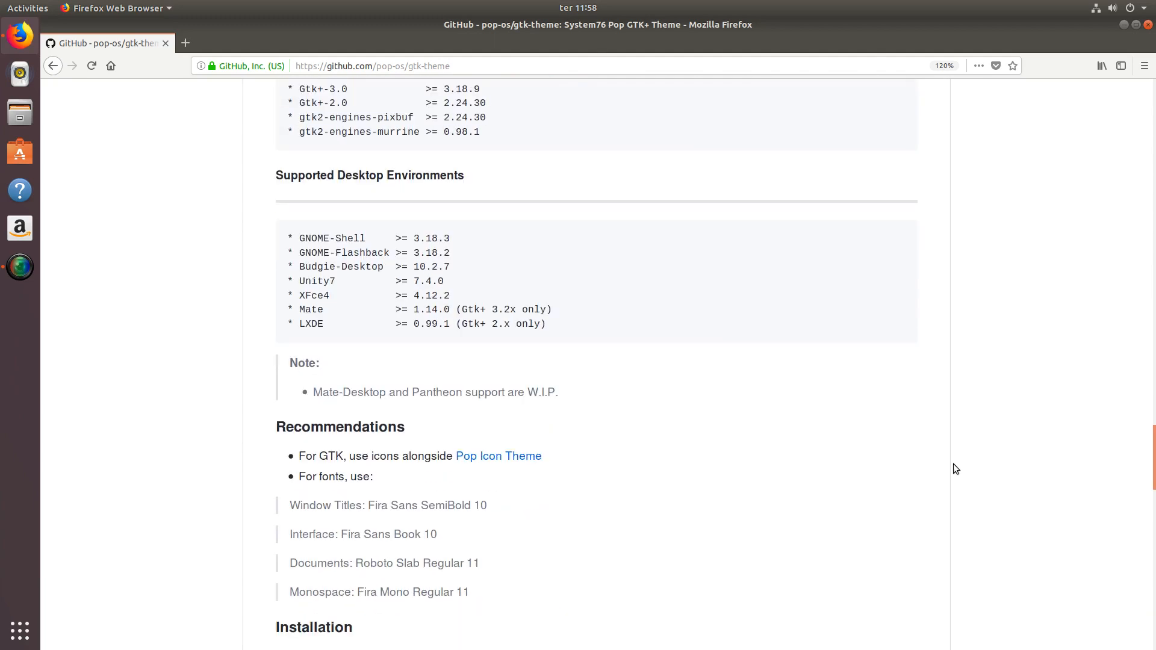
scroll("down", 3)
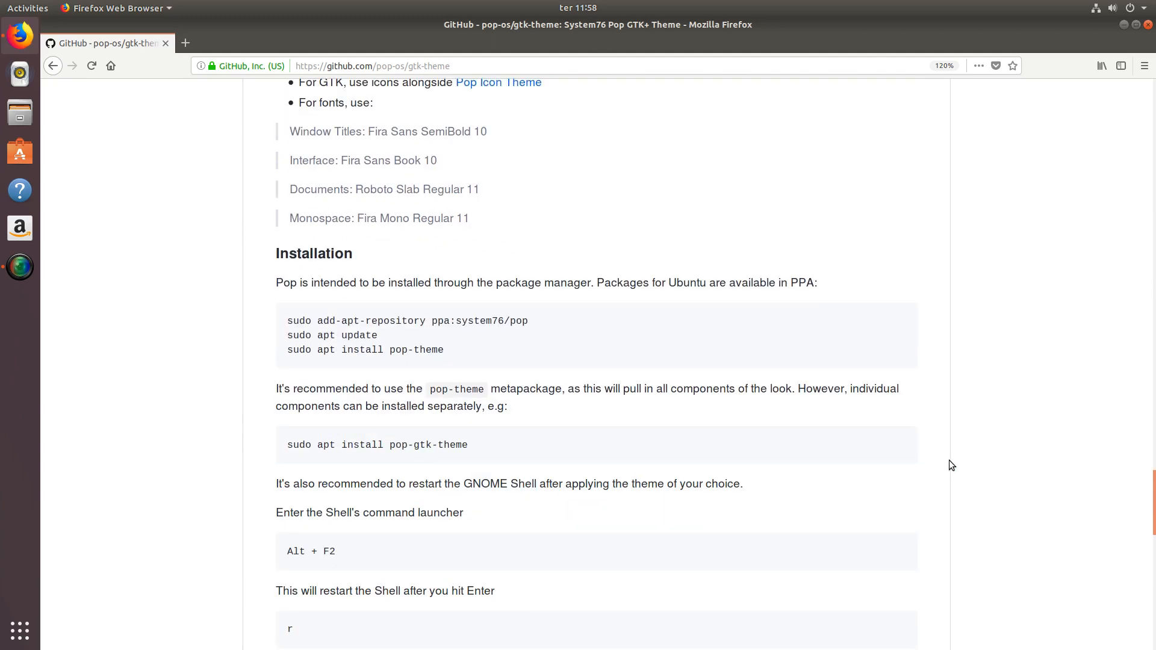
scroll("down", 3)
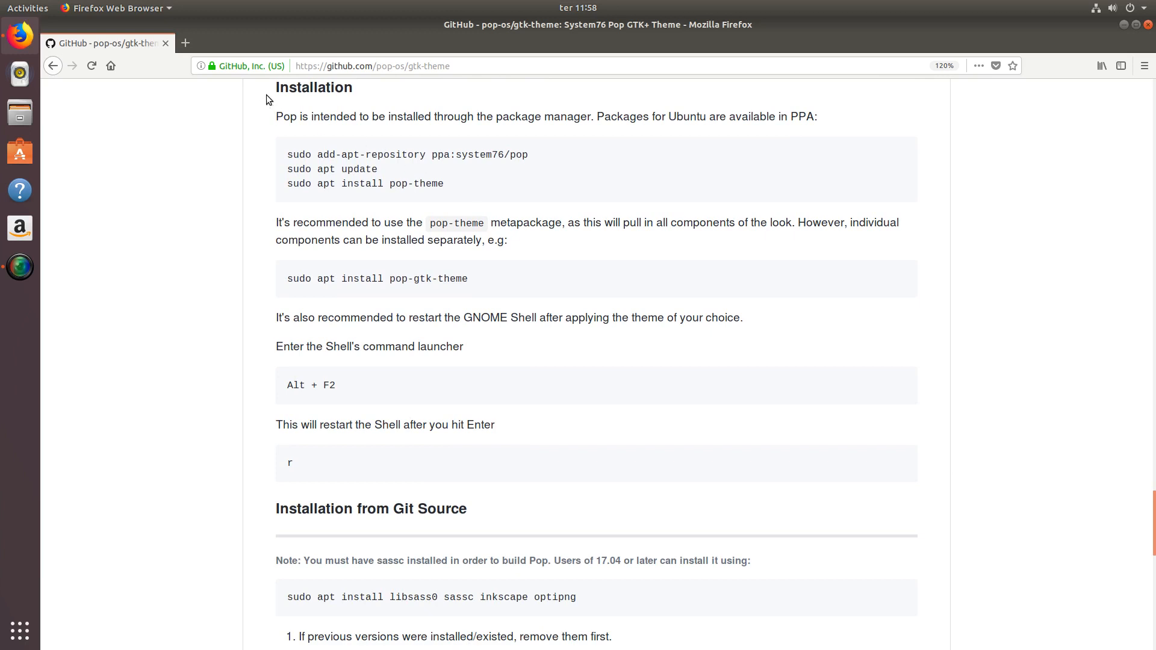
mouse_move(323, 103)
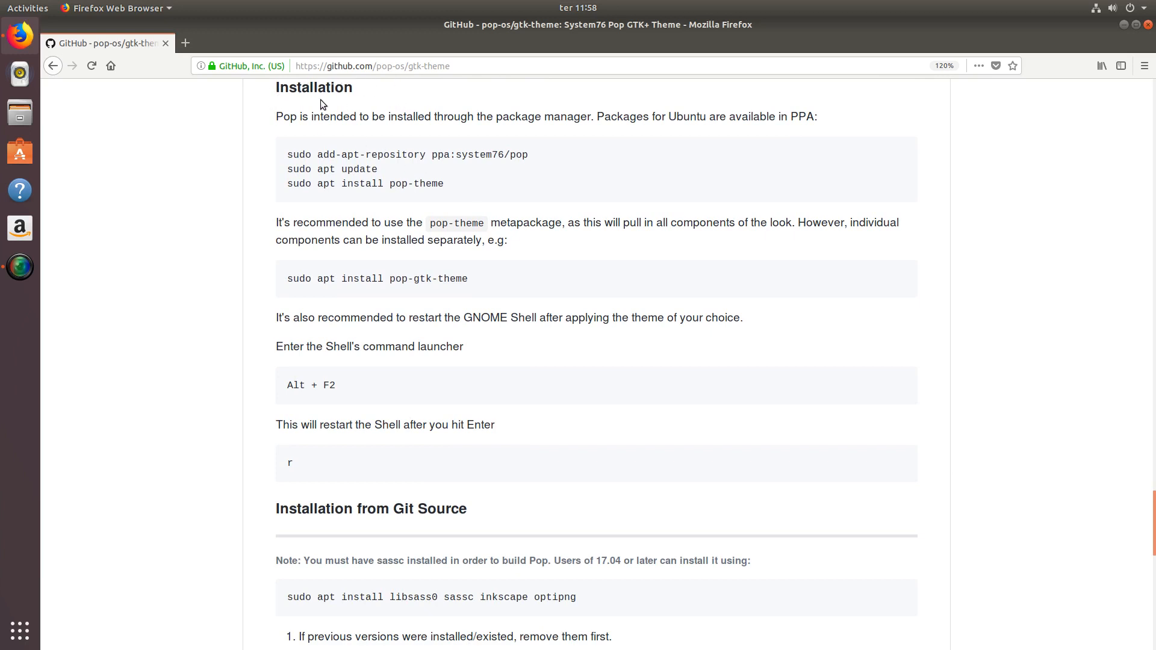
left_click_drag(276, 116, 326, 116)
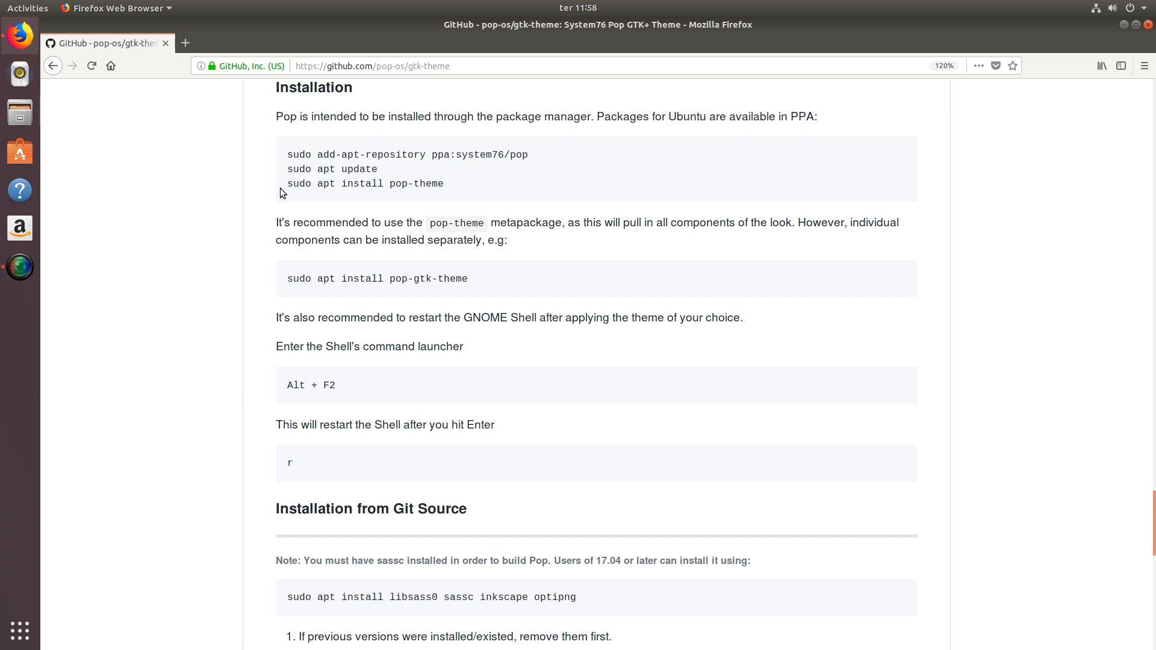
mouse_move(272, 173)
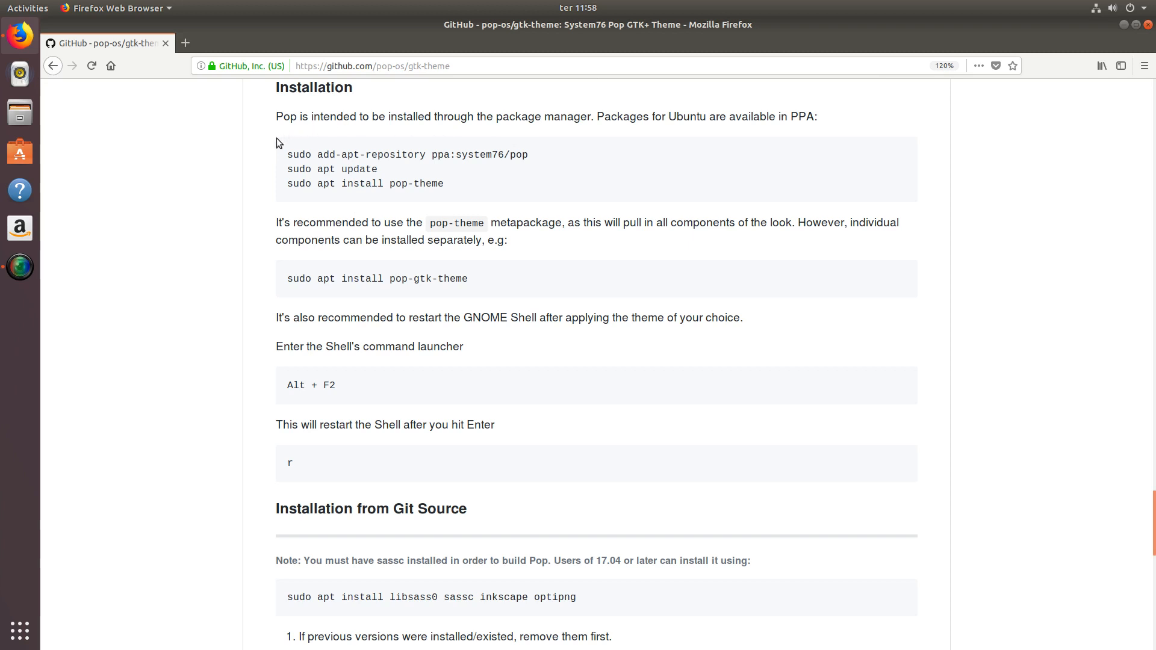
mouse_move(632, 150)
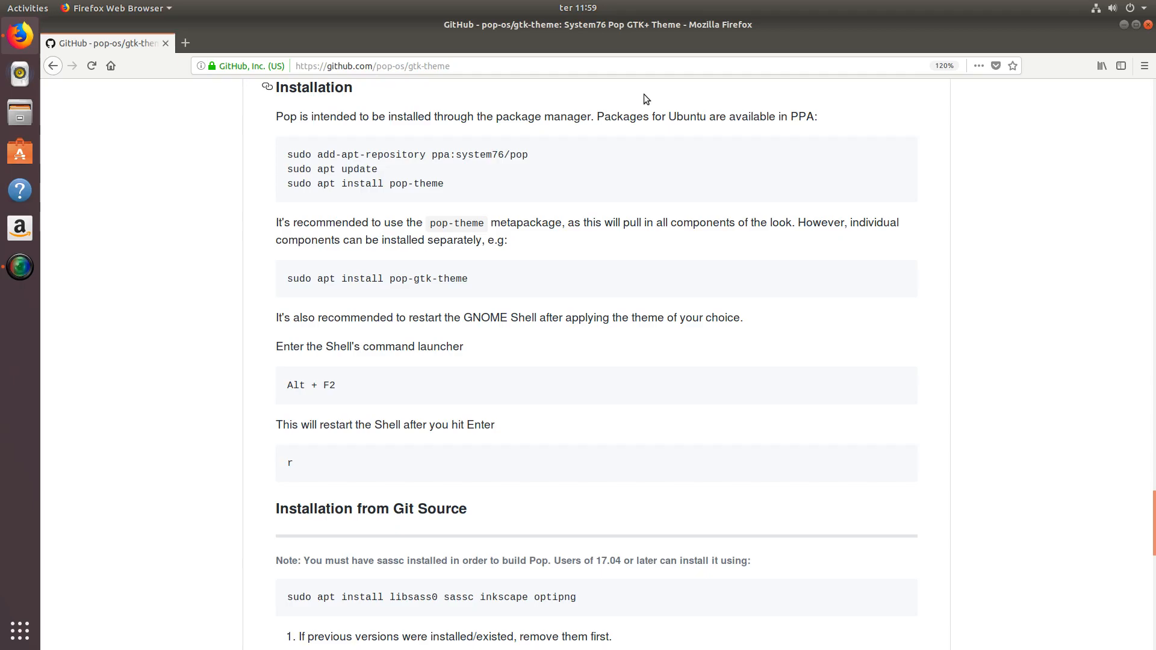
Step: Focus the new Terminal window and tile it beside Firefox
left_click(19, 306)
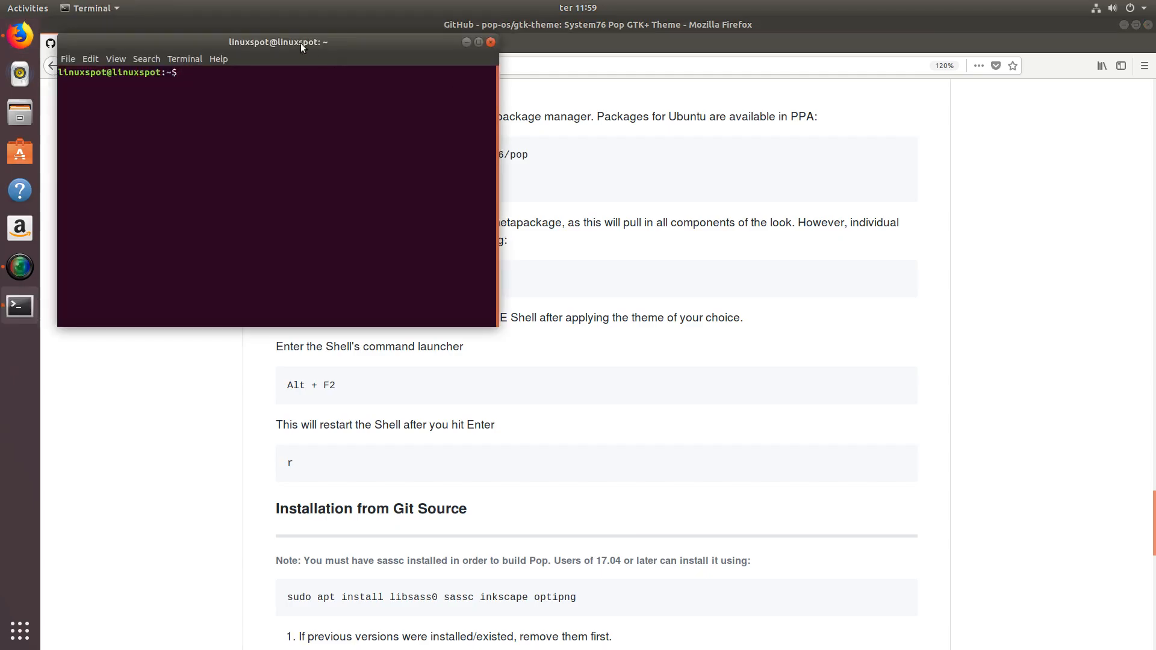
left_click_drag(278, 43, 726, 216)
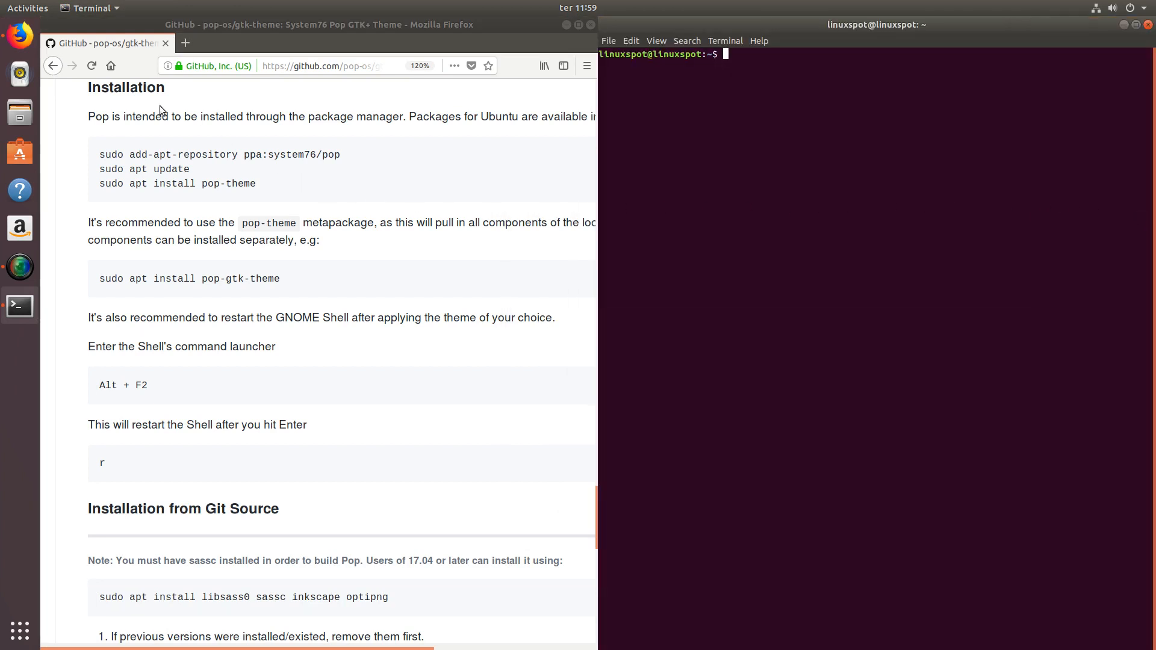
mouse_move(114, 153)
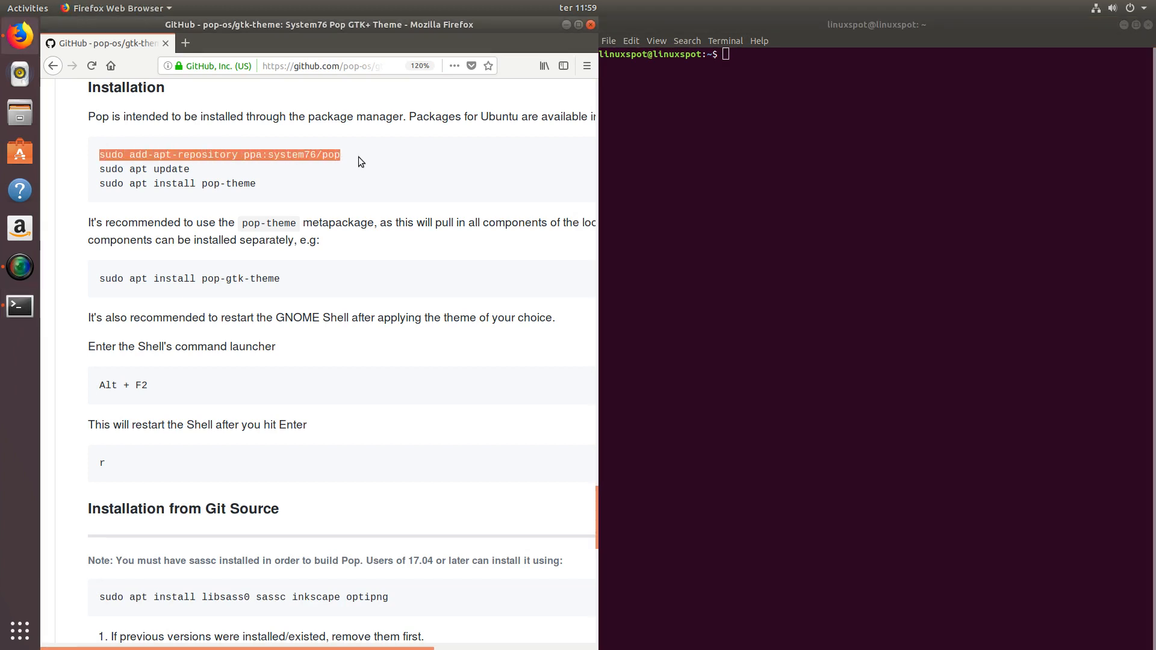
Step: Run 'sudo add-apt-repository ppa:system76/pop' in Terminal to add the Pop PPA
right_click(339, 155)
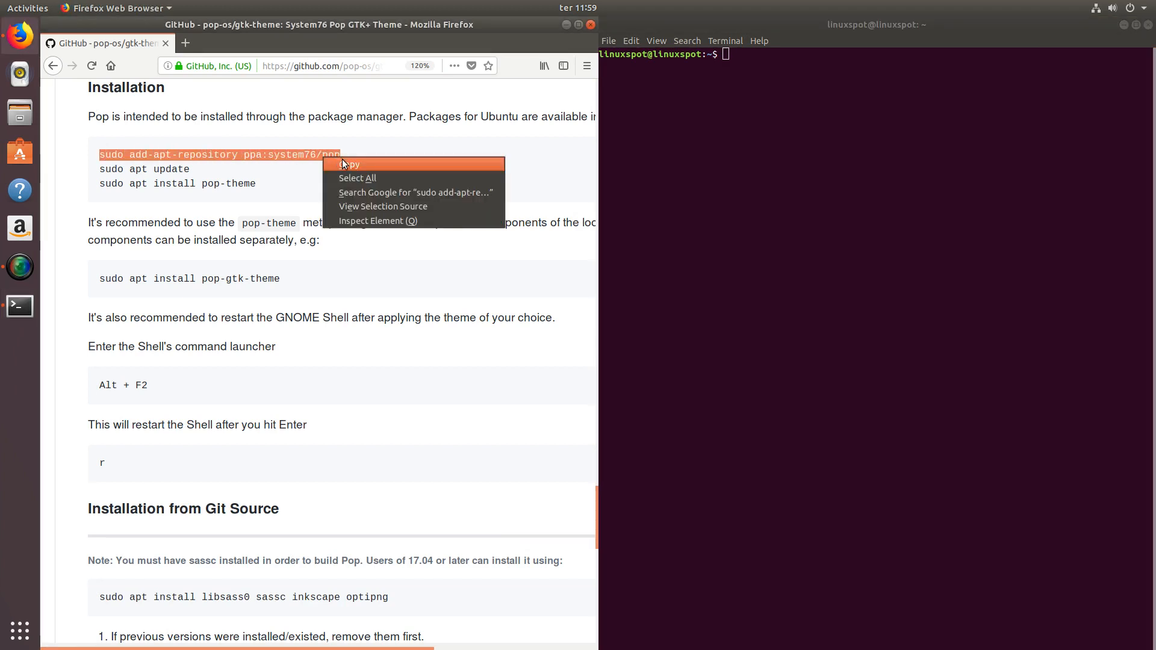
left_click(348, 164)
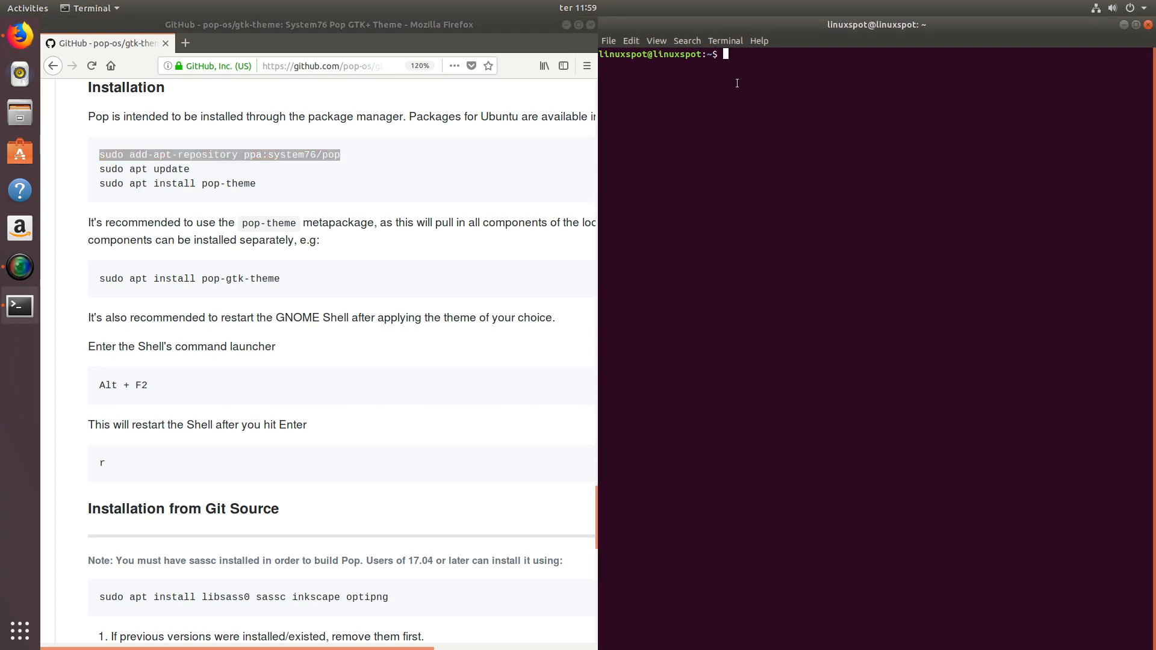
type("sudo add-apt-repository ppa:system76/pop")
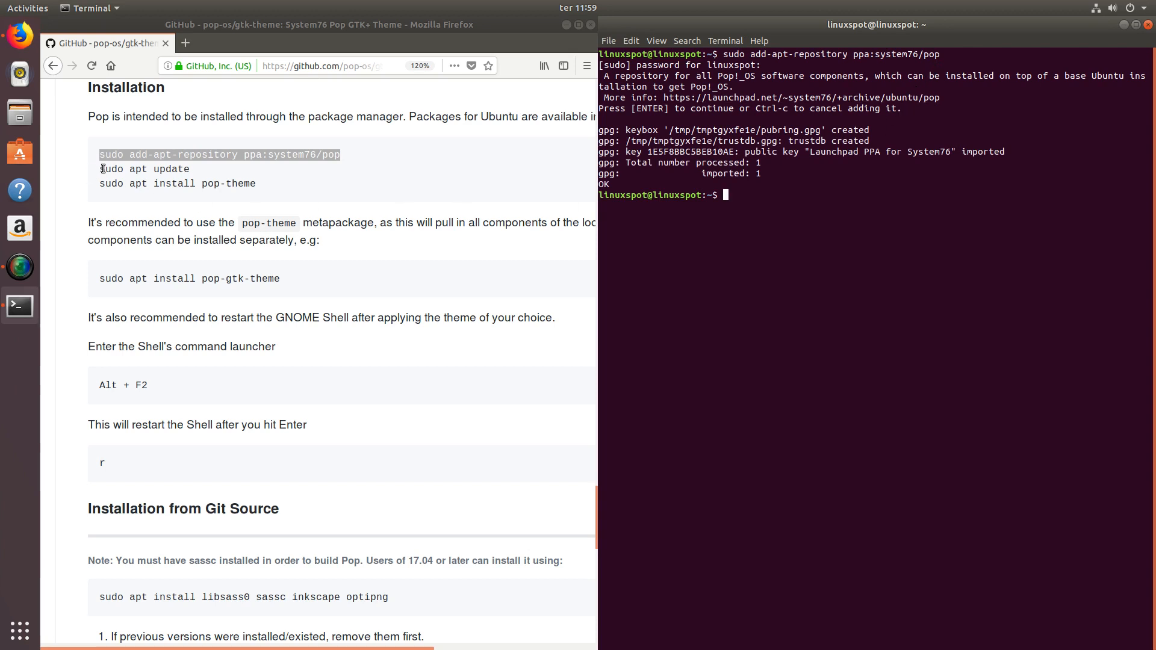
Step: Run 'sudo apt update' in Terminal to fetch the new PPA's package lists
double_click(144, 169)
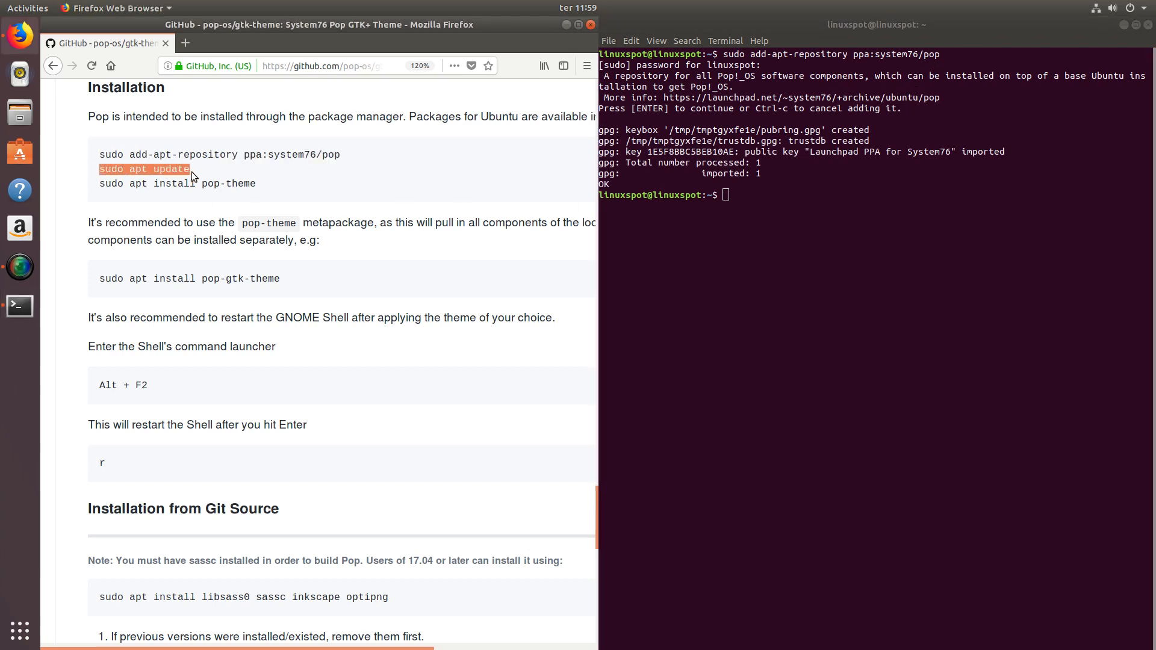
mouse_move(459, 173)
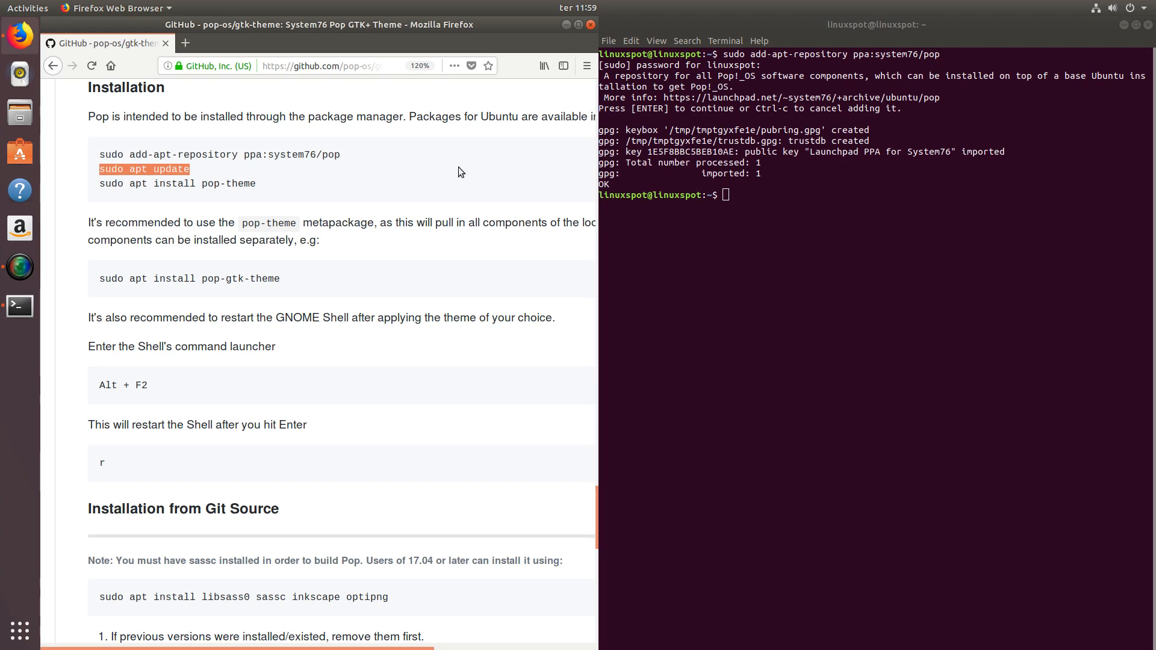
type("sudo apt update")
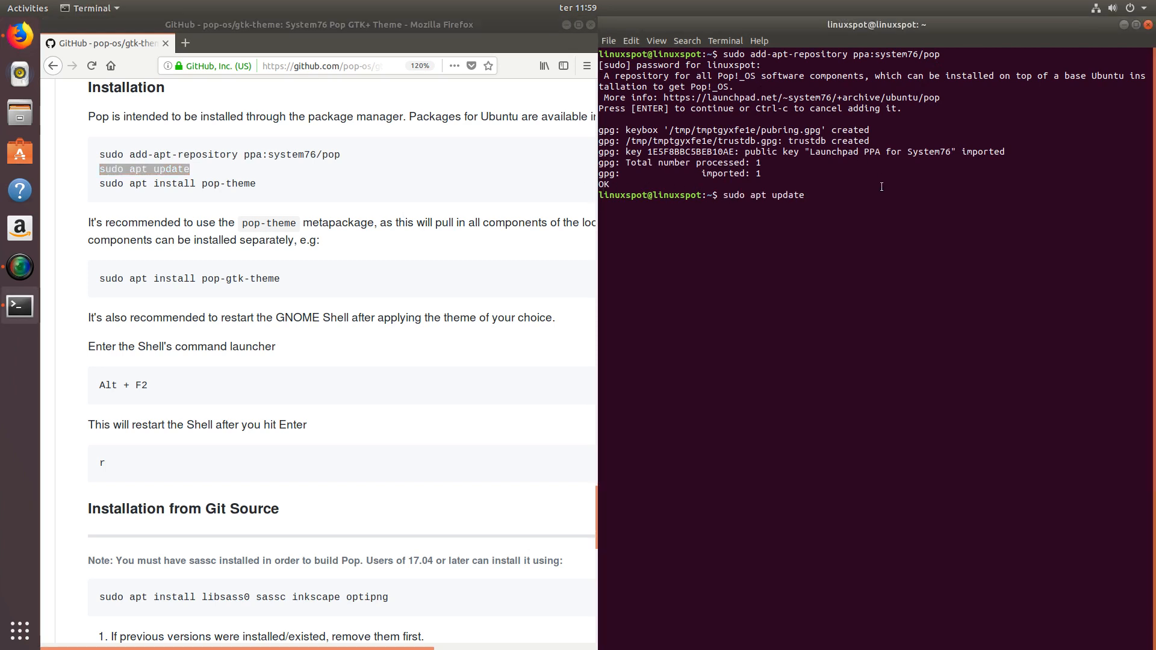
key("Return")
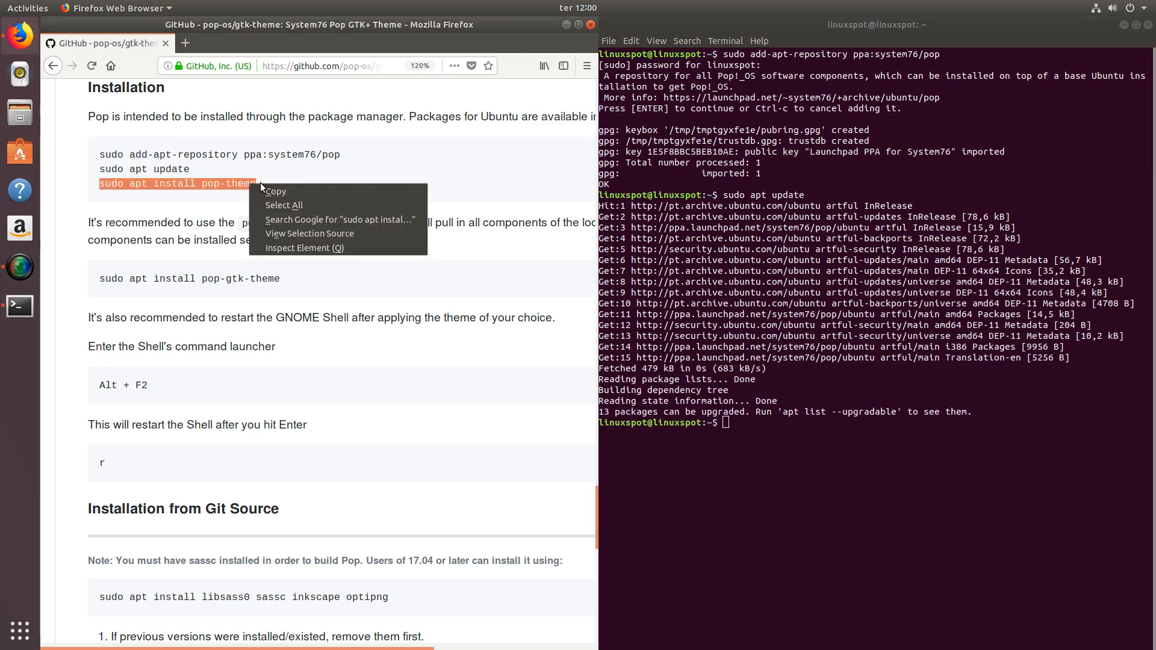
Step: Copy and run 'sudo apt install pop-theme' in Terminal
left_click(795, 395)
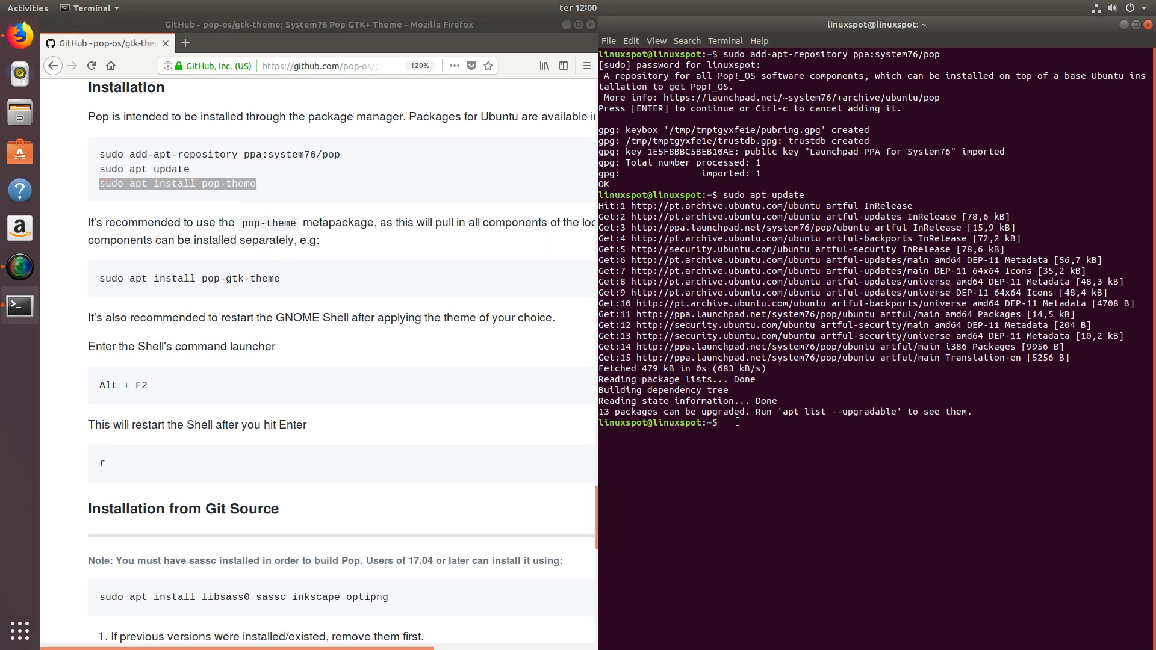
type("sudo apt install pop-theme")
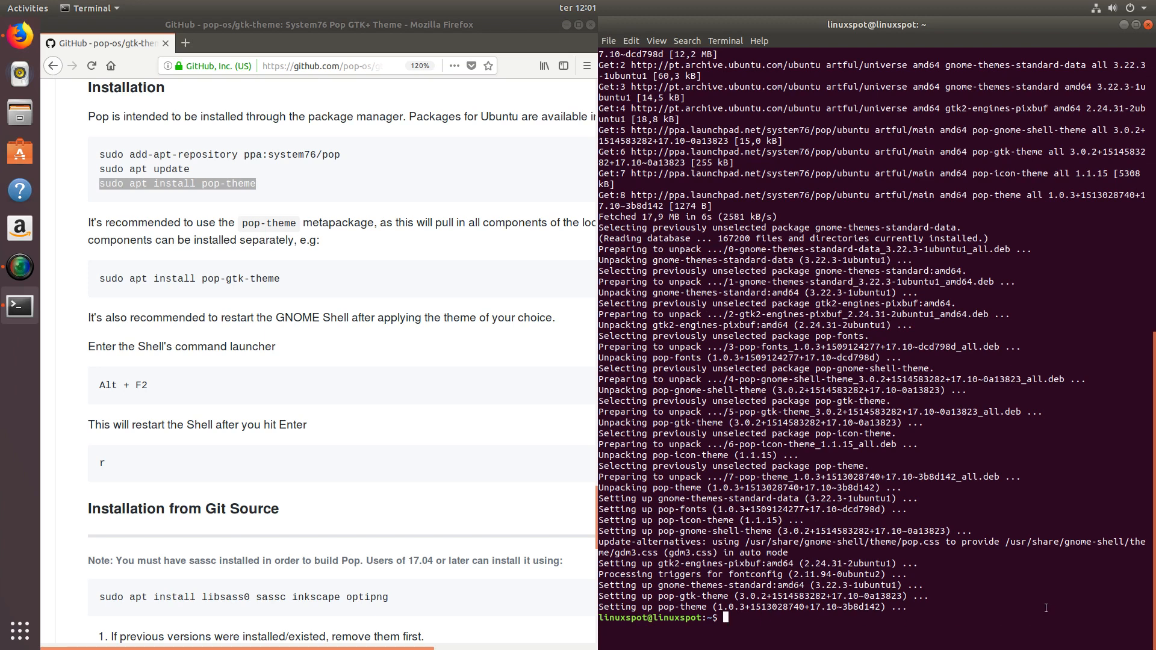
Step: Run 'sudo apt install gnome-tweak-tool' in Terminal
type("sudo ap")
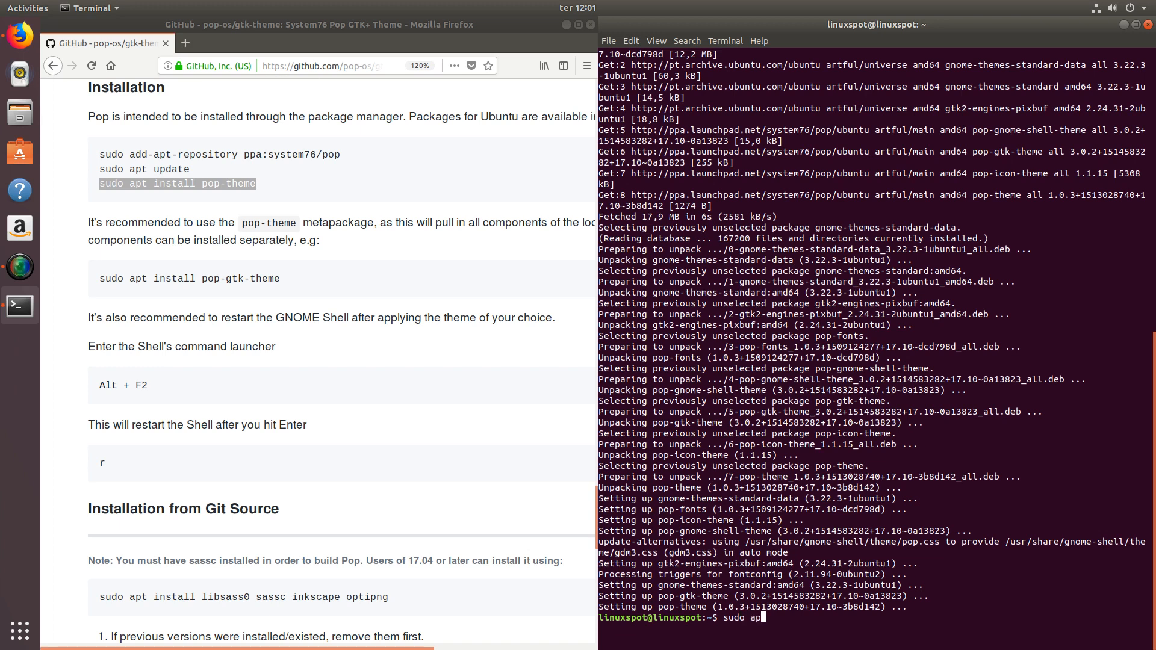
type("t")
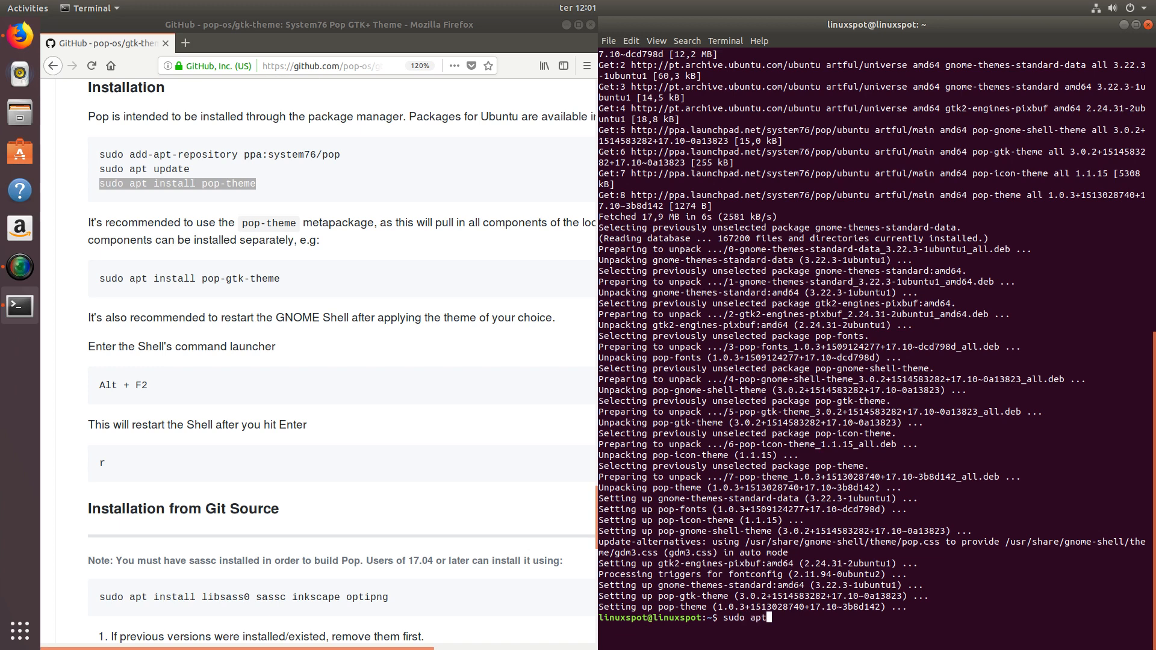
type("install")
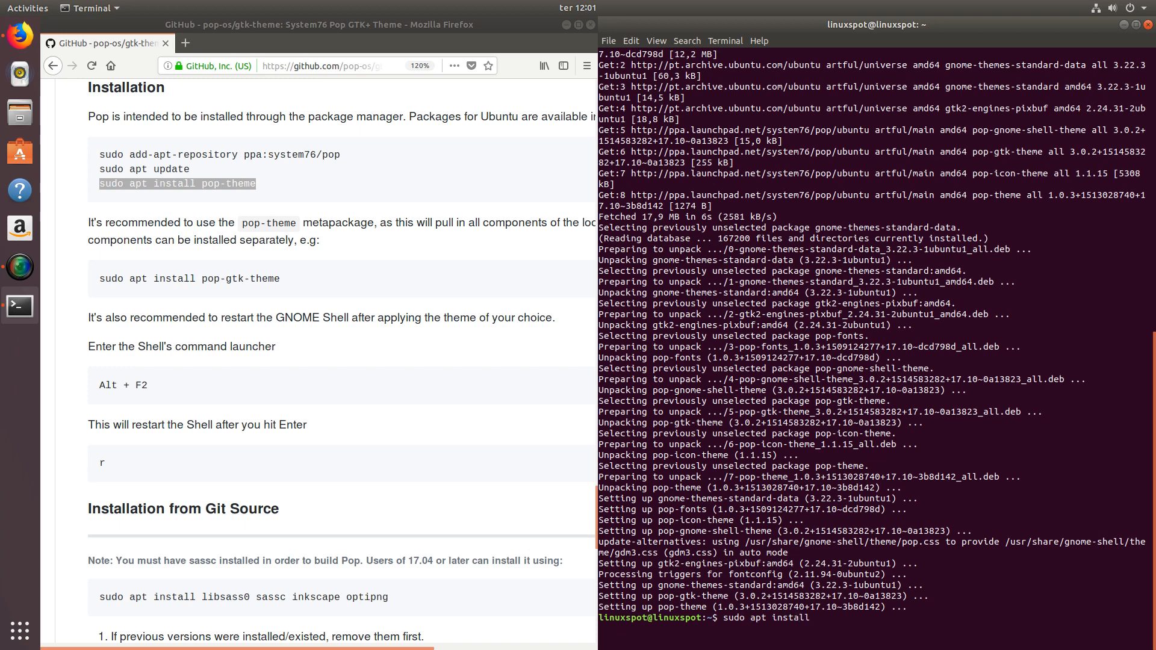
type("gnome")
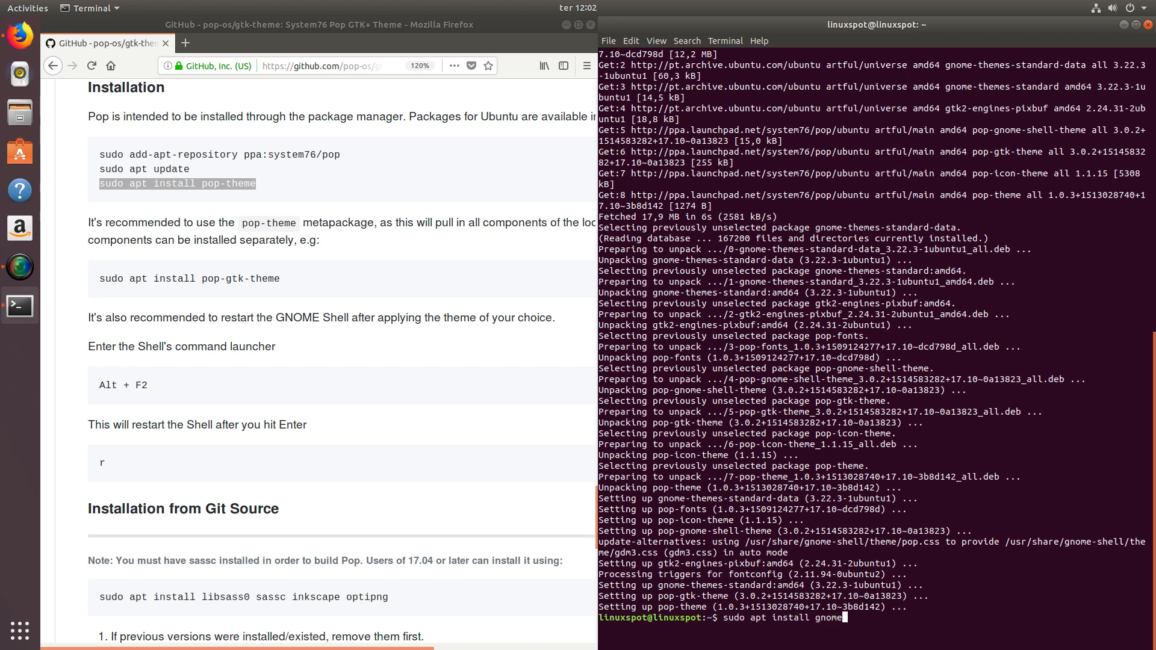
type("tw")
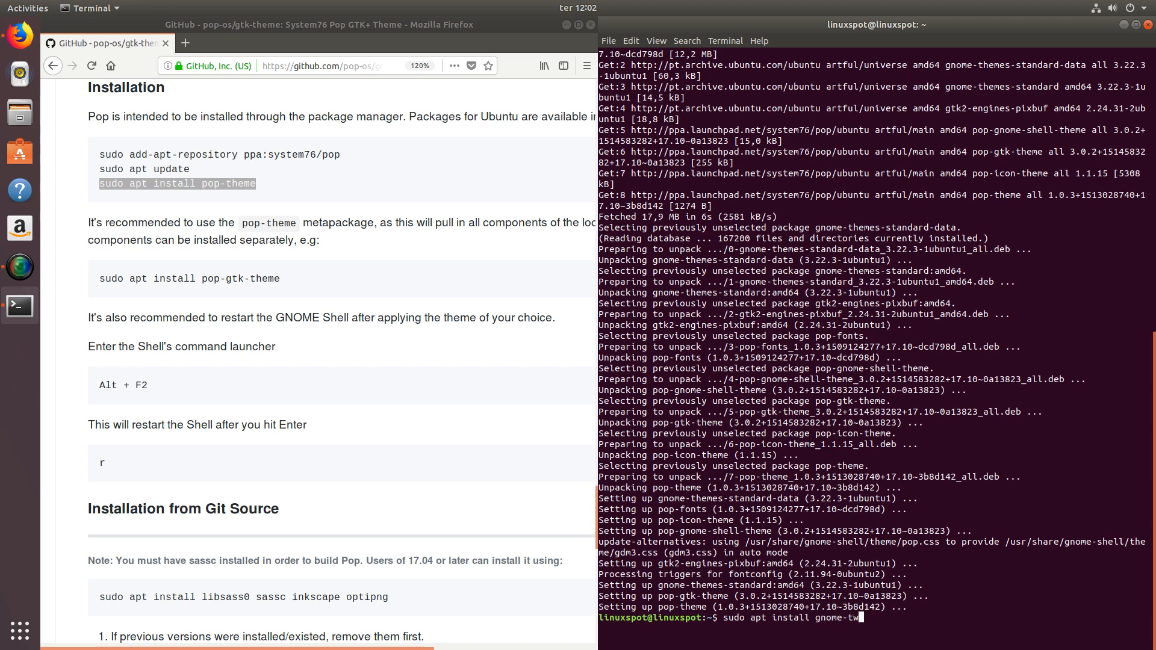
type("eak-tool")
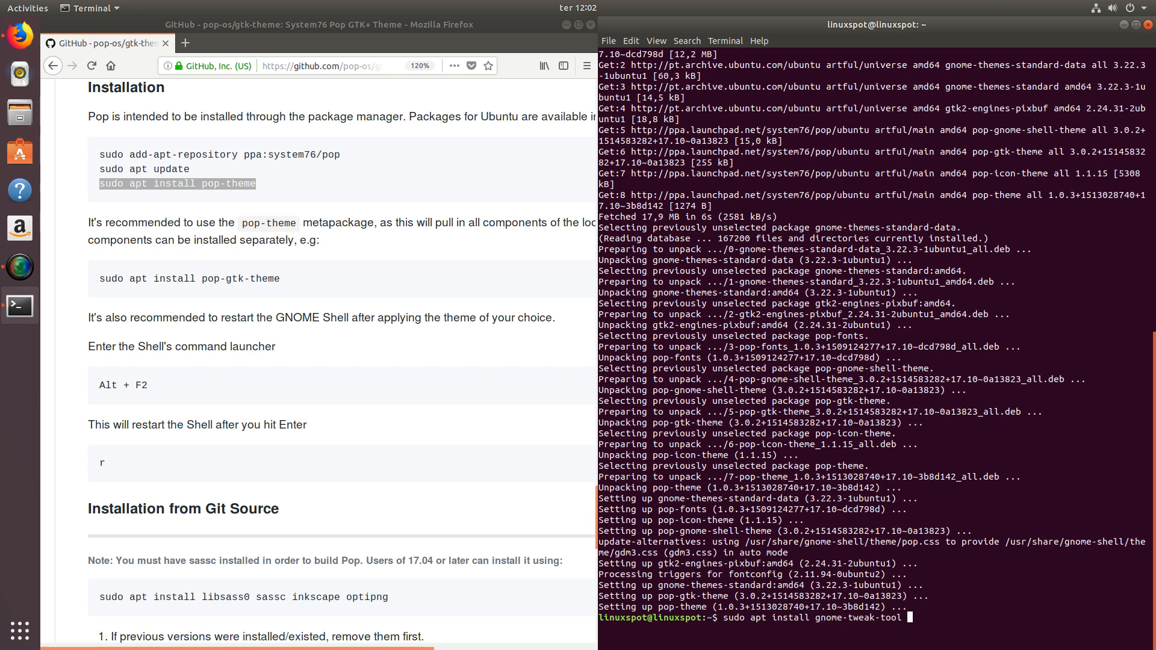
key("Return")
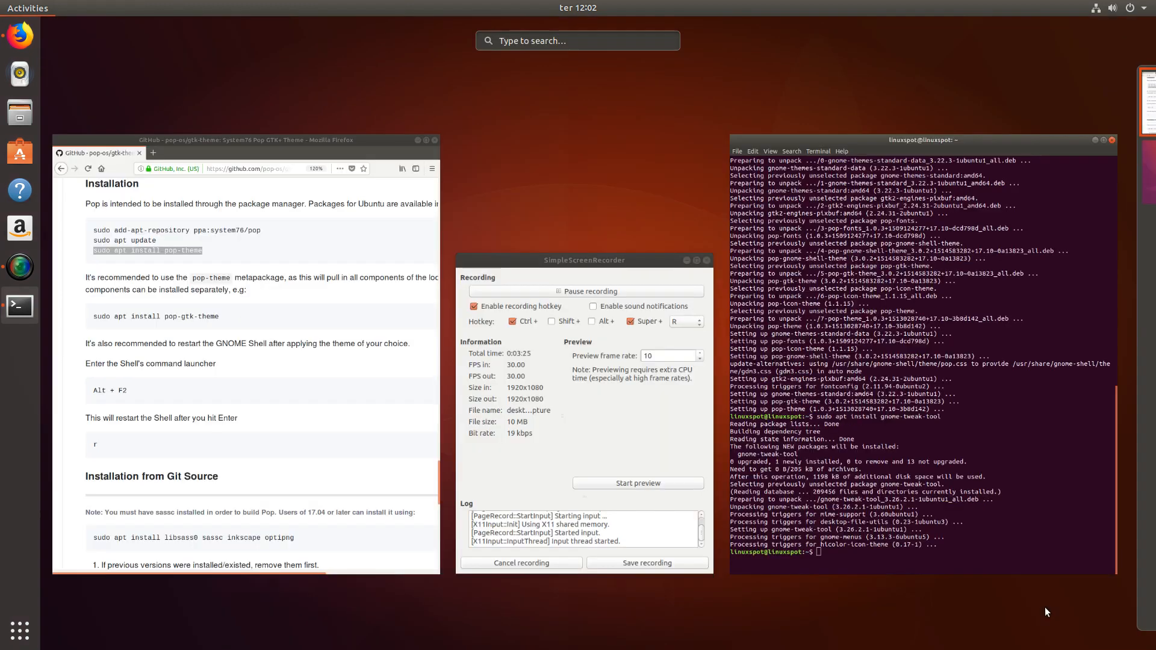
Step: Launch Tweaks from an Activities search and set Appearance > Applications theme to Pop
type("tweak")
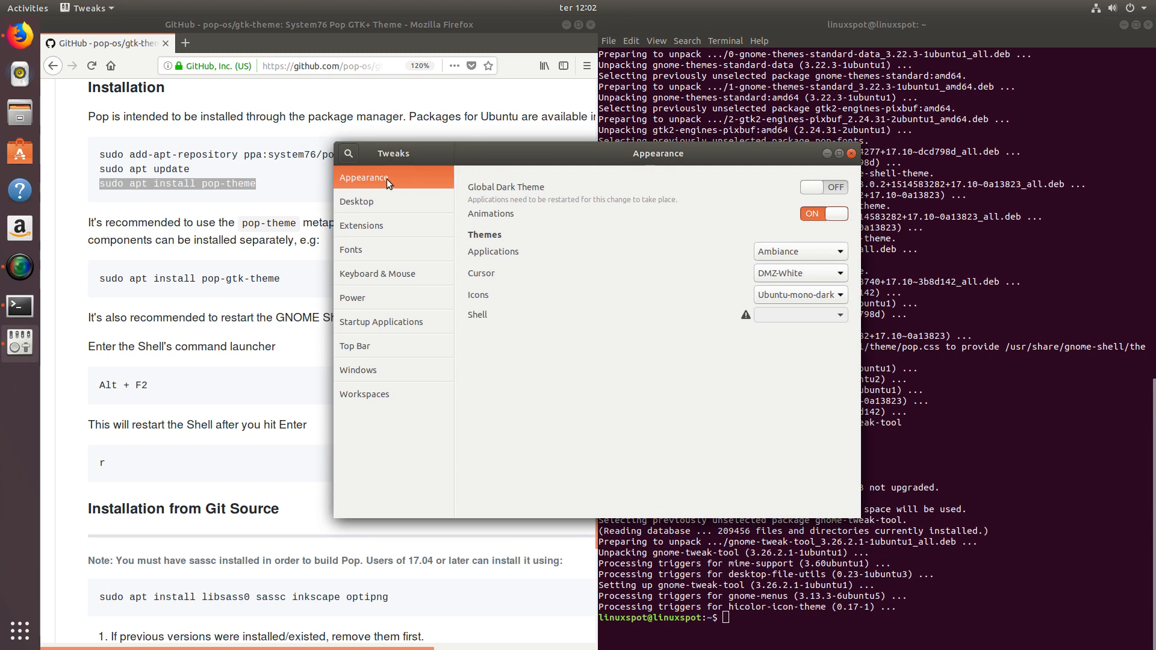
mouse_move(488, 207)
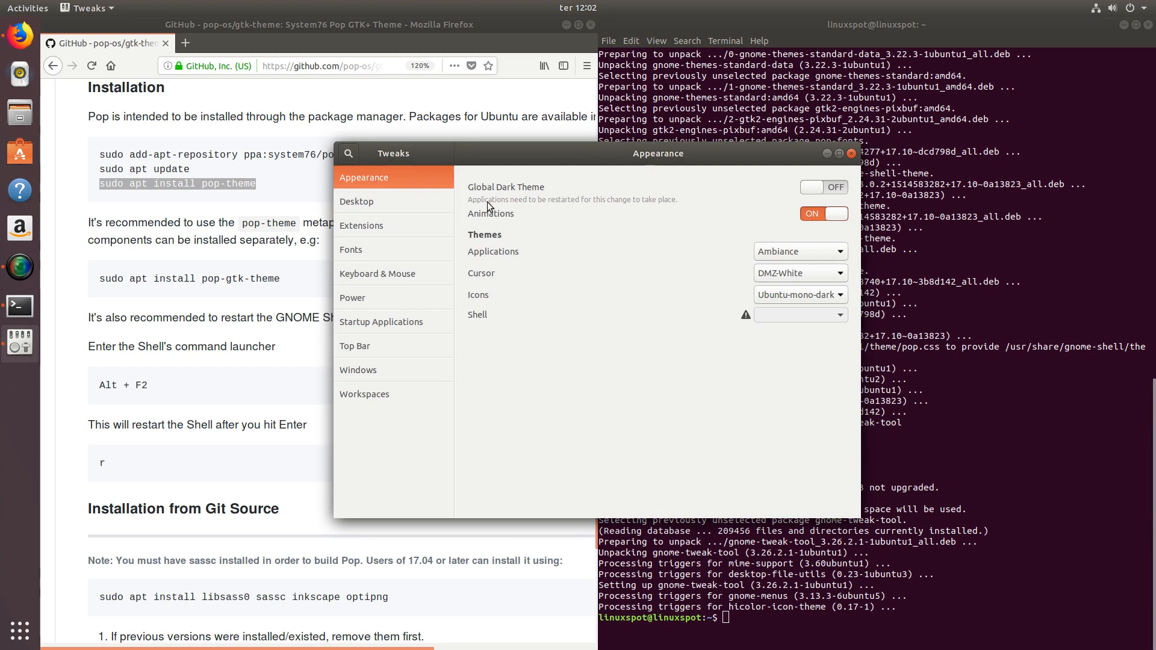
mouse_move(479, 236)
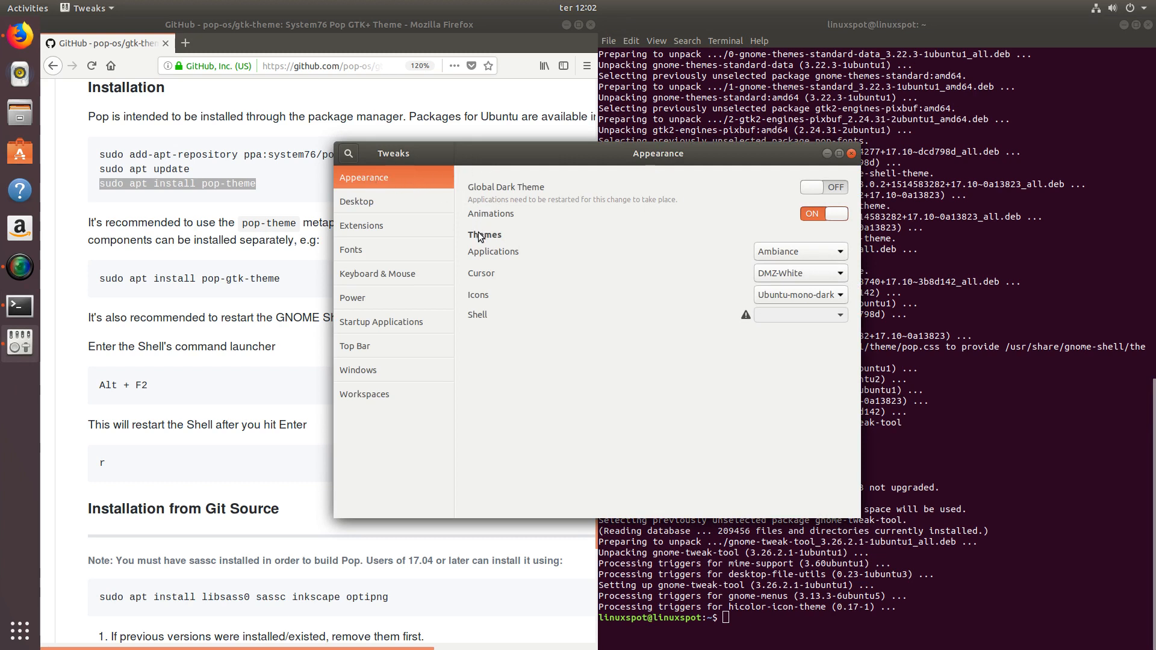
mouse_move(492, 266)
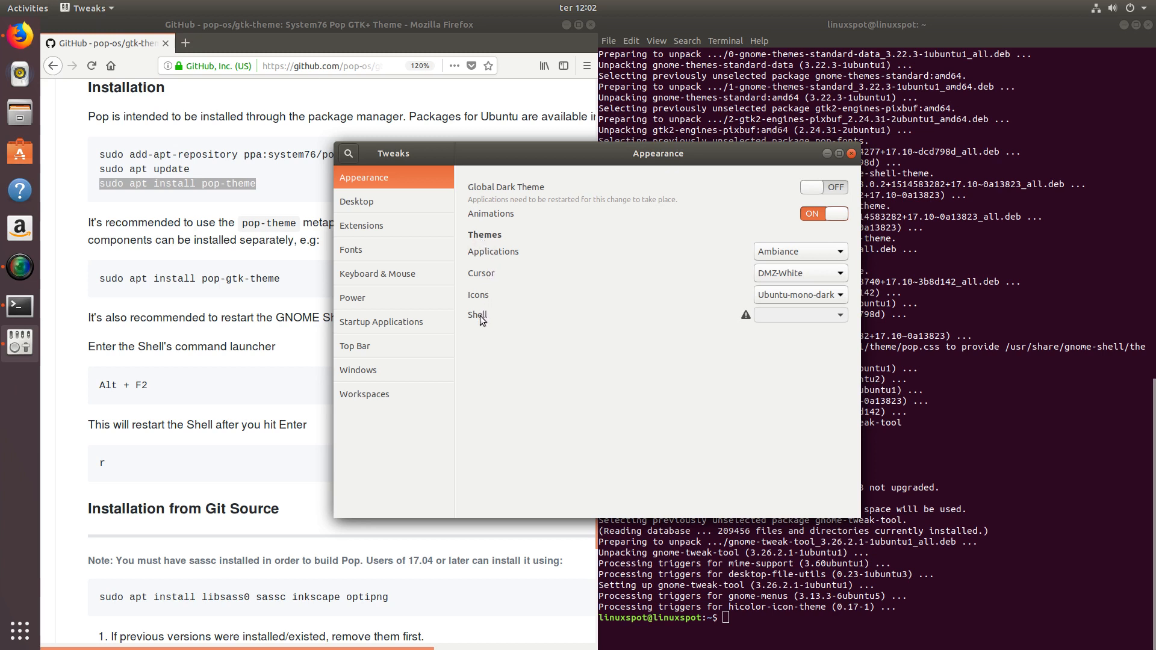
mouse_move(626, 344)
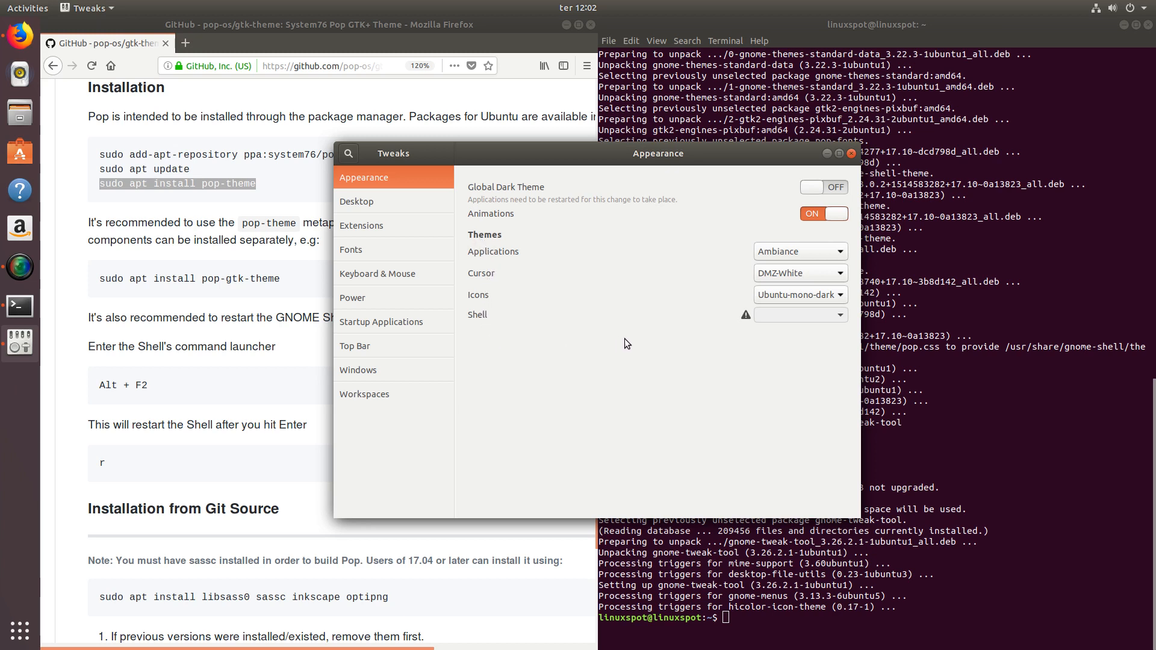
mouse_move(636, 266)
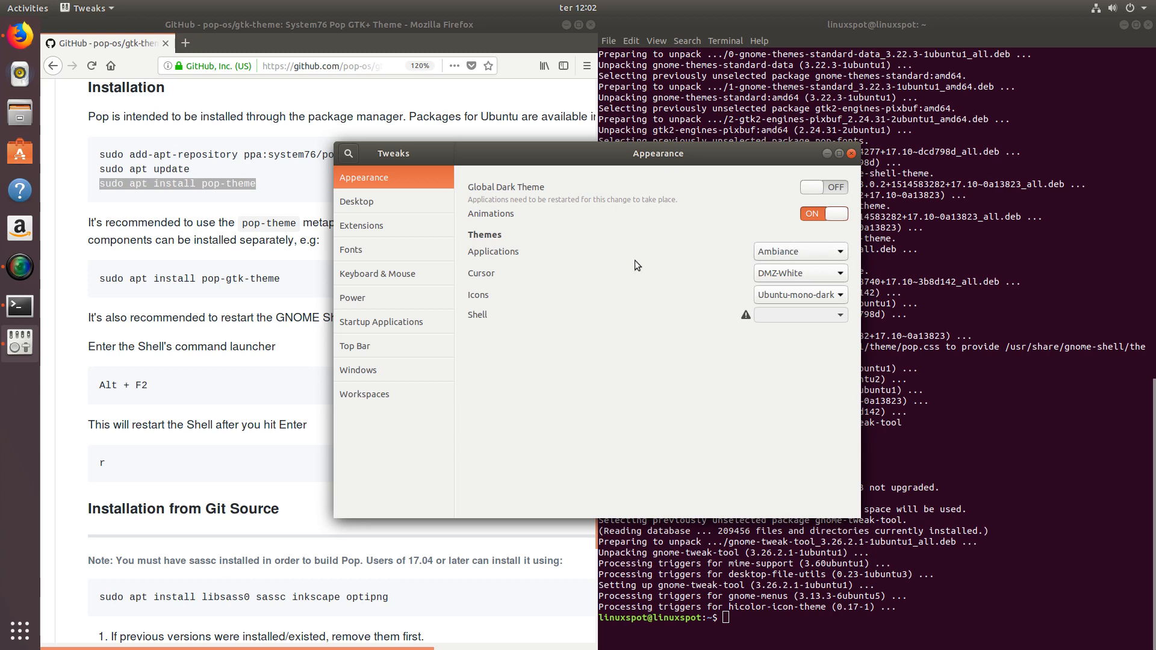
left_click(799, 250)
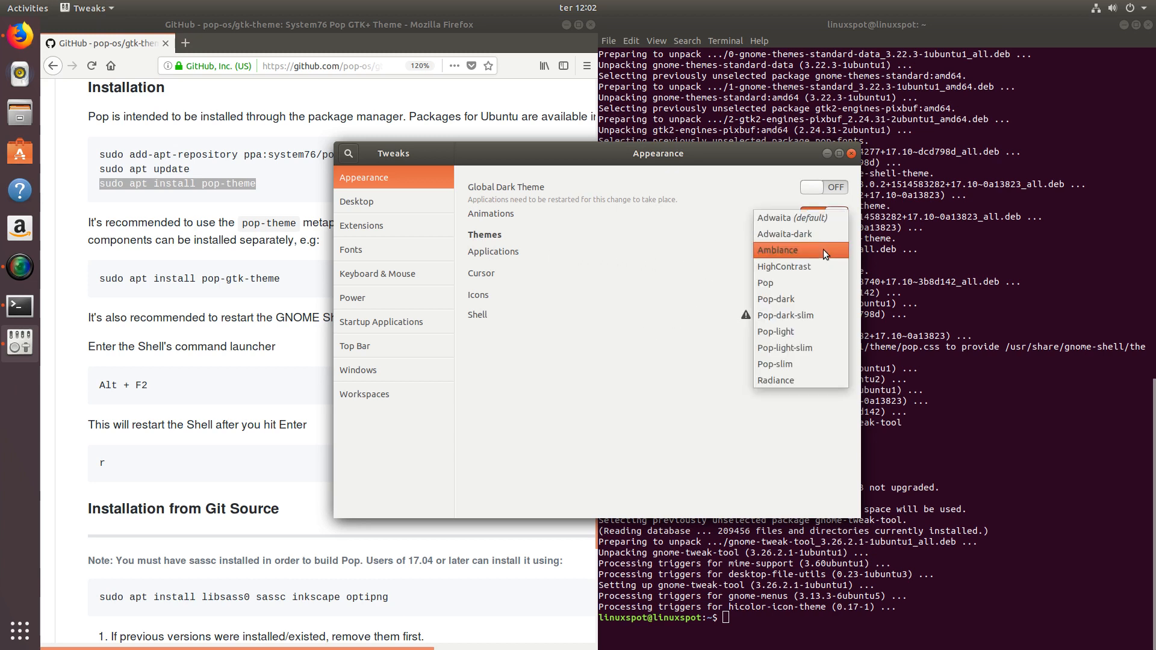
mouse_move(801, 282)
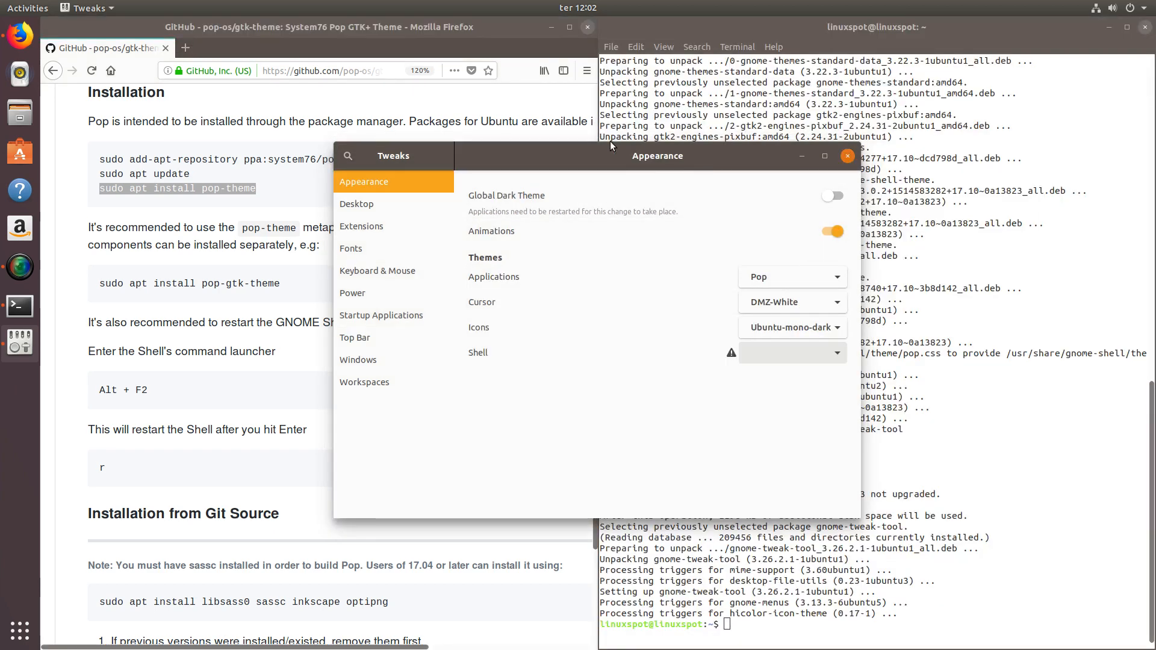
mouse_move(545, 153)
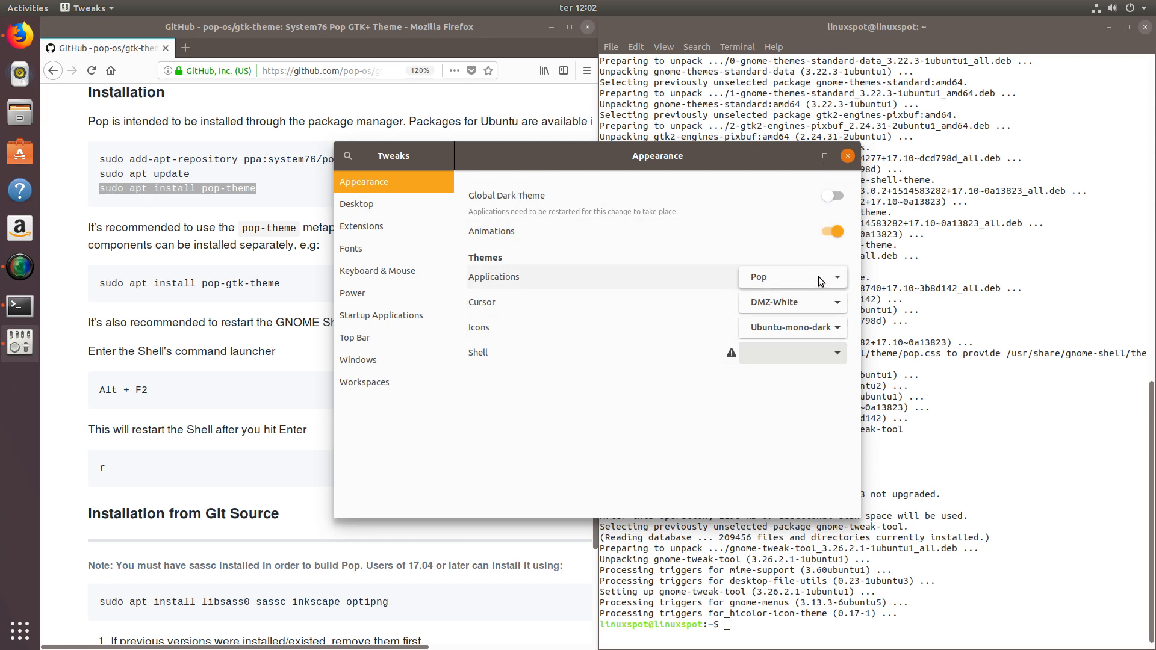
left_click(793, 277)
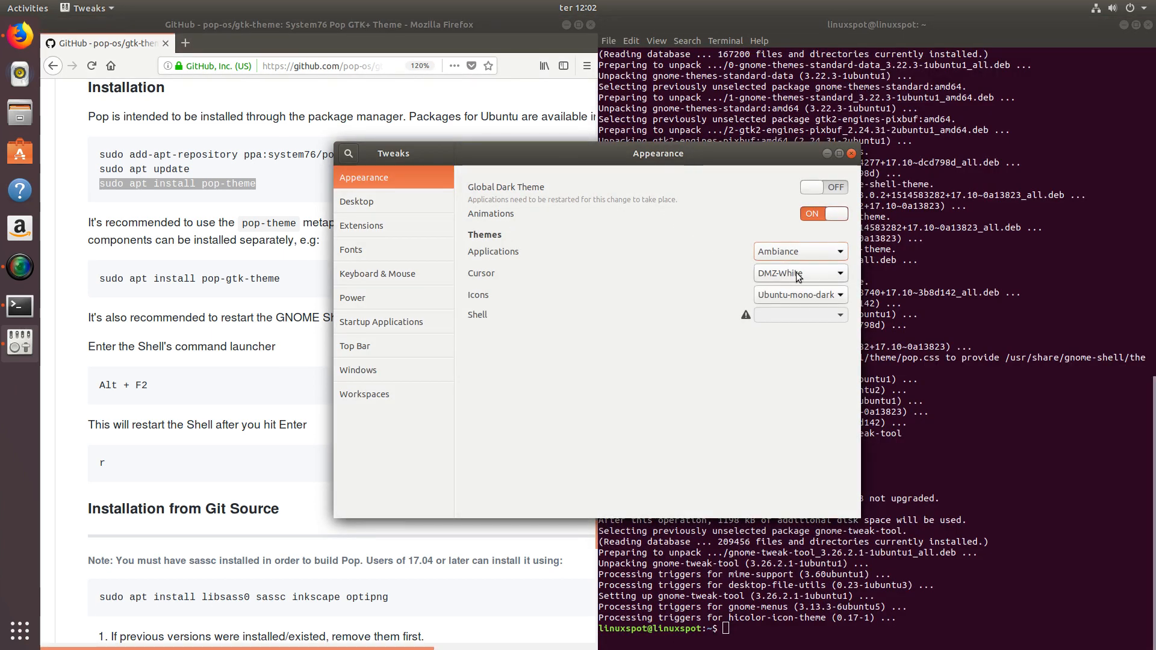
left_click(798, 251)
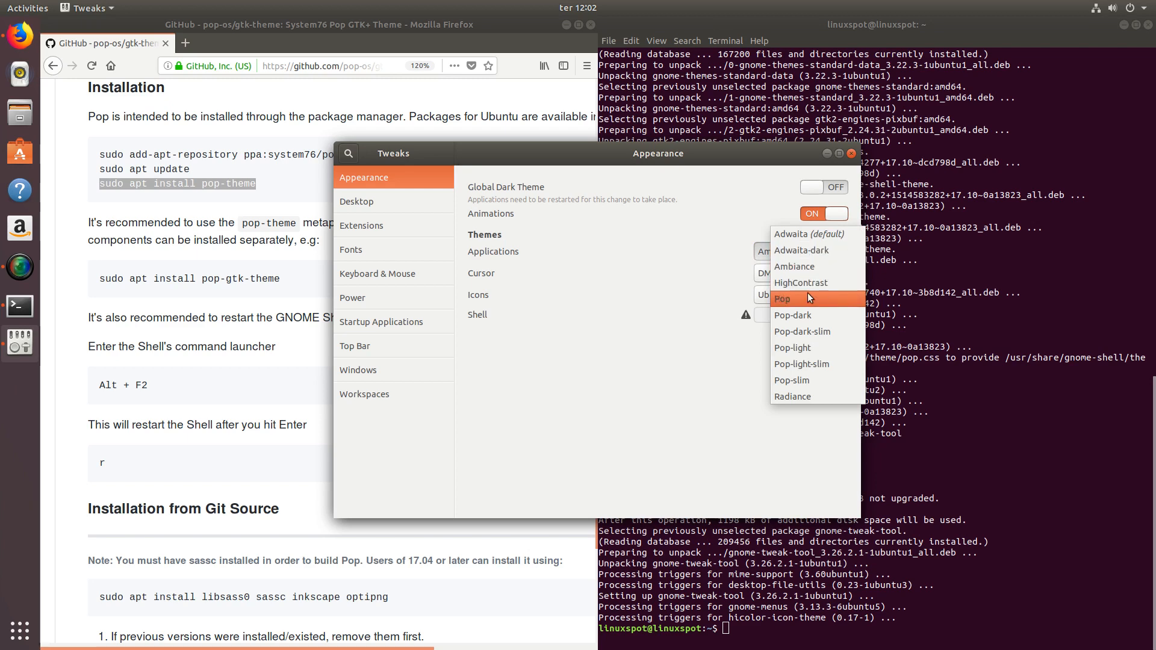
left_click(781, 298)
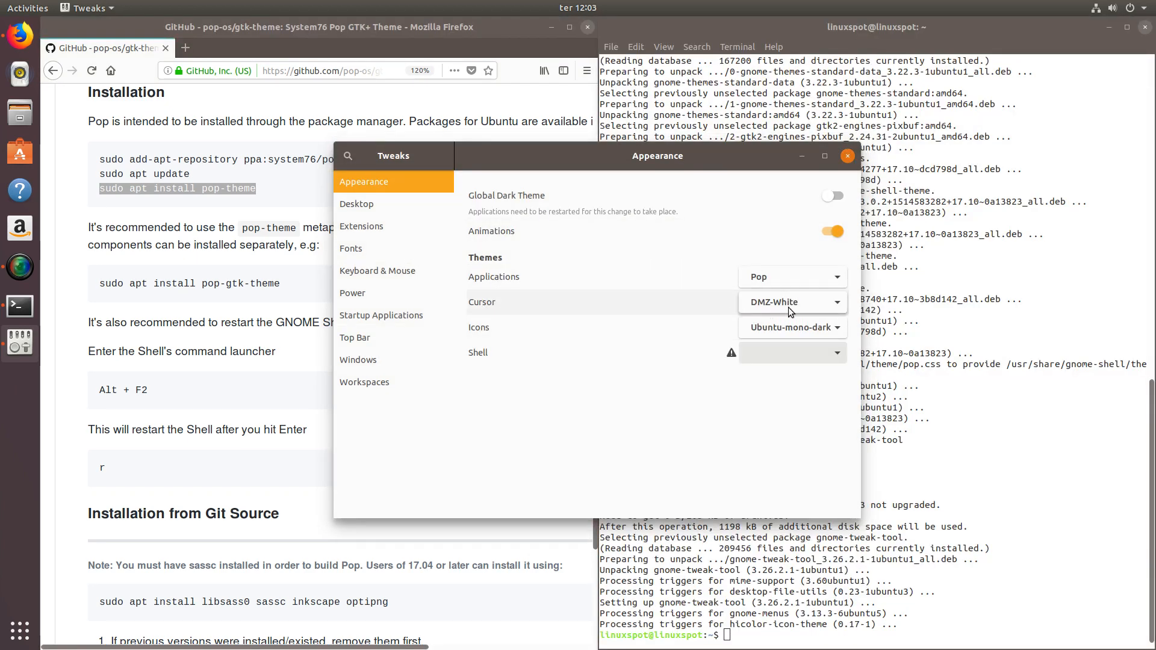
Step: Set the Cursor and Icons themes in Tweaks Appearance to Pop
left_click(791, 302)
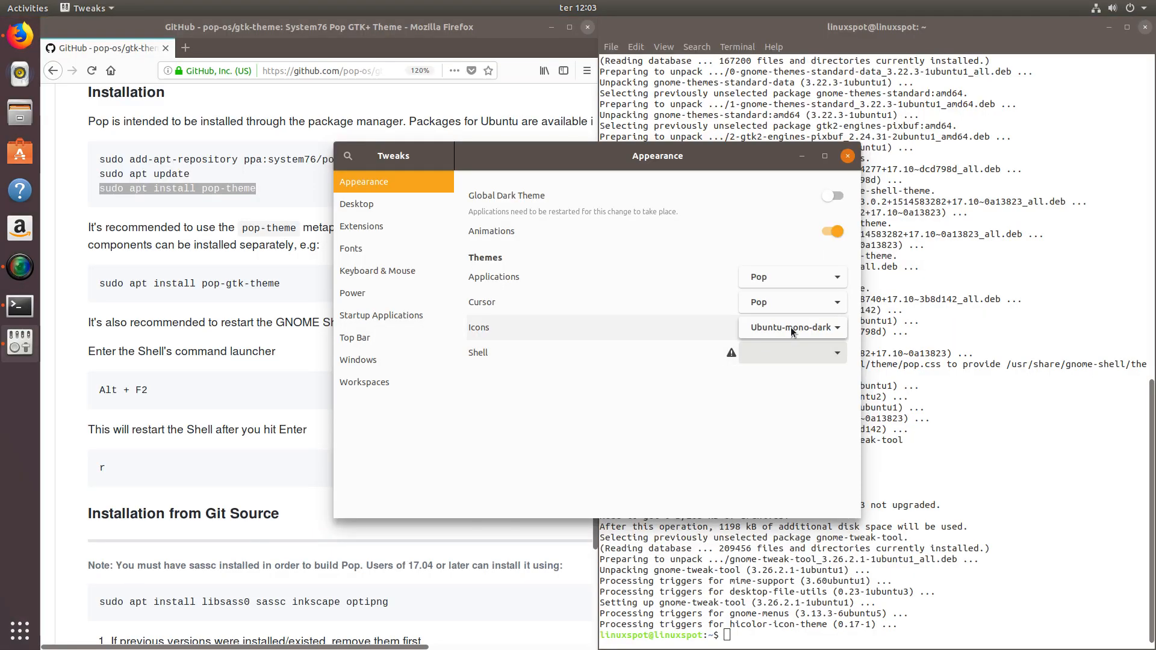
left_click(792, 328)
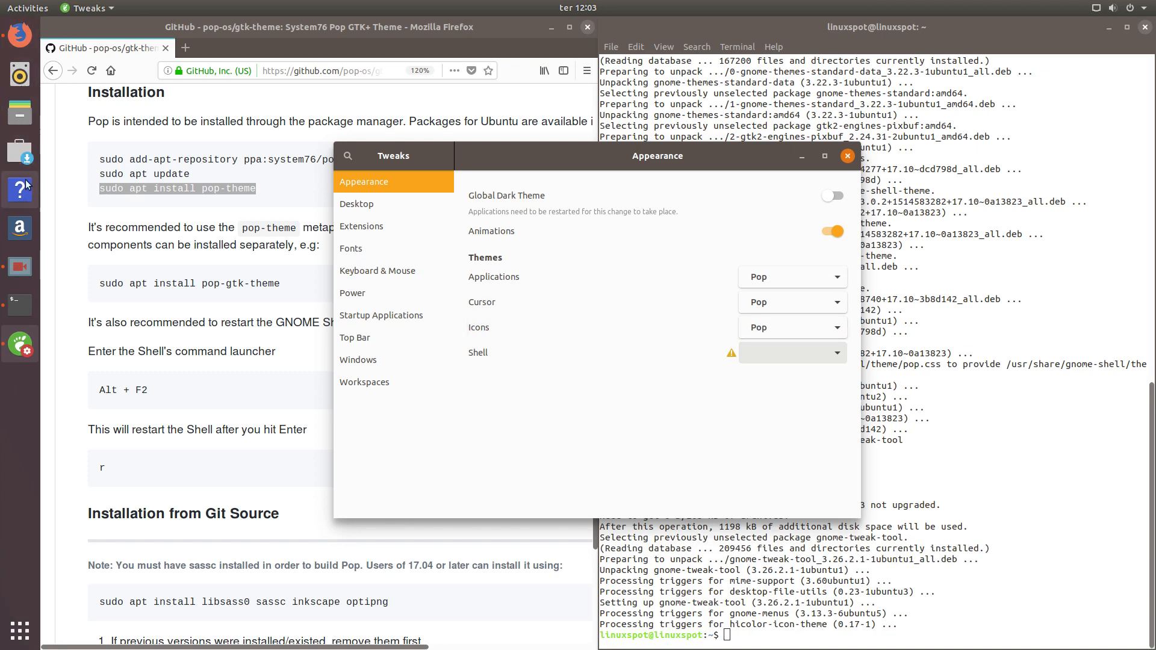
mouse_move(3, 469)
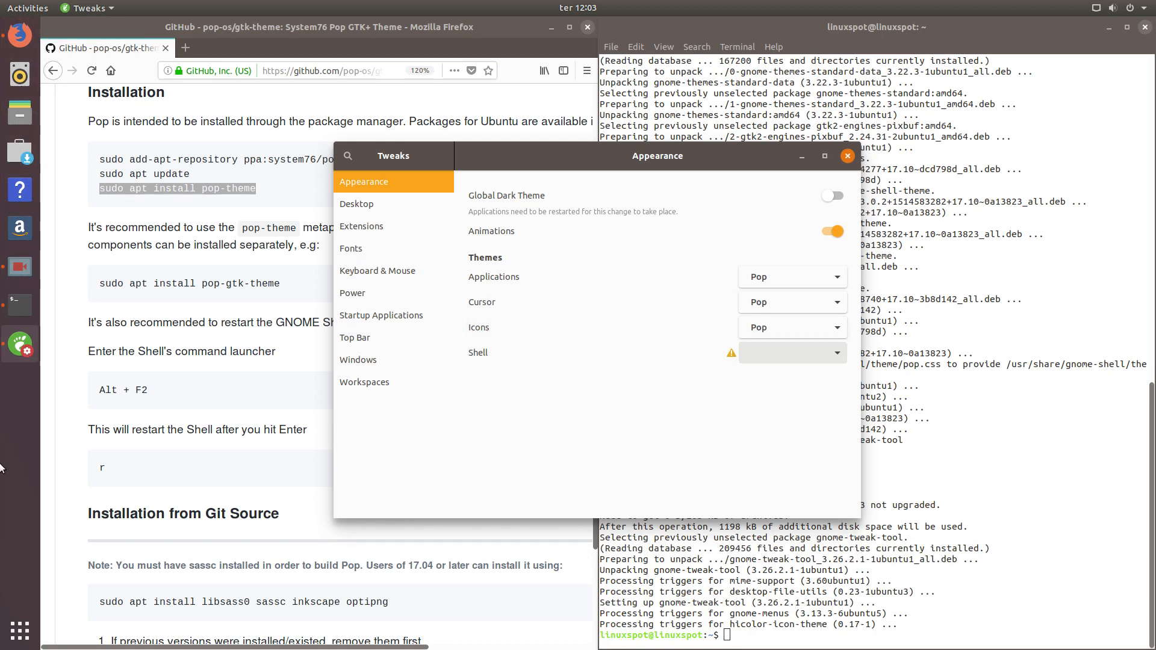
left_click(27, 8)
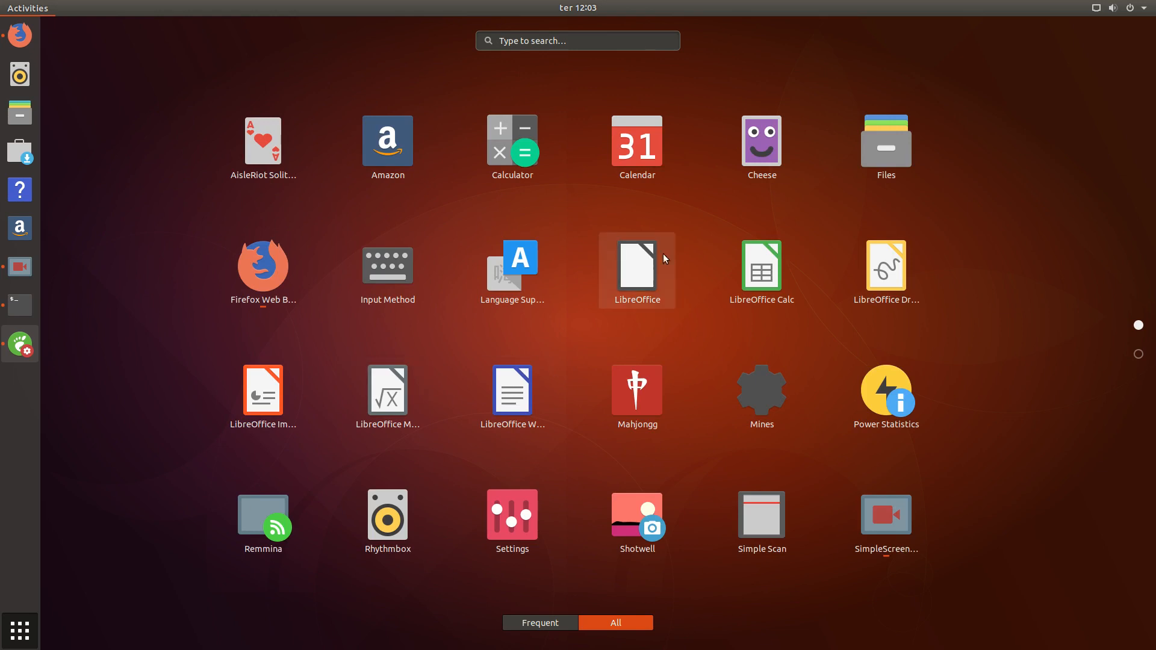
mouse_move(886, 144)
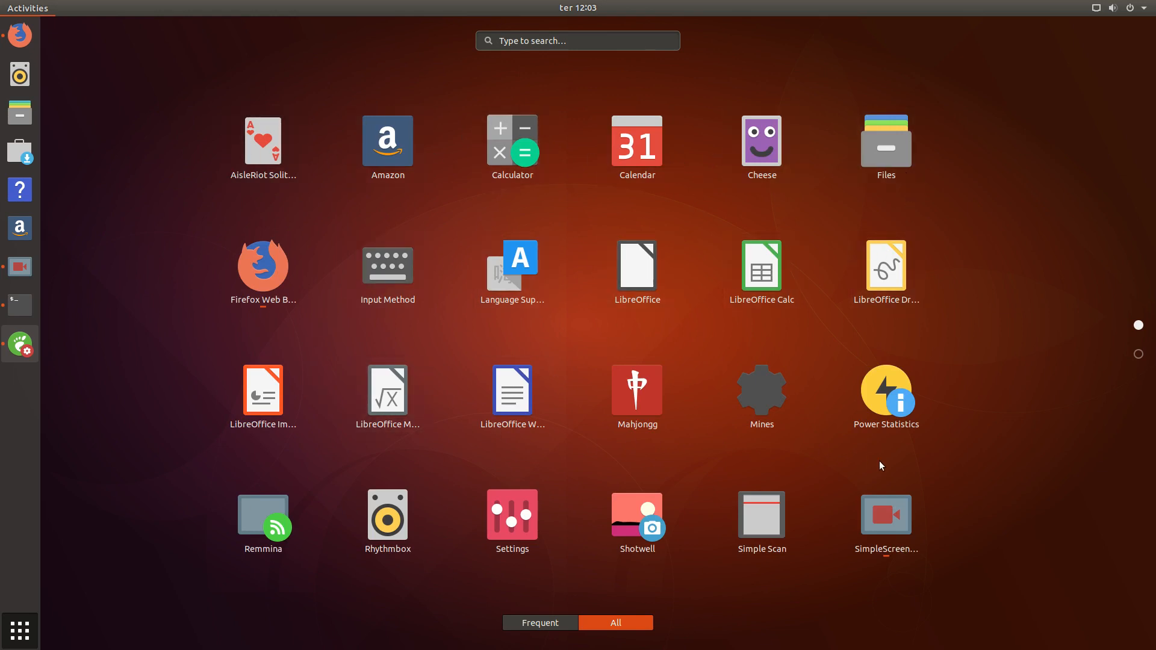
mouse_move(775, 236)
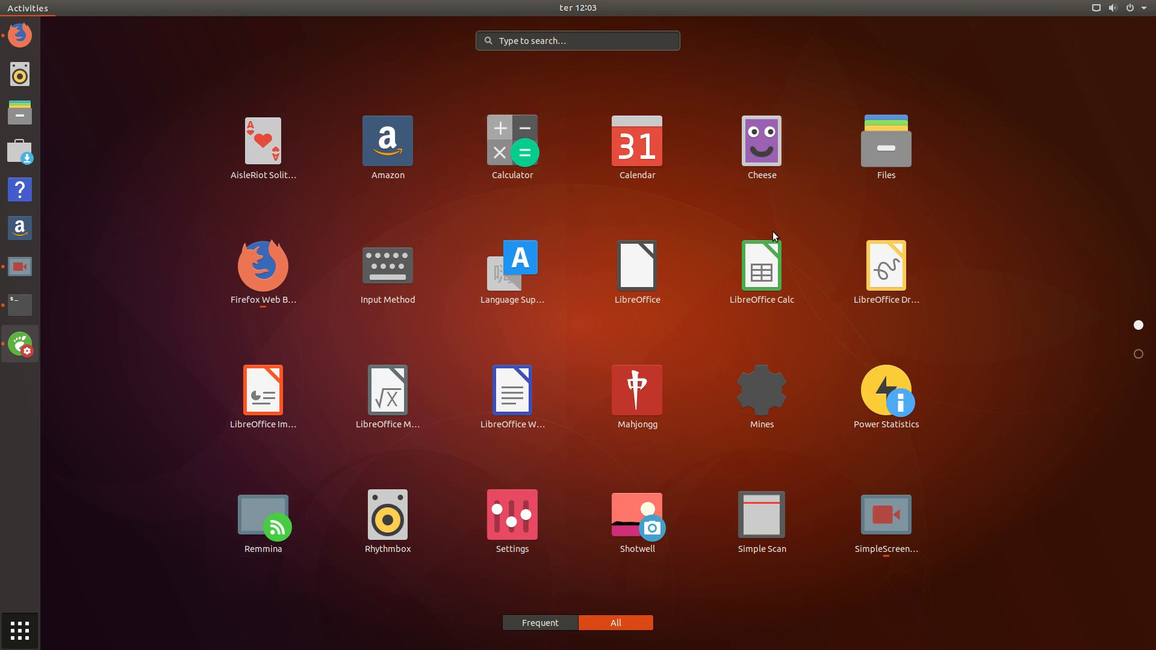
scroll("down", 3)
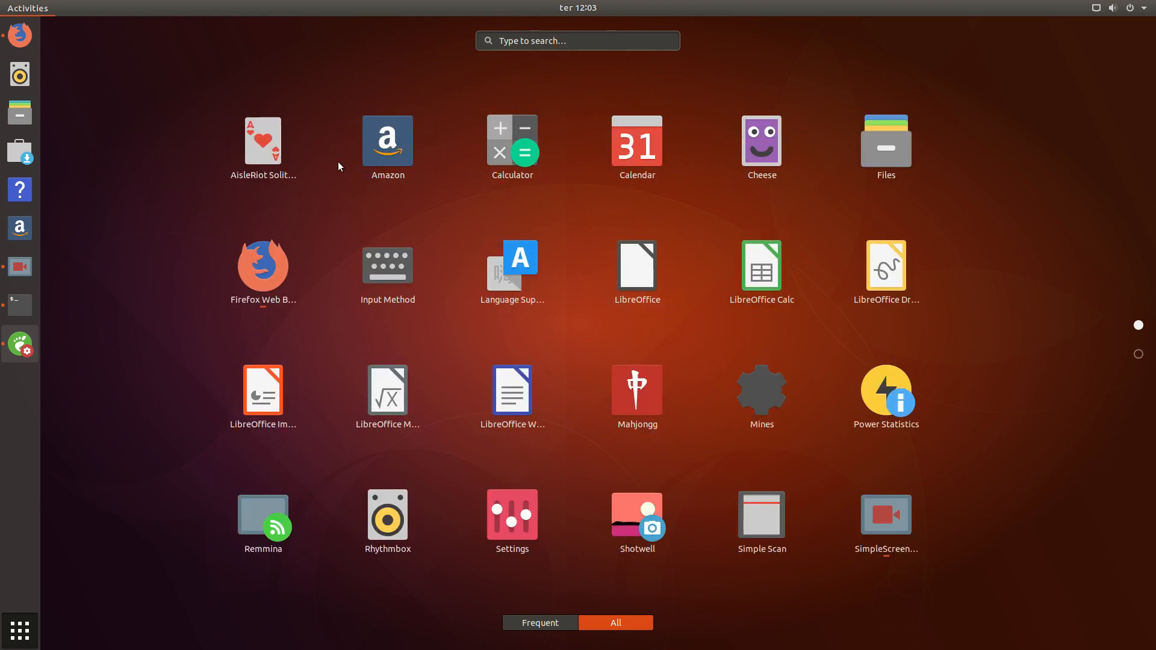
mouse_move(269, 328)
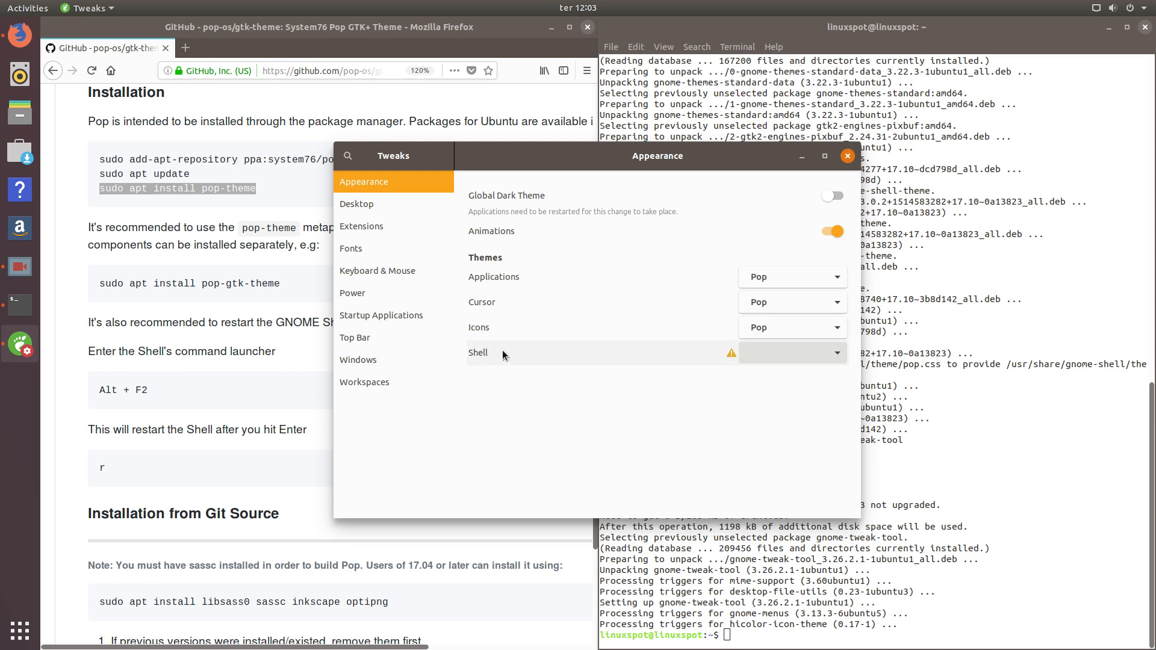
mouse_move(733, 360)
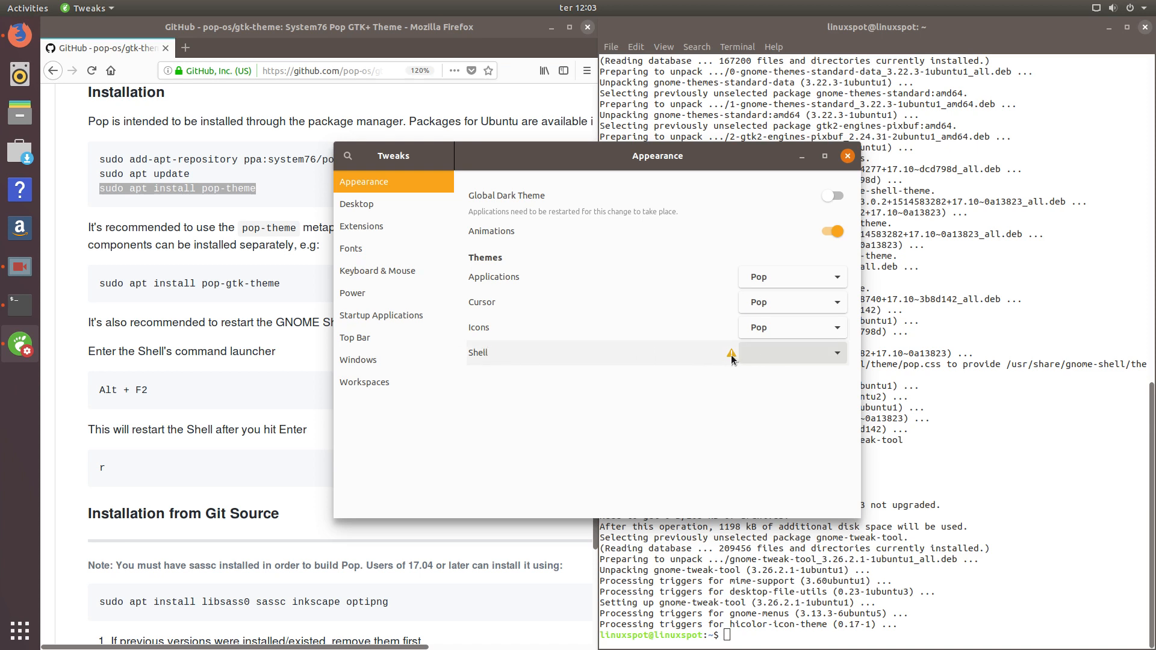
mouse_move(800, 359)
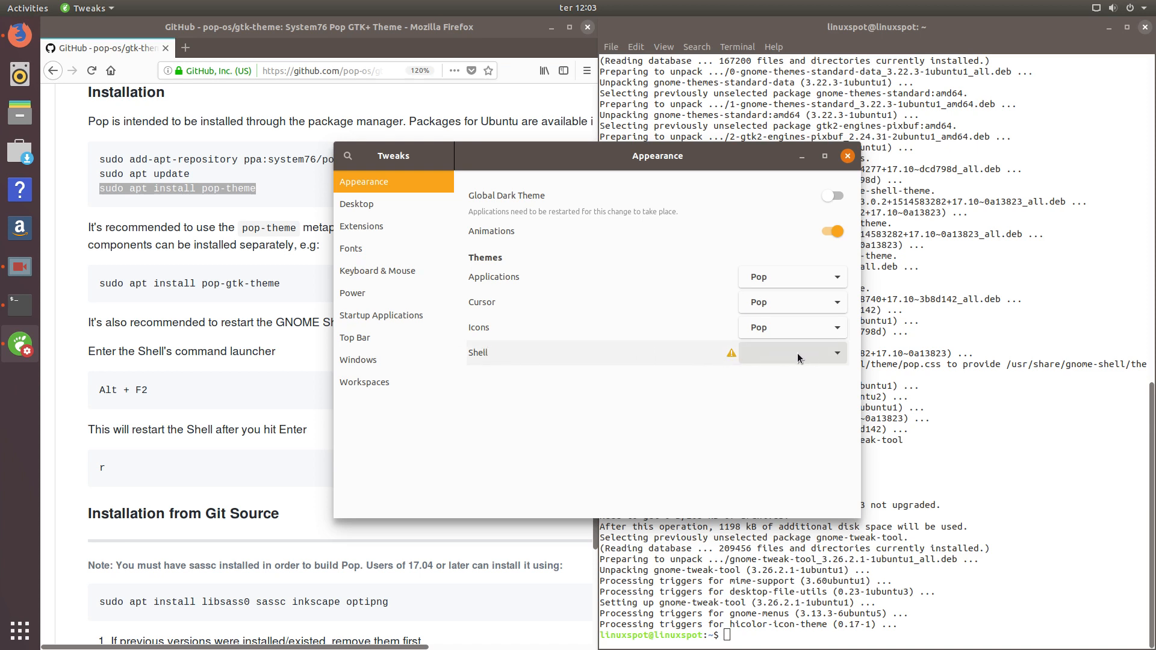
mouse_move(798, 357)
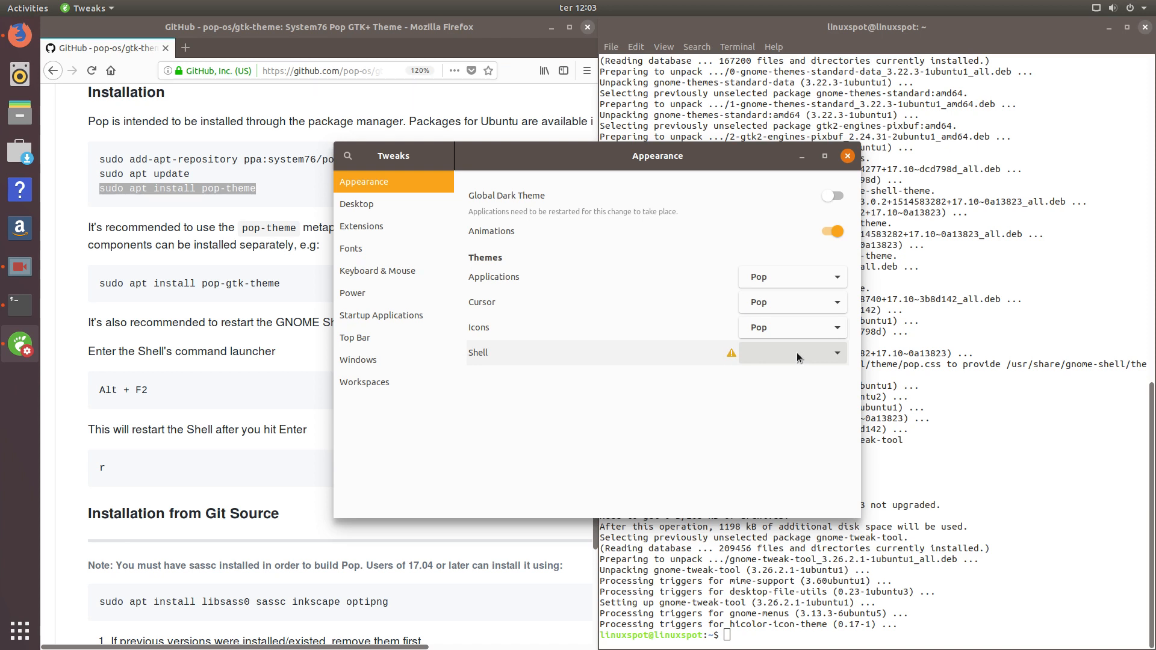
mouse_move(746, 360)
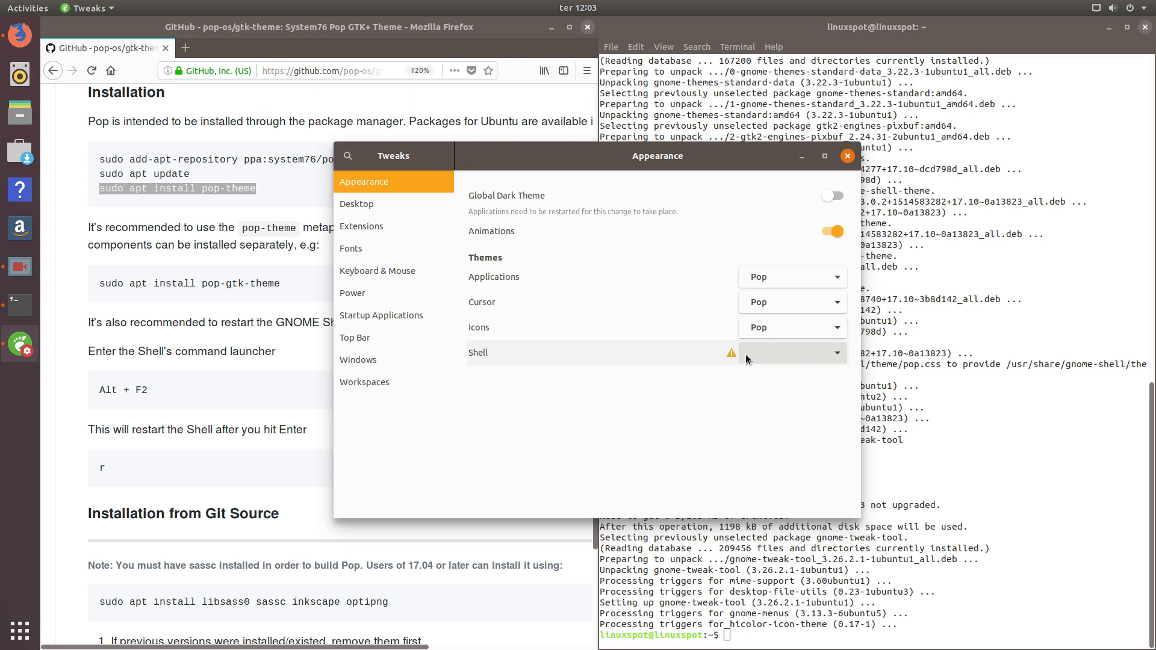
mouse_move(747, 360)
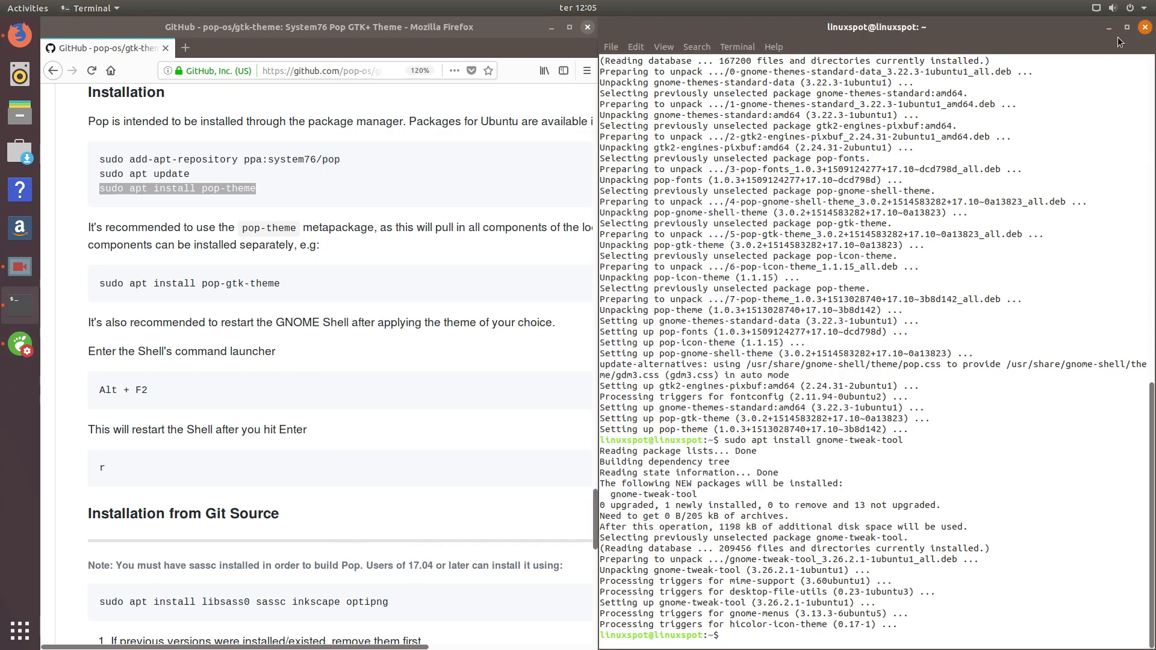
Step: Close Terminal, maximize Firefox and load extensions.gnome.org in a new tab
left_click(1144, 27)
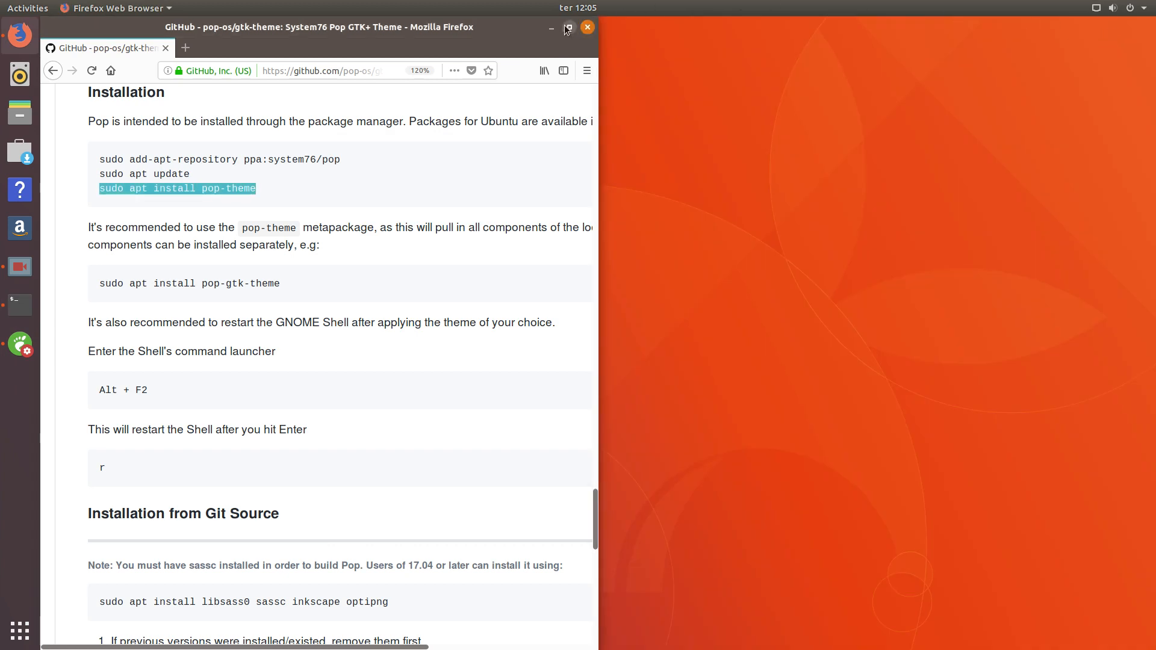
left_click(568, 29)
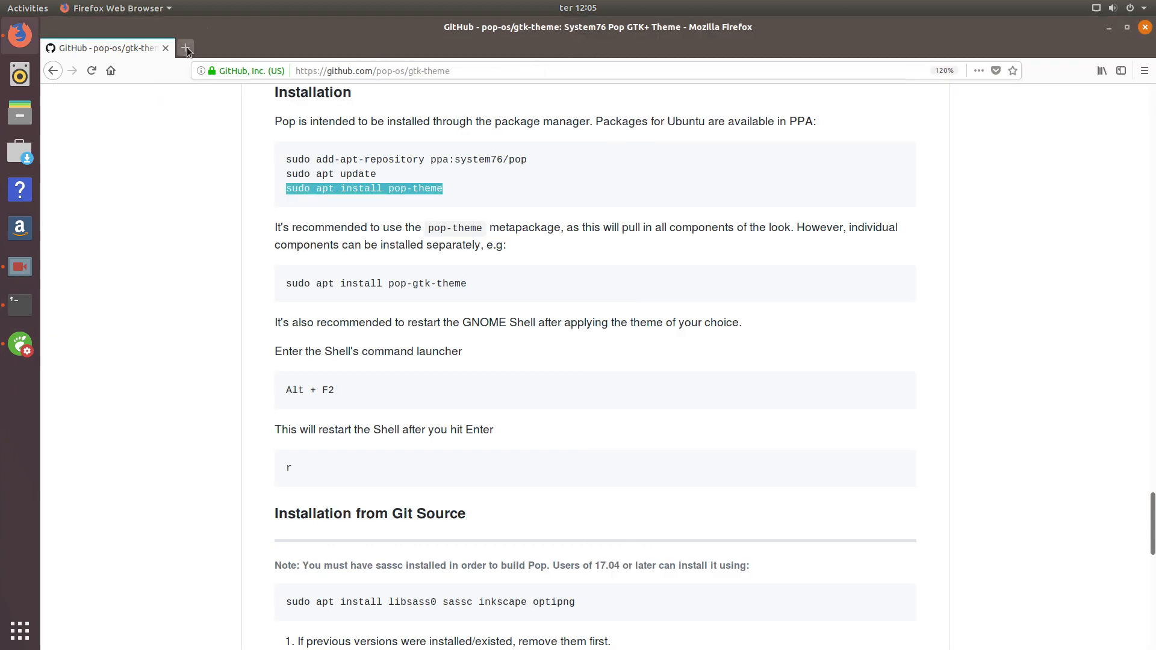
left_click(185, 47)
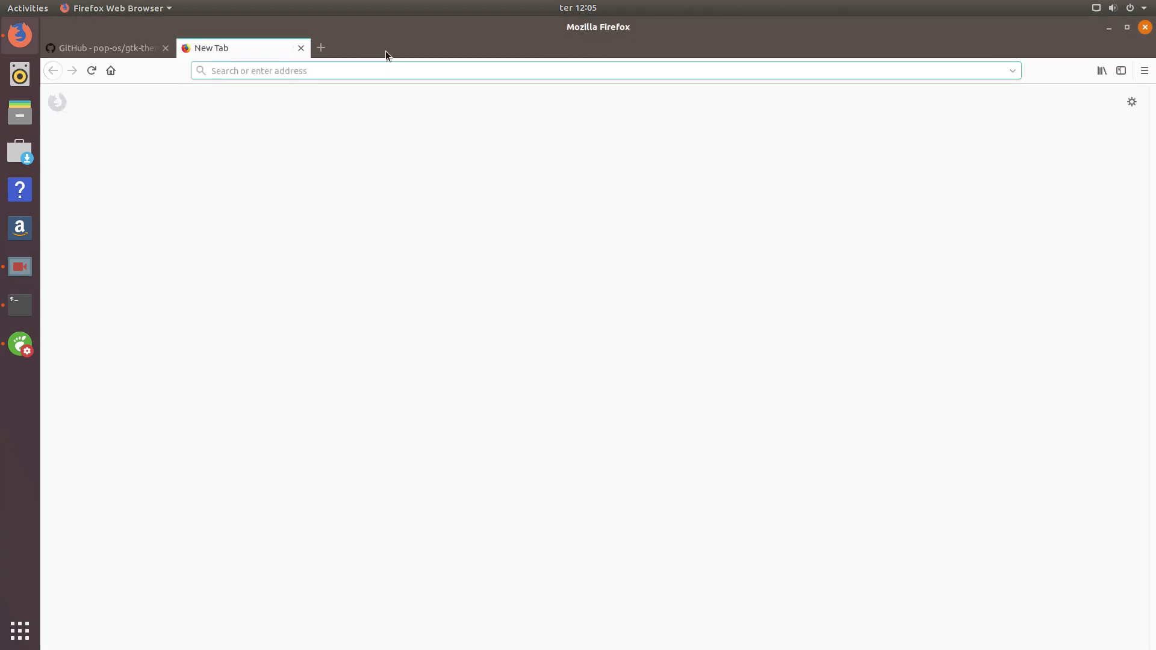
type("extensions.gnome.o")
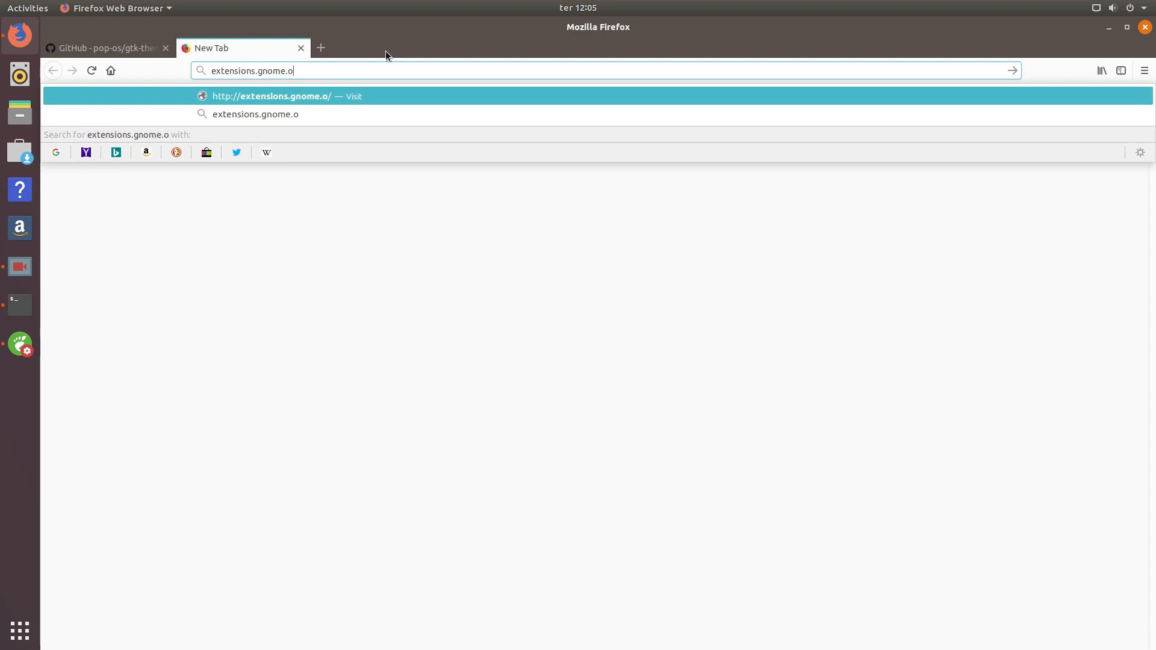
key("Return")
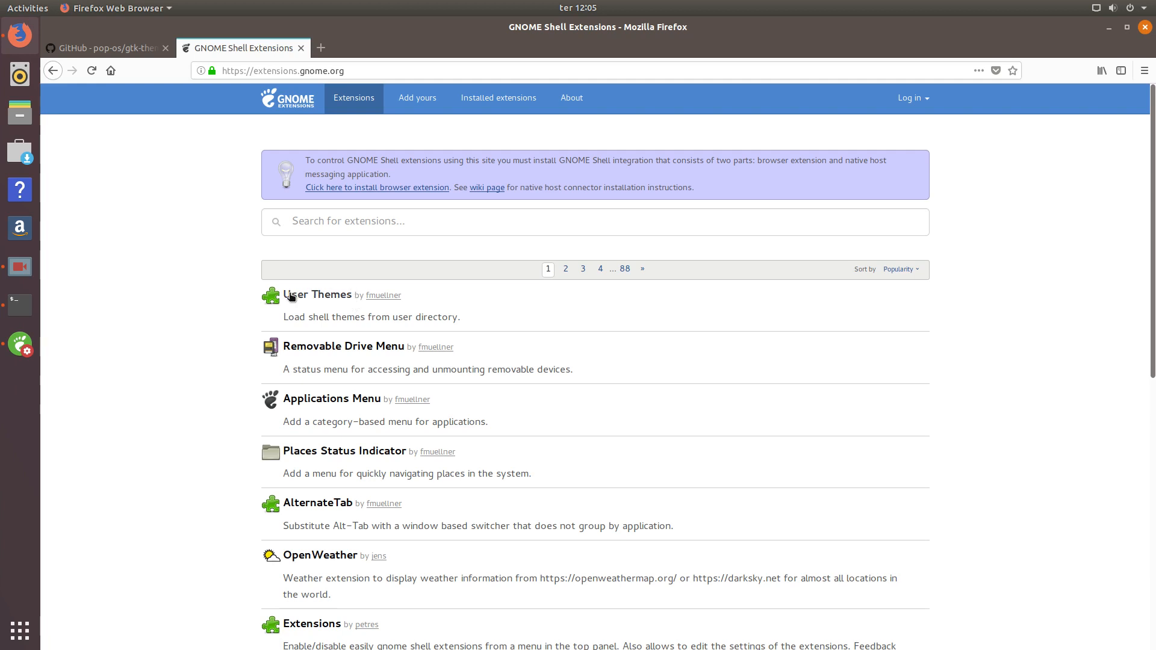
Step: Open the User Themes entry from the extensions.gnome.org list
left_click(318, 294)
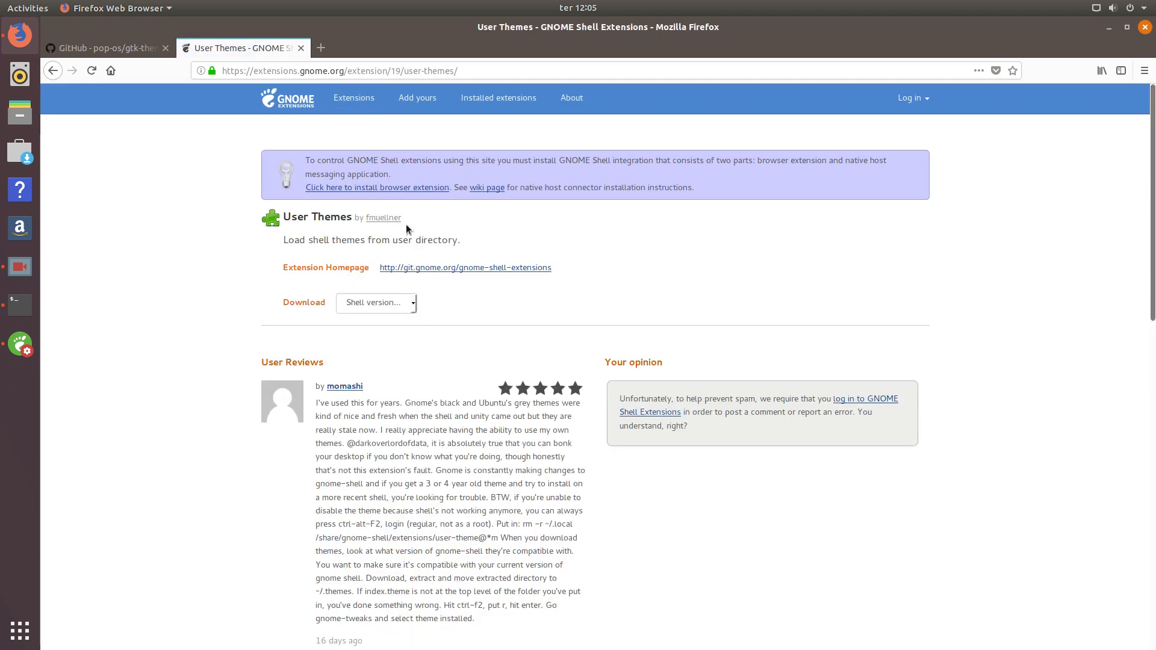
mouse_move(306, 154)
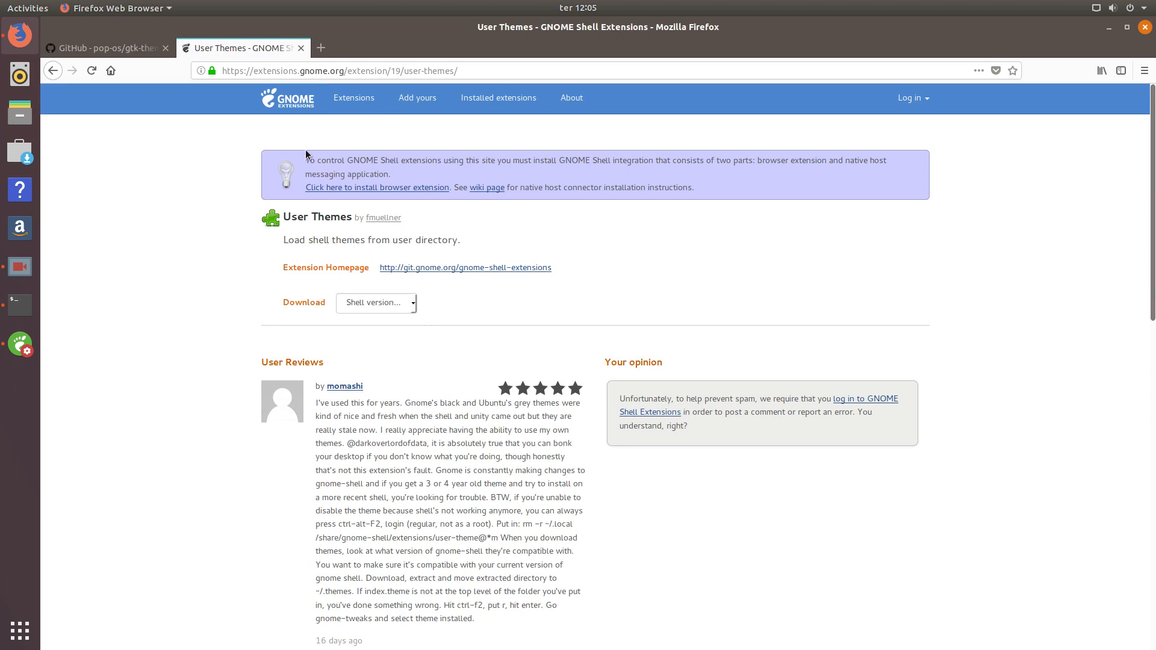
mouse_move(362, 164)
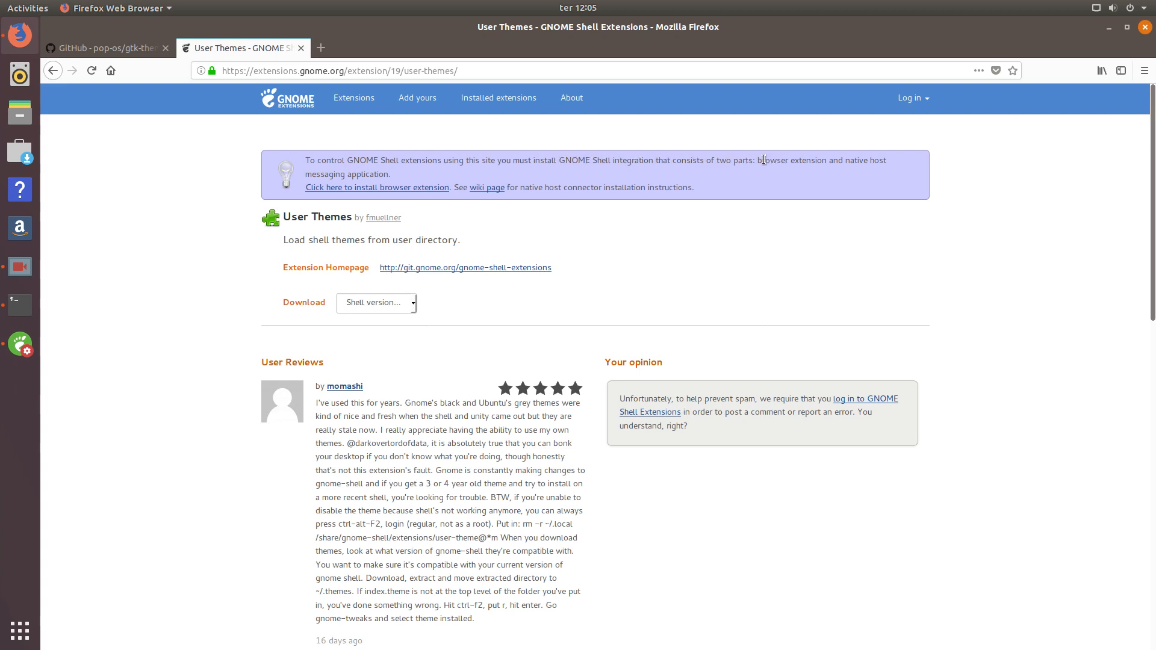
double_click(773, 161)
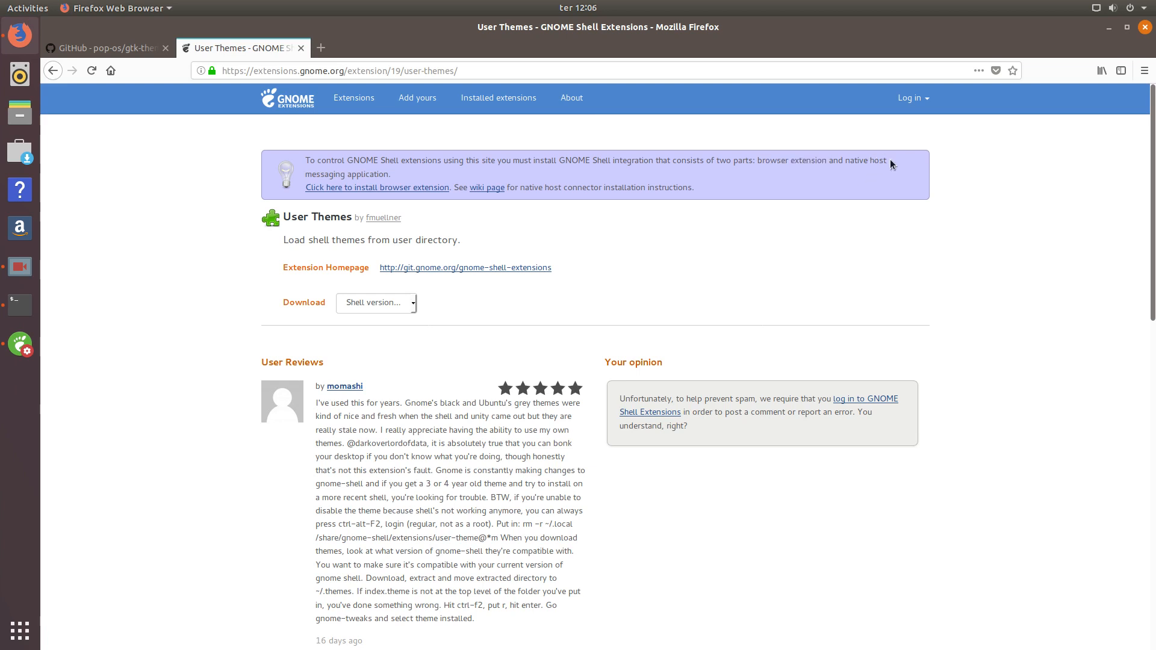
mouse_move(874, 172)
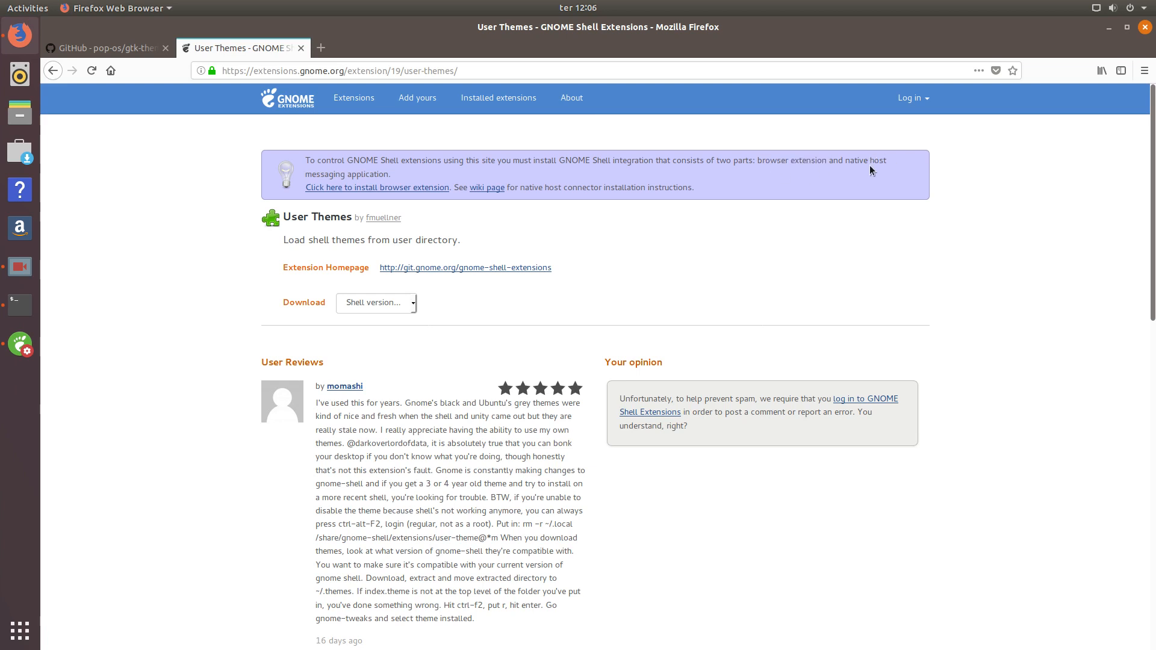
mouse_move(313, 173)
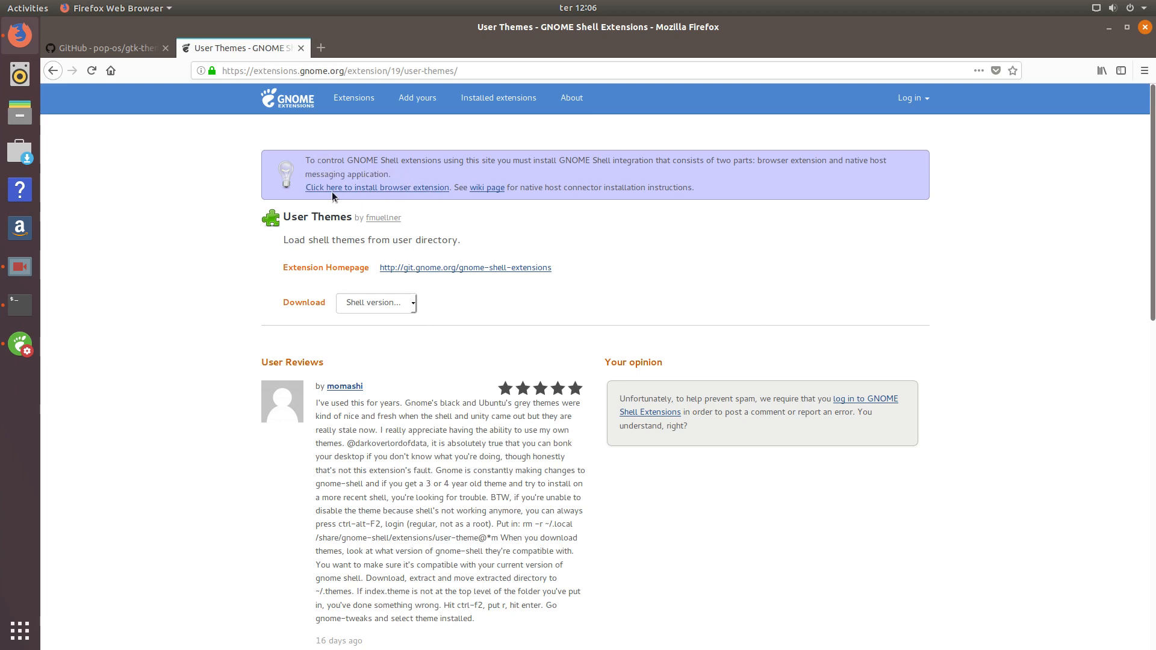
mouse_move(393, 194)
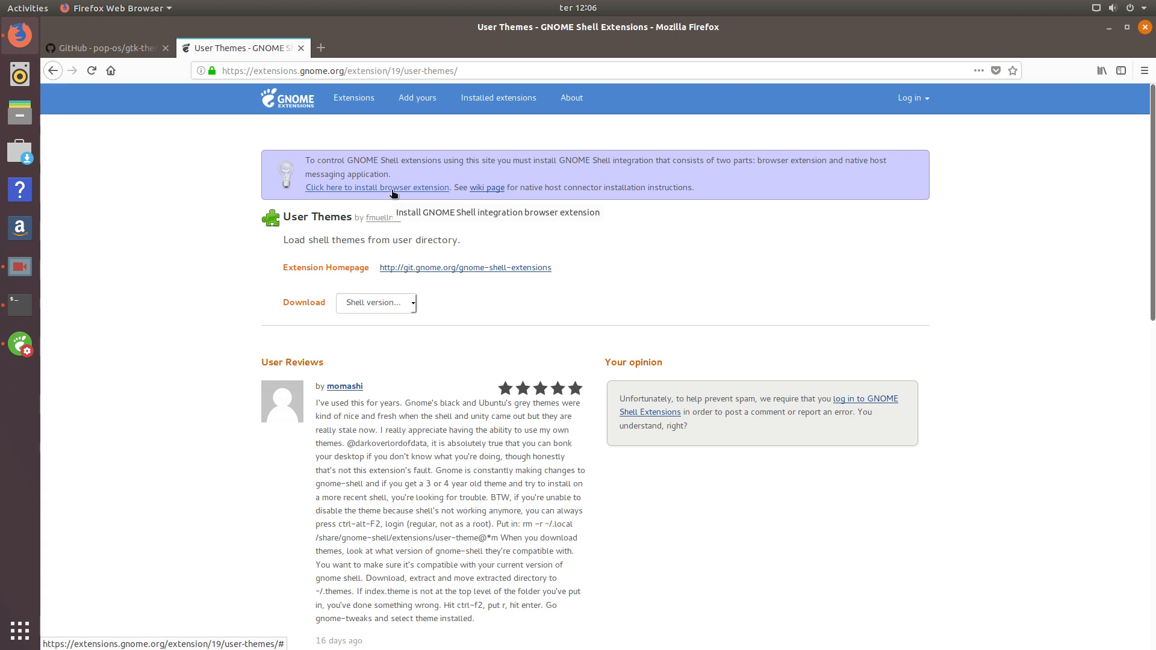
Step: Approve installing the GNOME Shell integration add-on and dismiss its 'added' notice
left_click(377, 188)
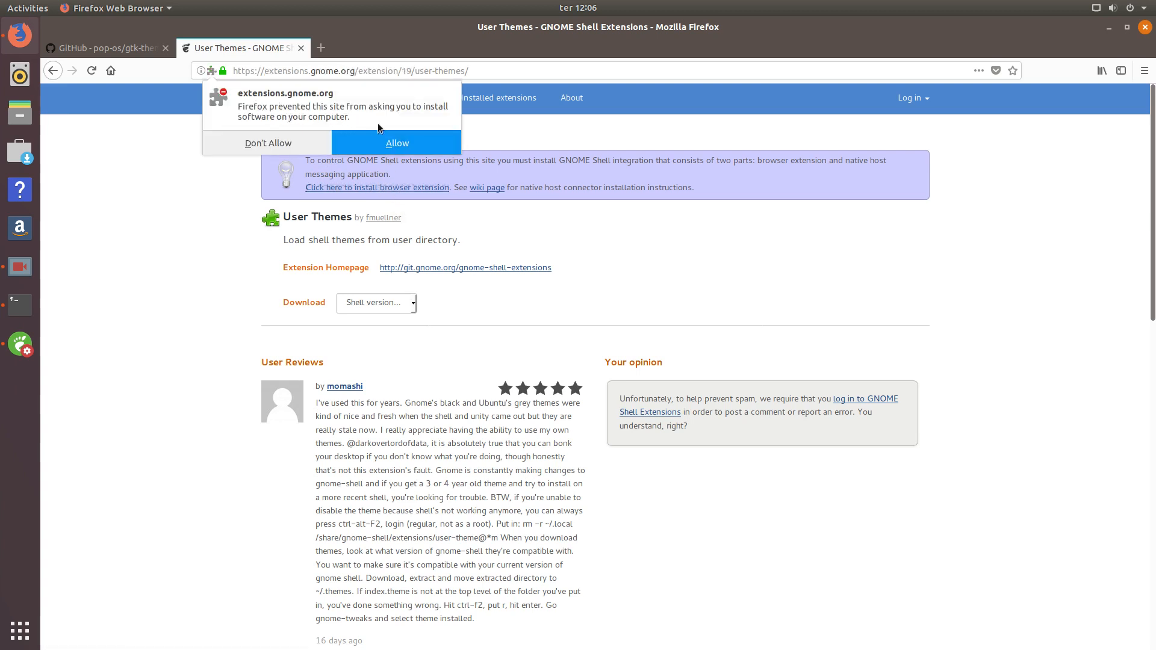
left_click(397, 143)
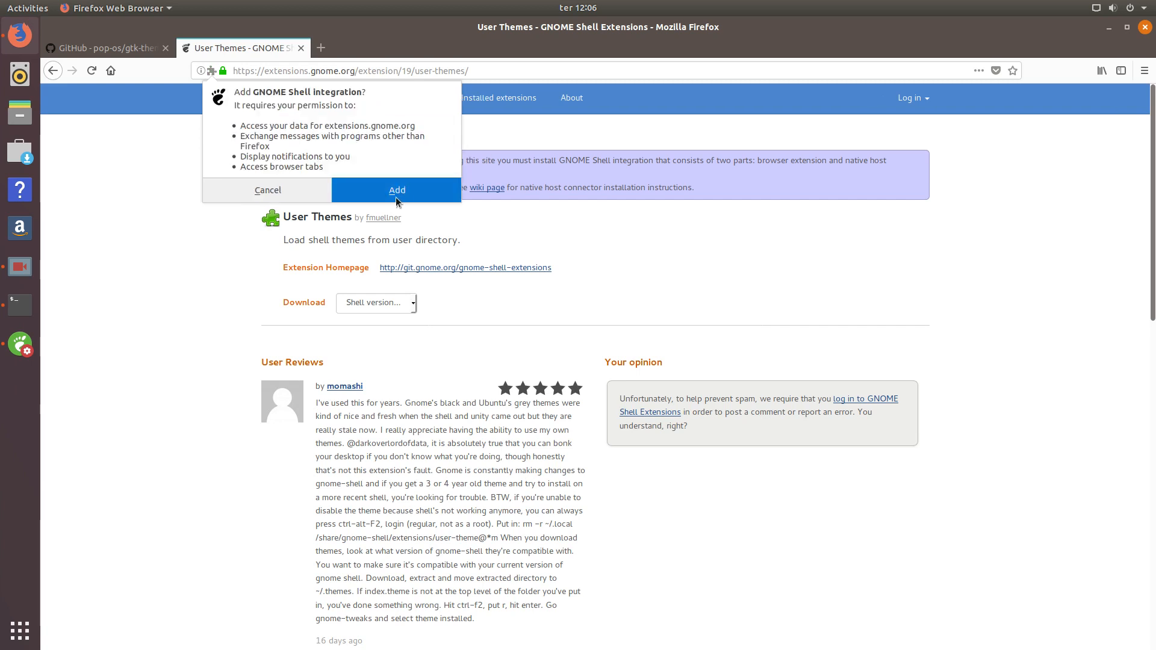
mouse_move(395, 195)
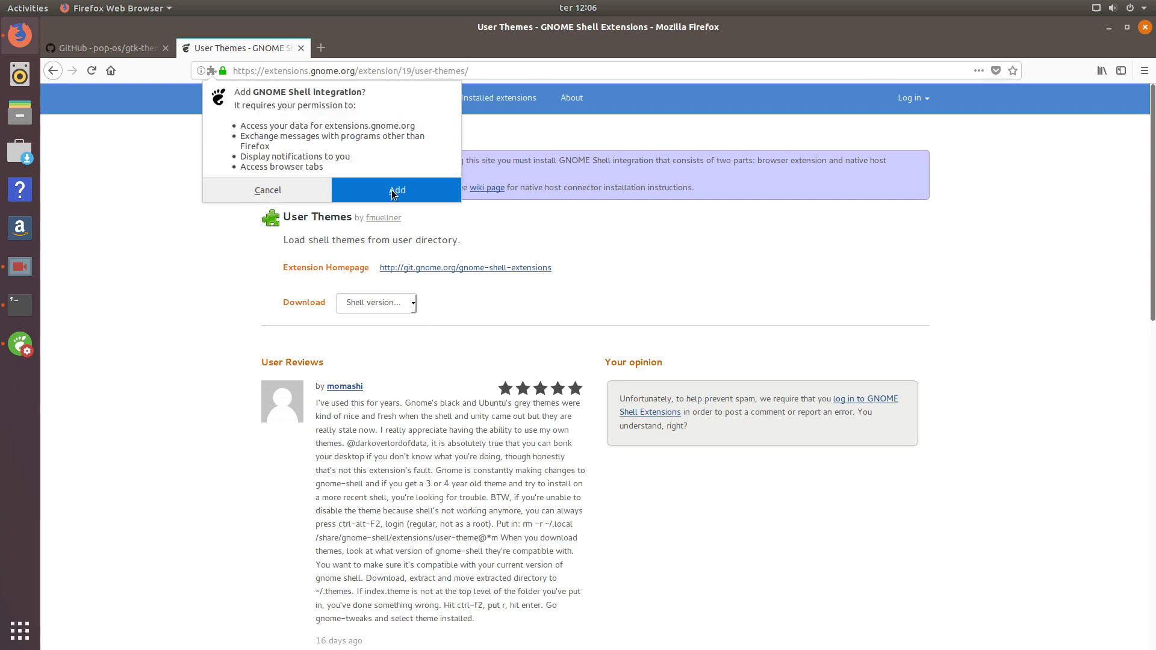
left_click(396, 191)
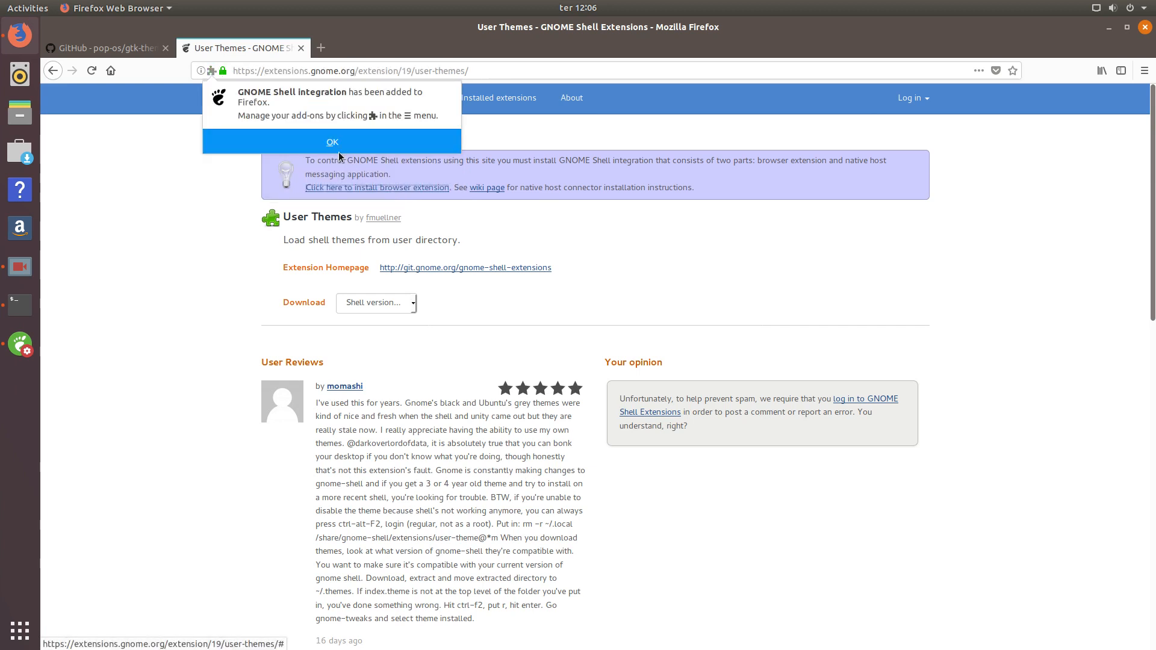
left_click(332, 142)
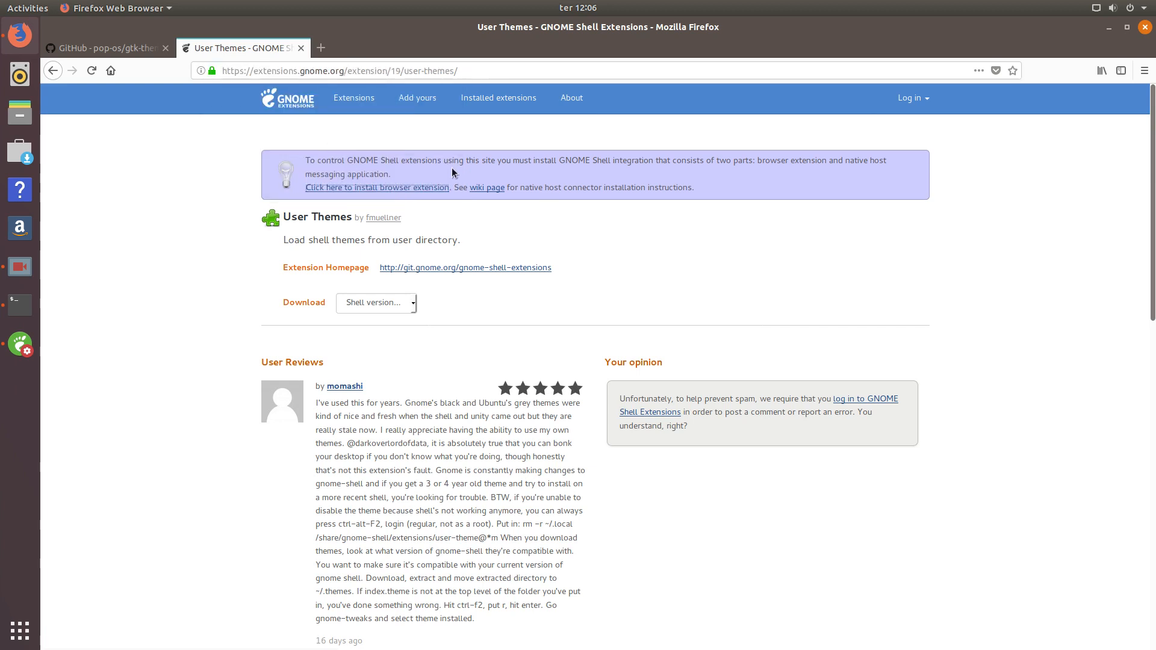
mouse_move(472, 177)
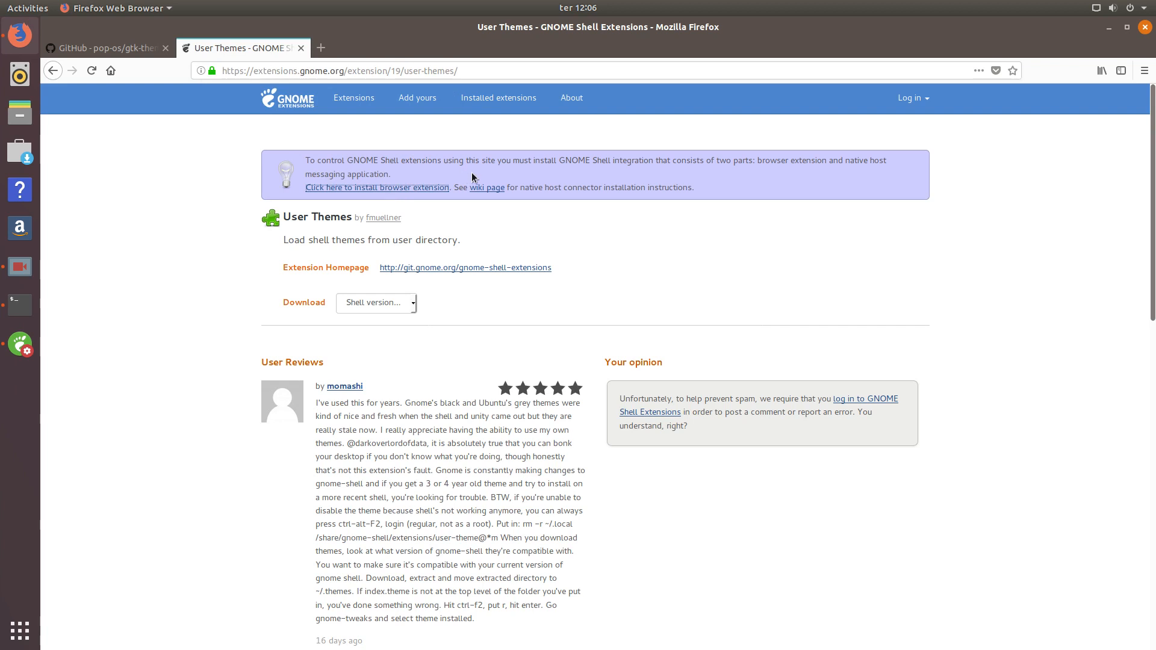
mouse_move(377, 188)
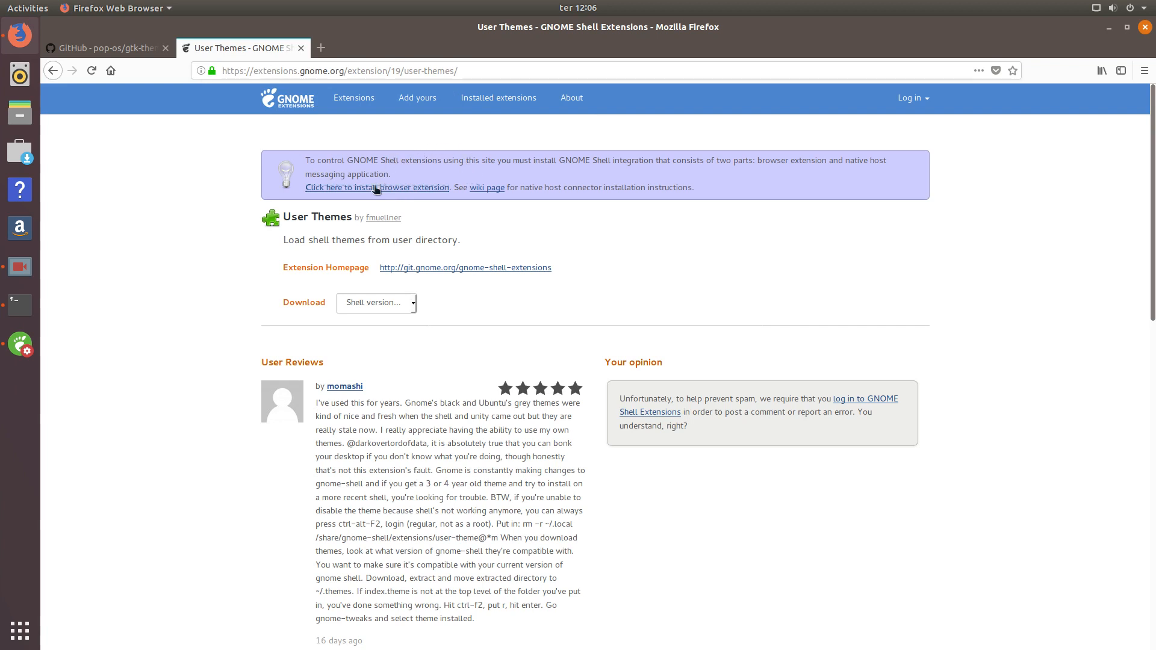
mouse_move(479, 221)
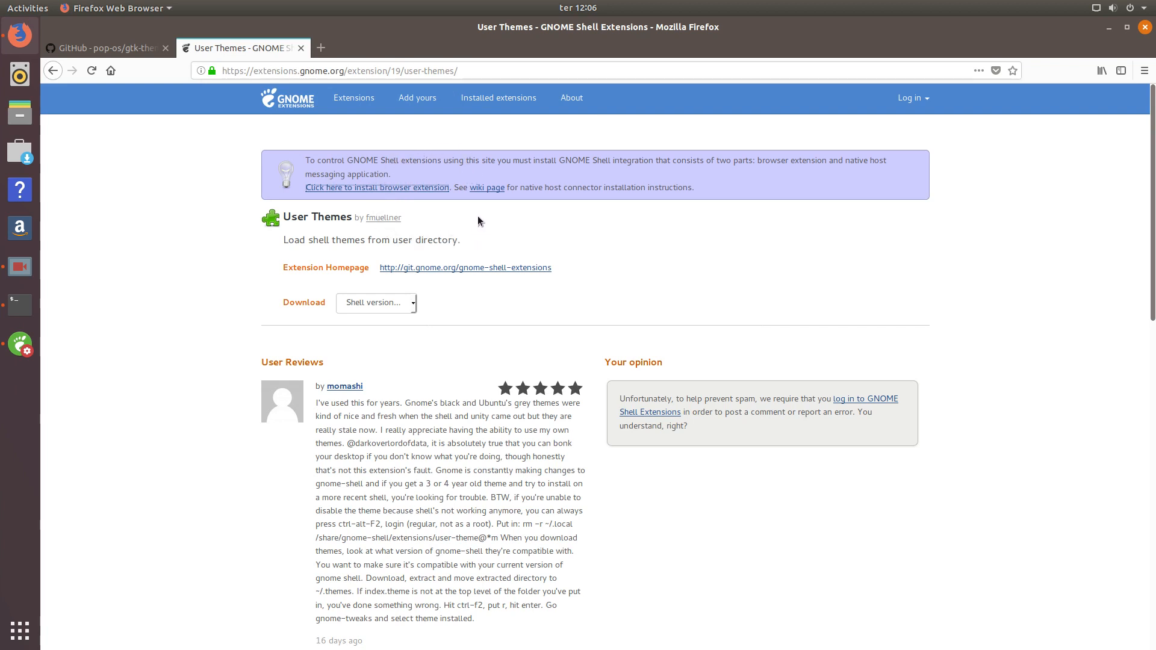
mouse_move(19, 305)
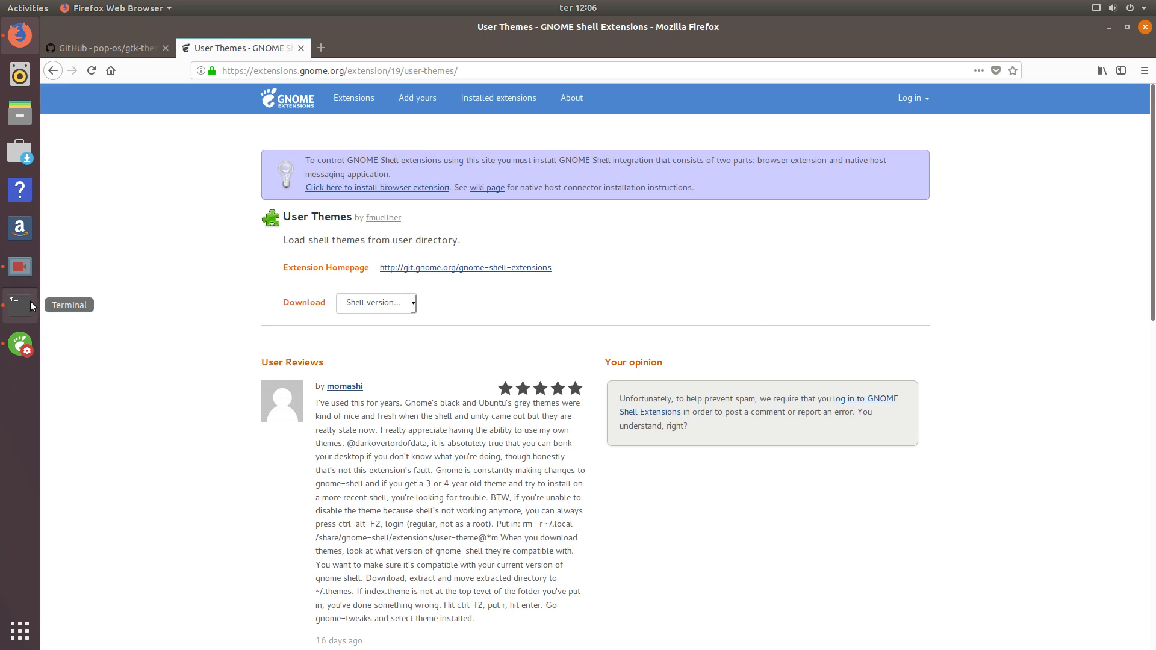
Step: Maximize Terminal and run 'sudo apt install chrome-gnome-shell' to install the connector
left_click(19, 303)
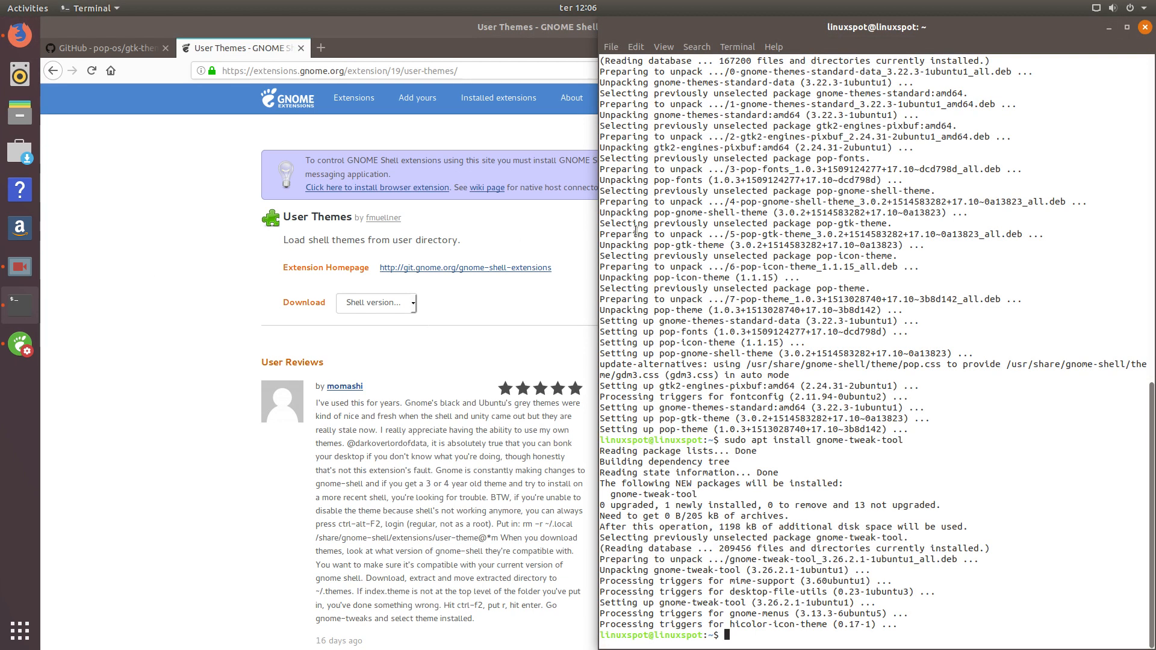
left_click(1128, 27)
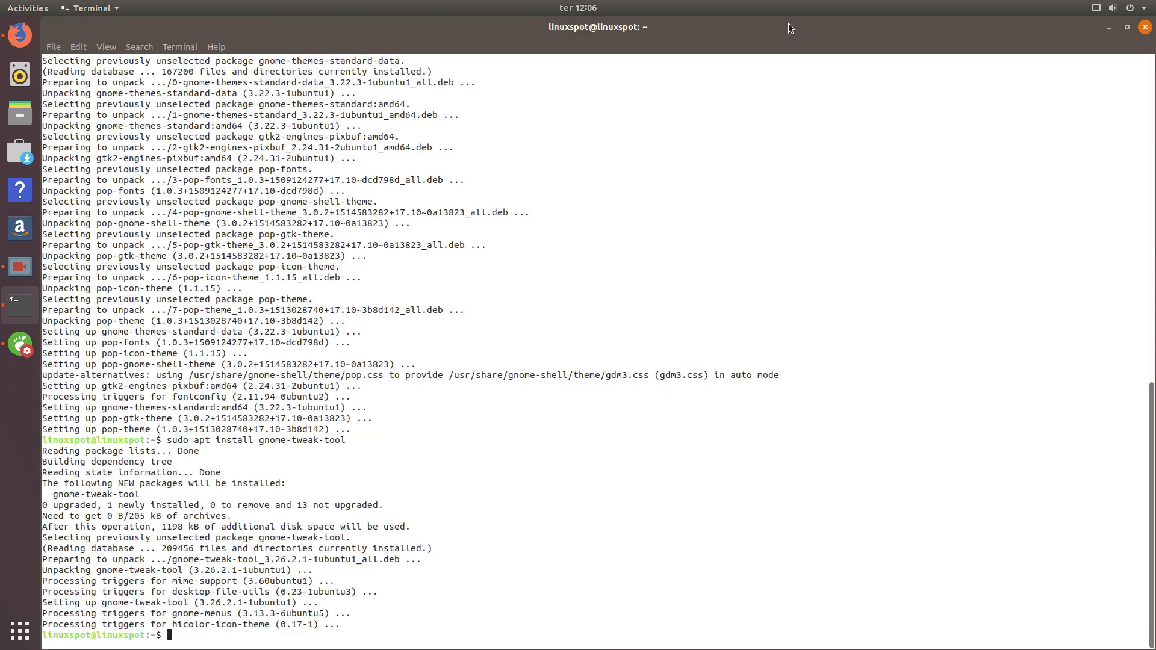
type("sudo")
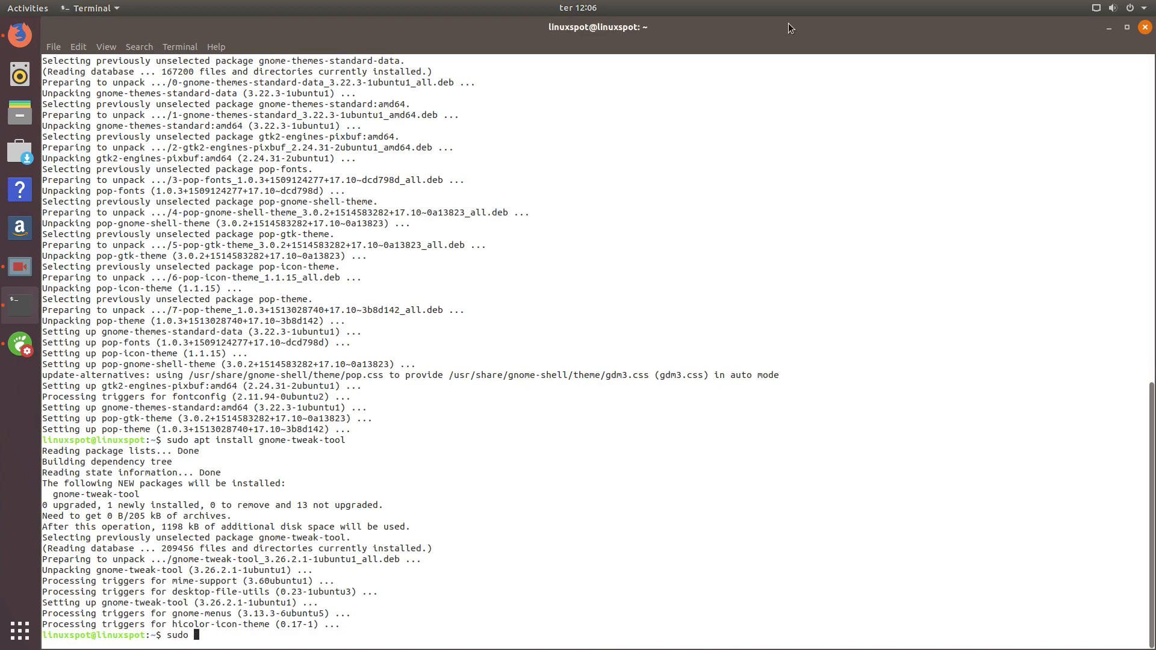
type("apt")
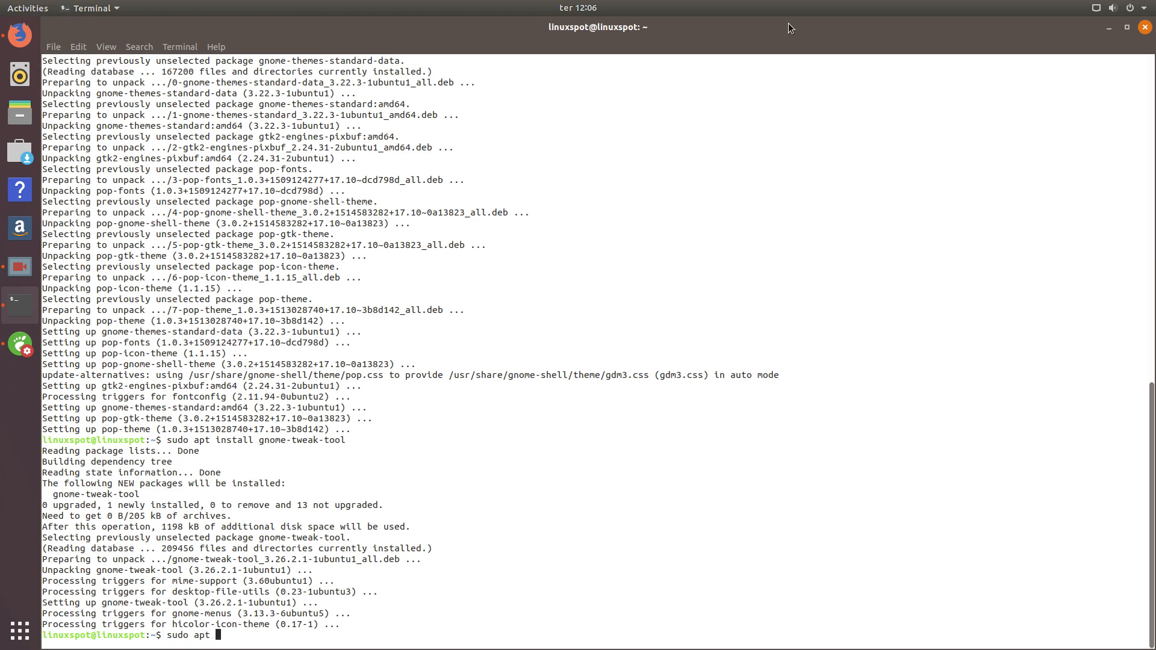
type("install")
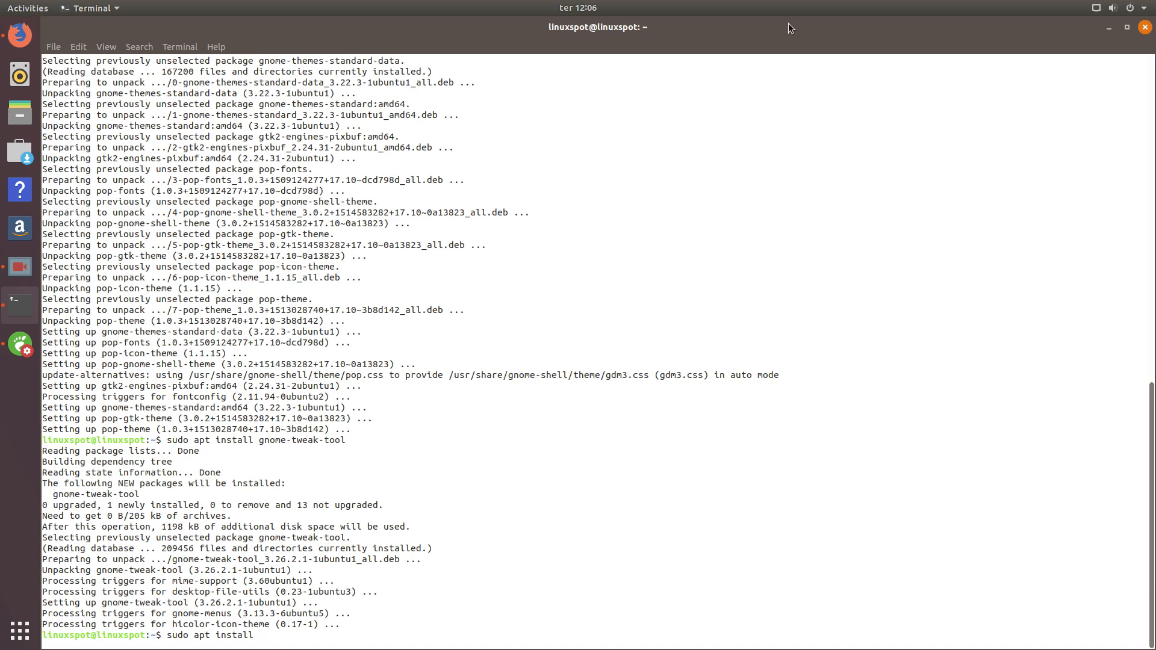
type("chrome-gnome-shell")
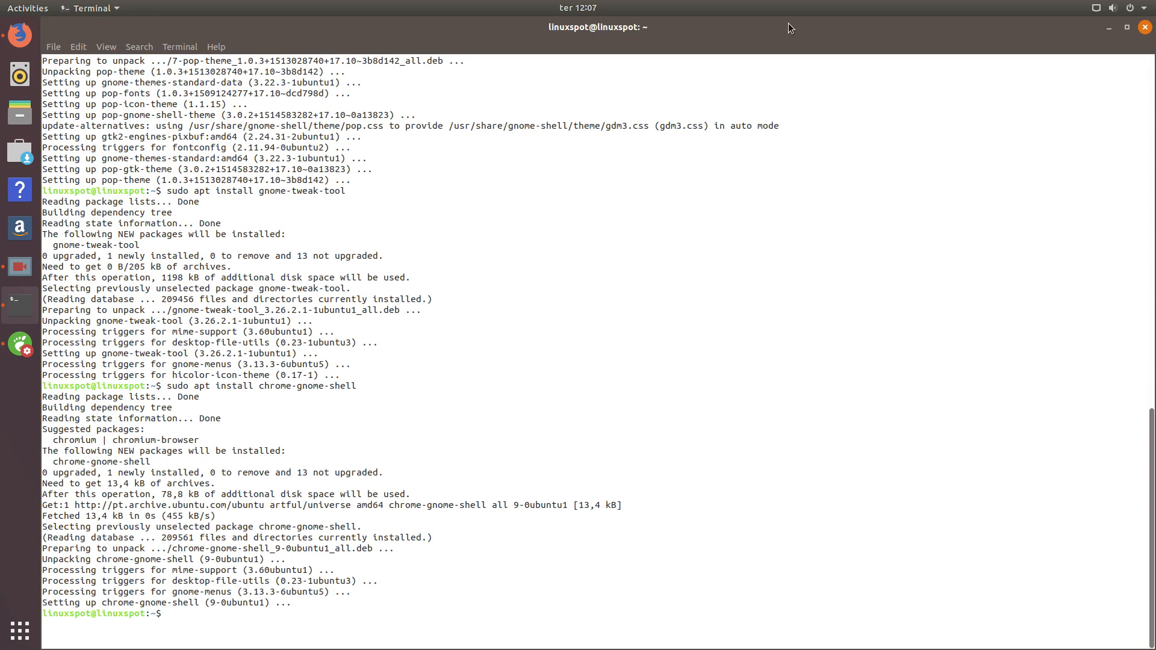
mouse_move(20, 36)
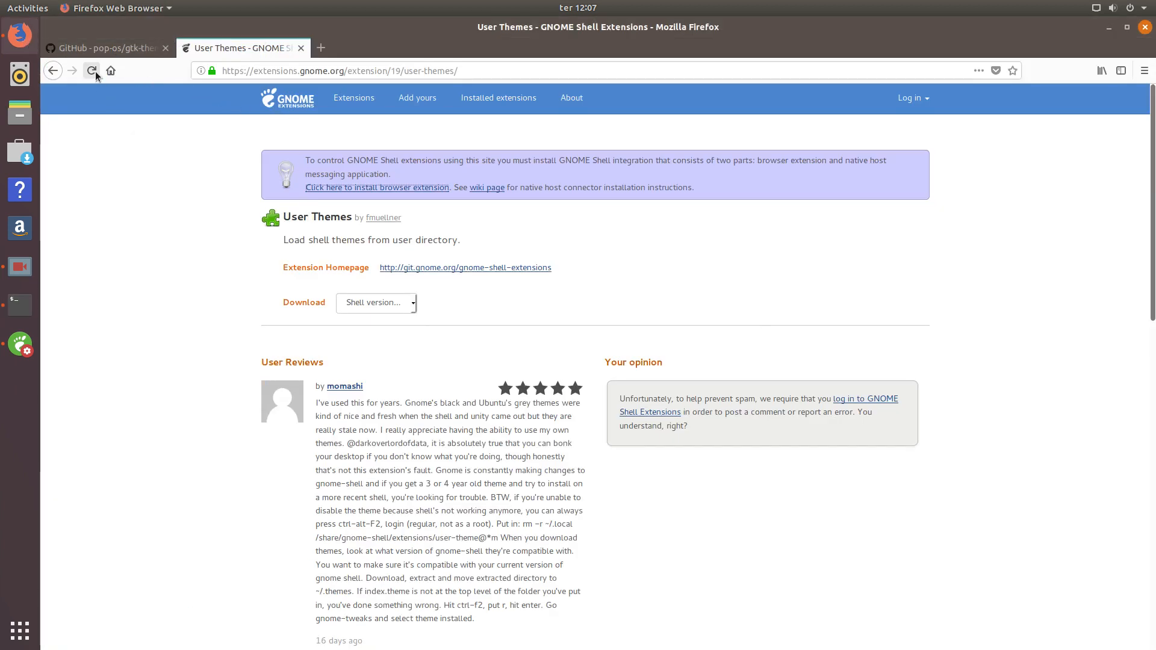
Step: Reload the extensions.gnome.org User Themes page and toggle User Themes from OFF to ON
left_click(92, 70)
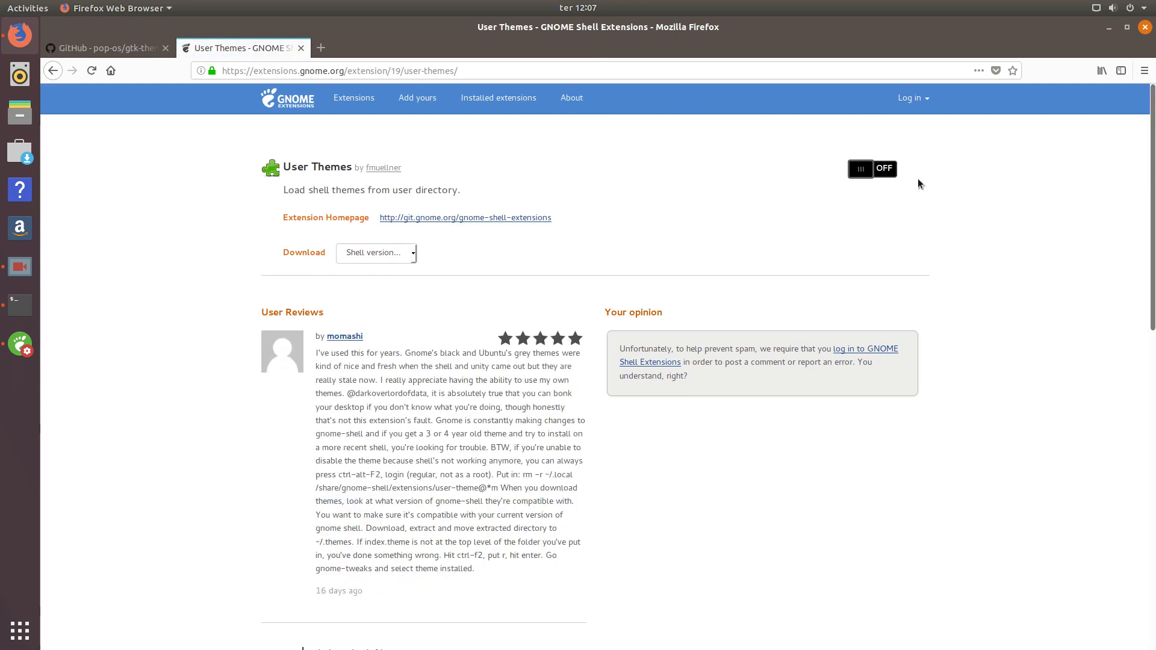
mouse_move(814, 185)
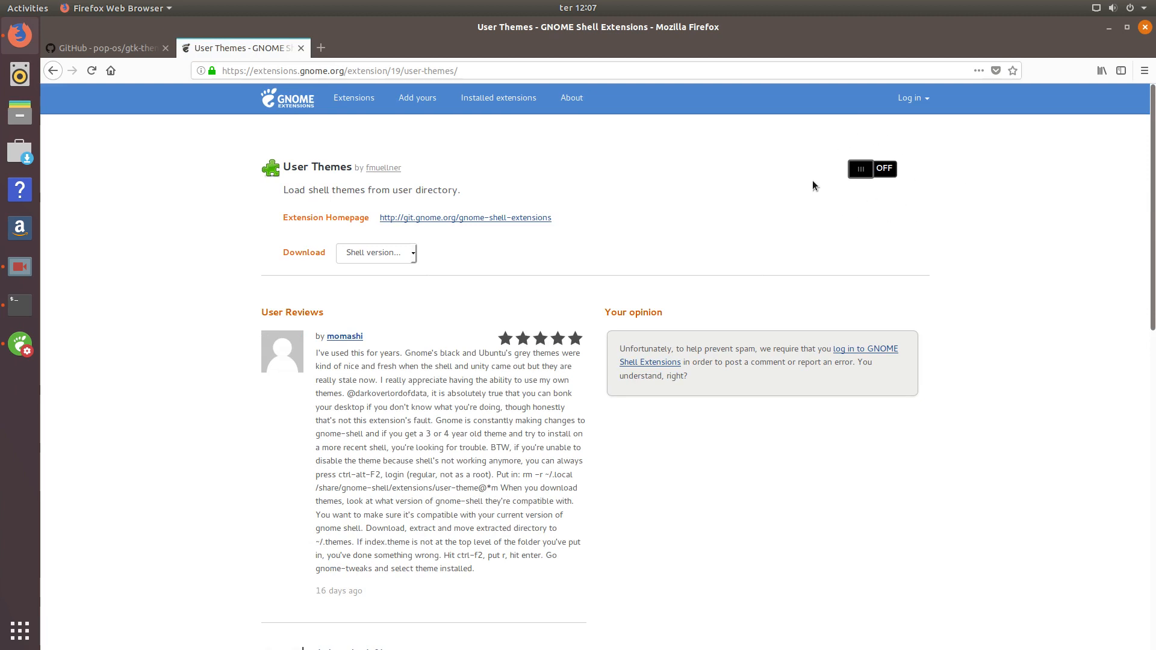
mouse_move(890, 174)
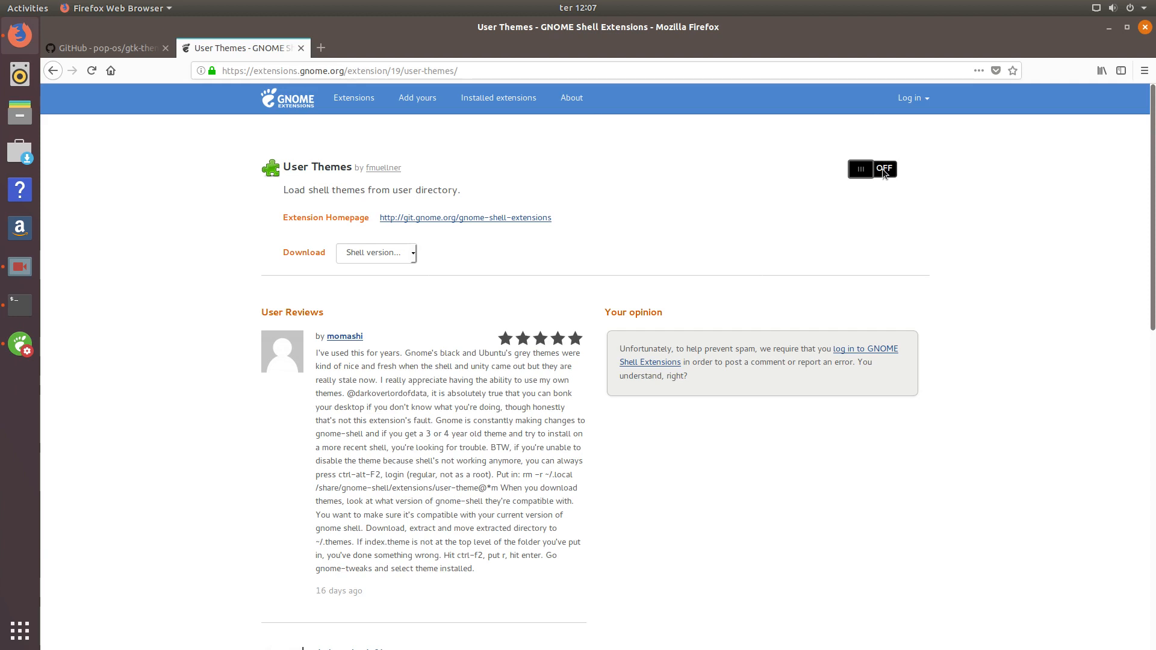
left_click(871, 168)
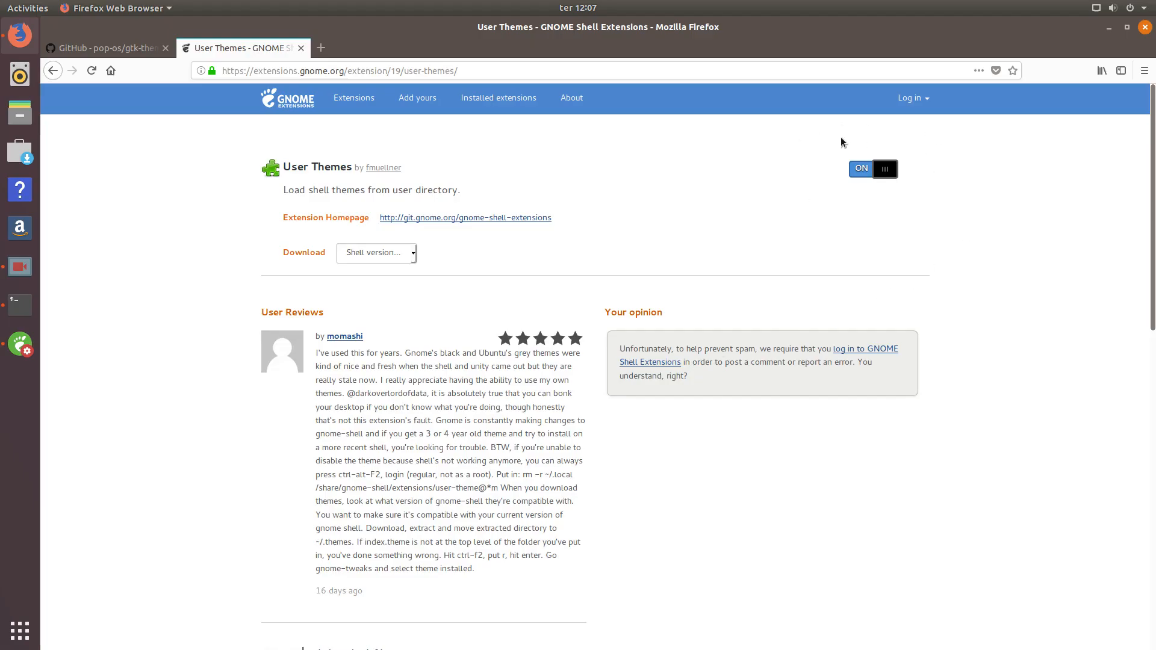
mouse_move(913, 212)
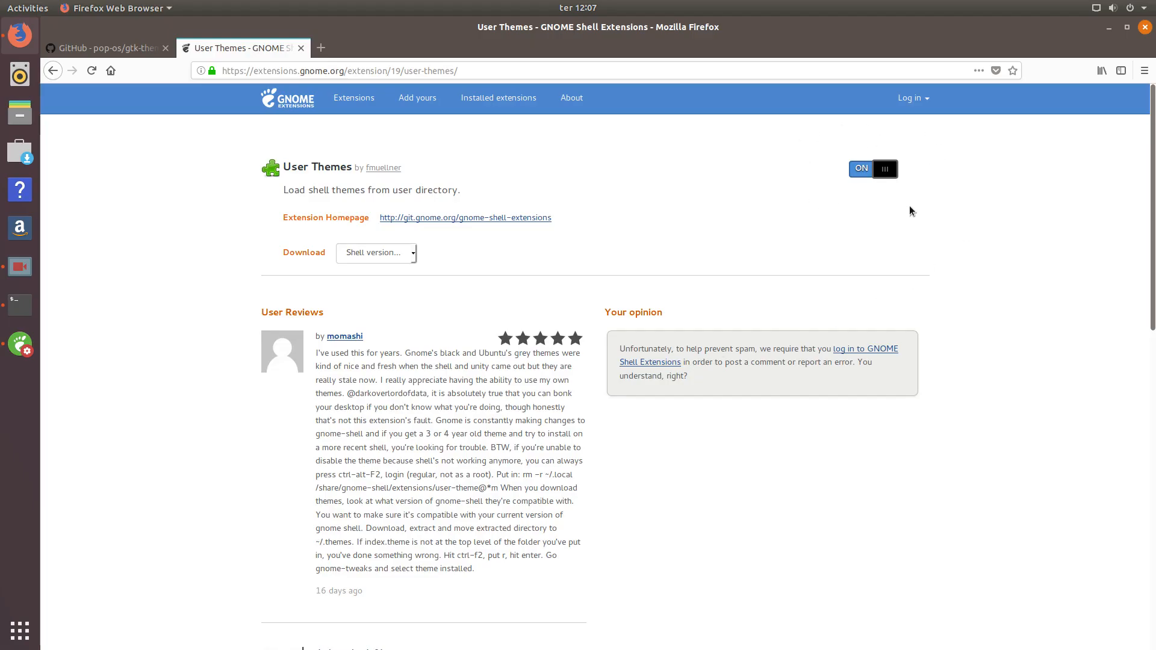
mouse_move(541, 181)
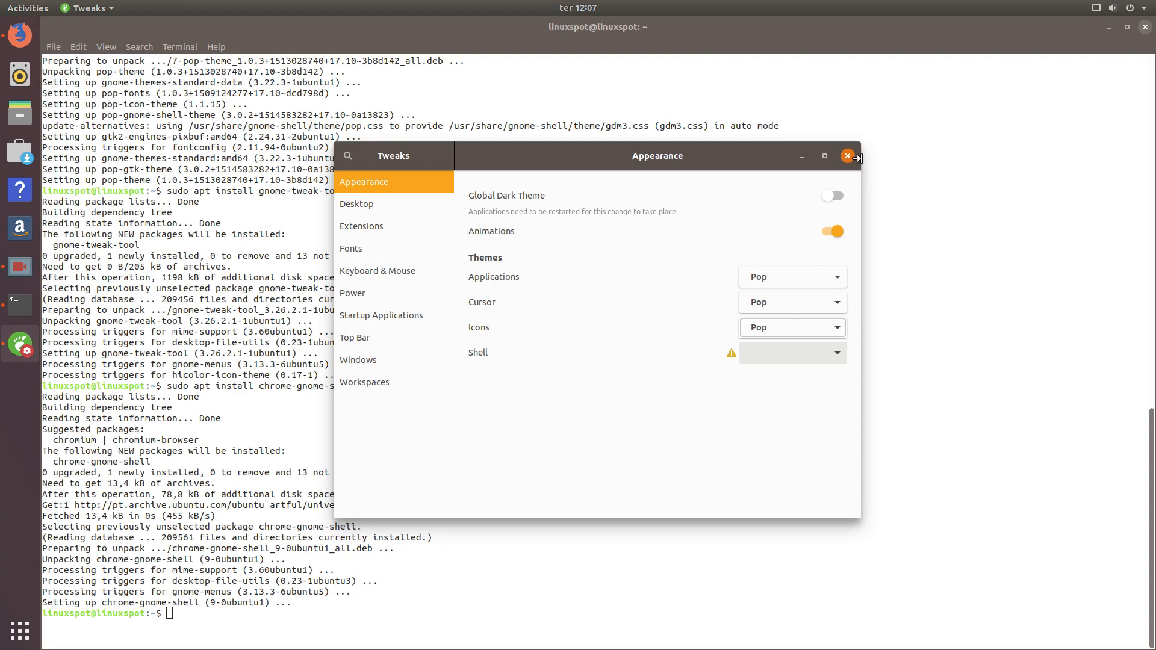
Step: Check the Tweaks Extensions list, close Tweaks, and relaunch it by searching 'twe'
left_click(361, 227)
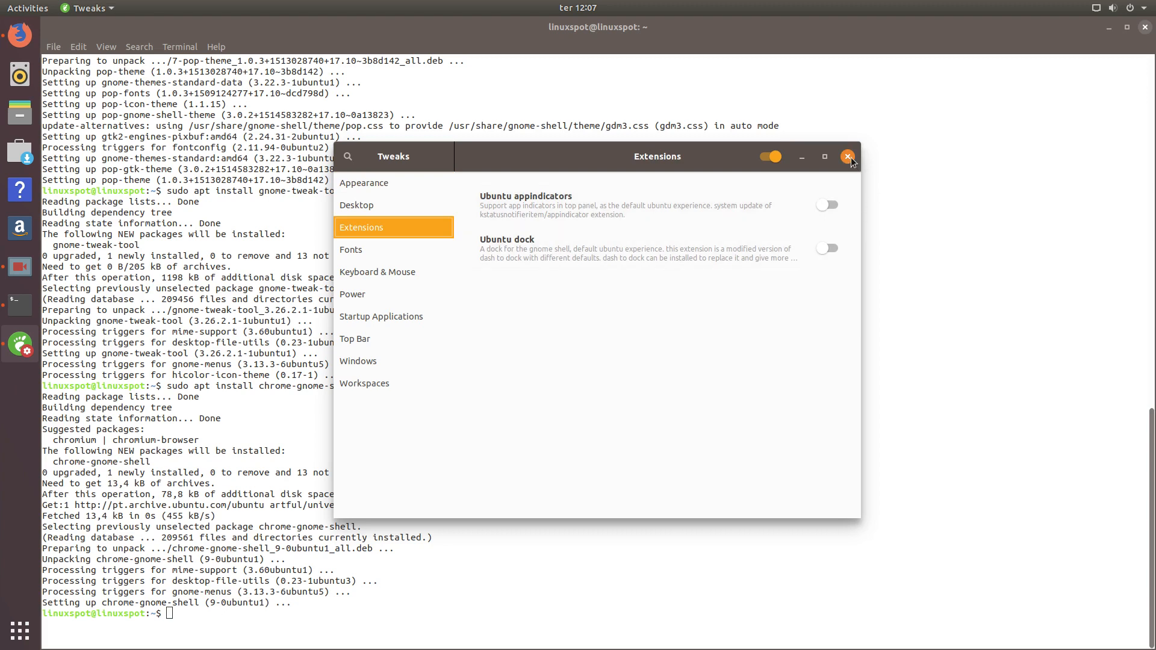
left_click(847, 156)
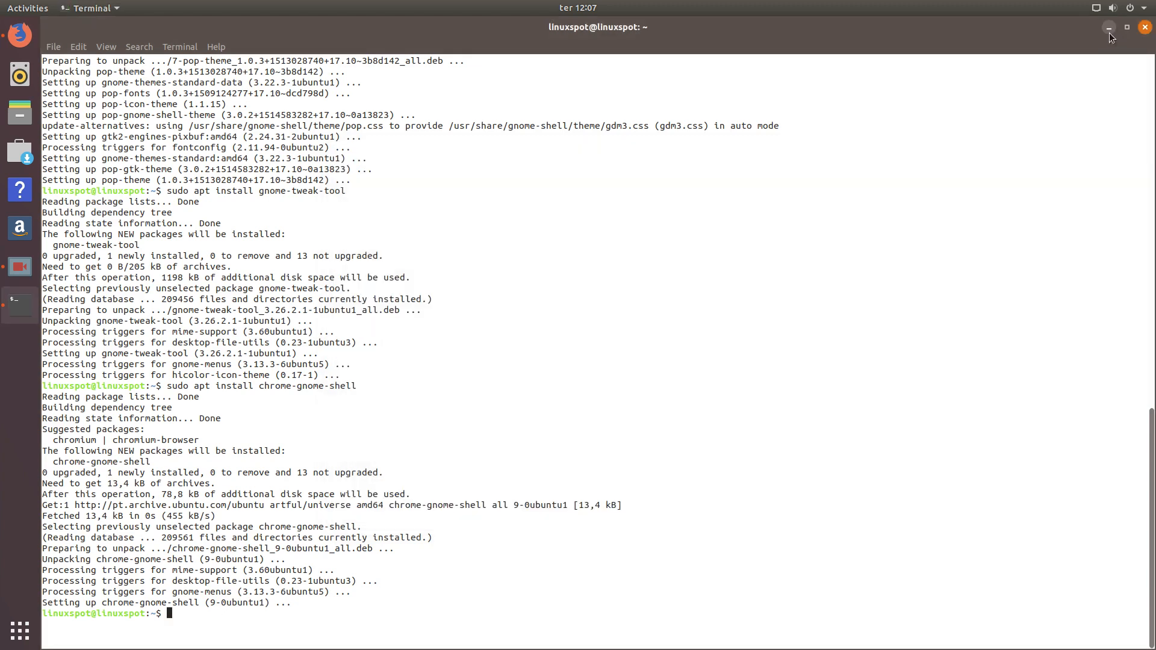
left_click(1110, 27)
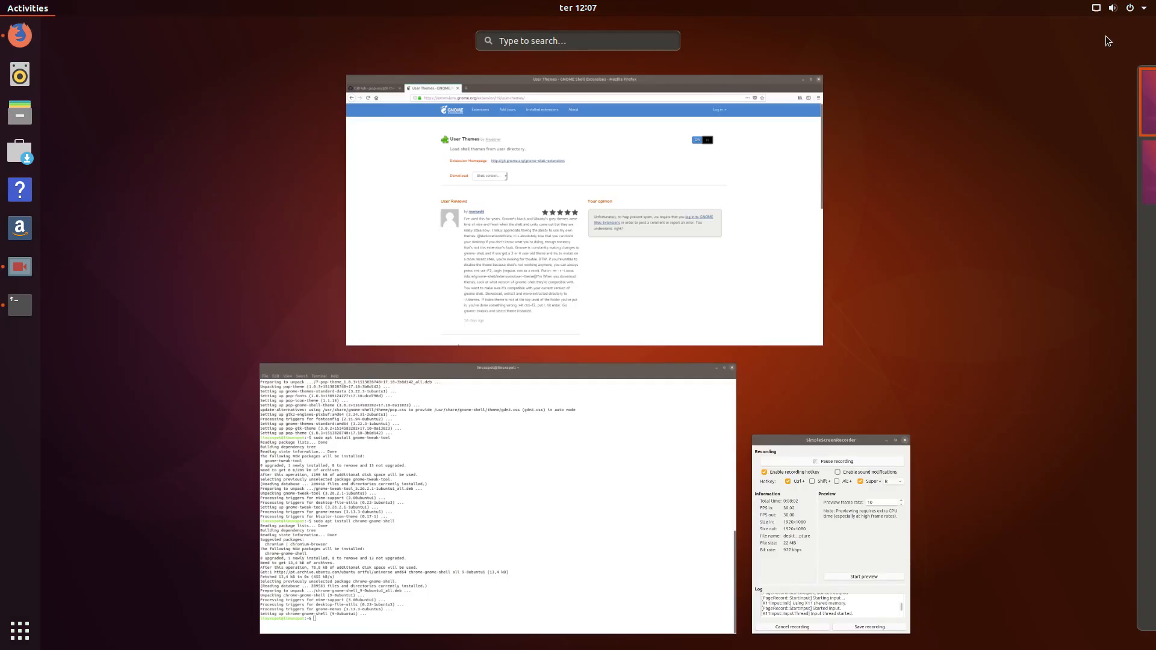
type("twe")
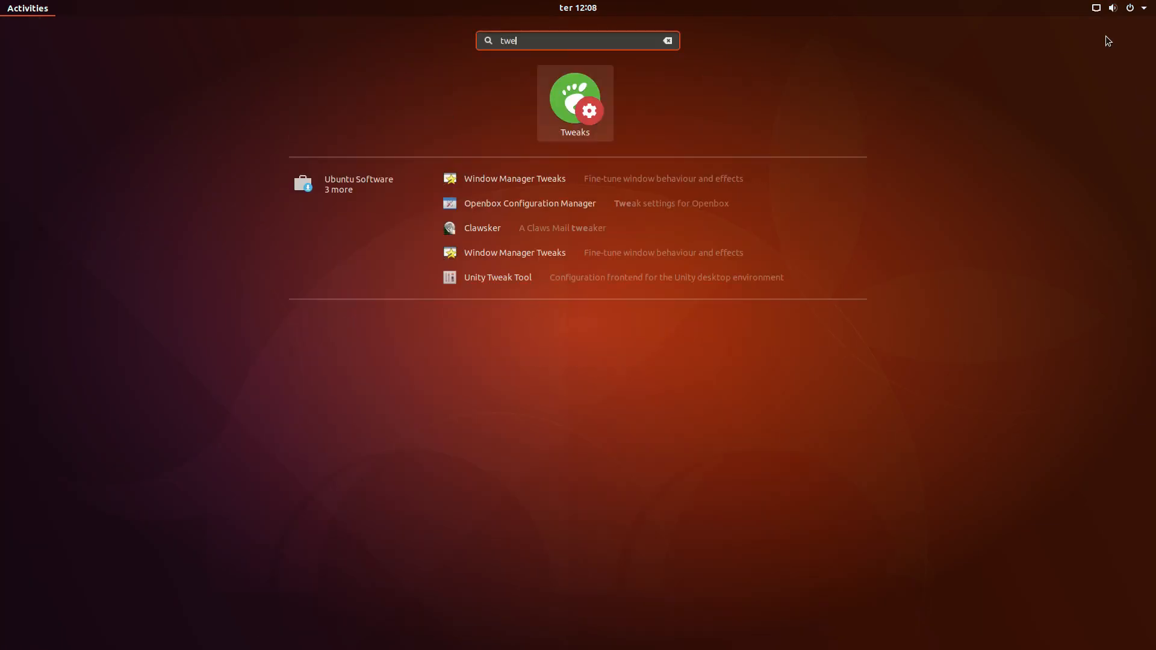
left_click(574, 102)
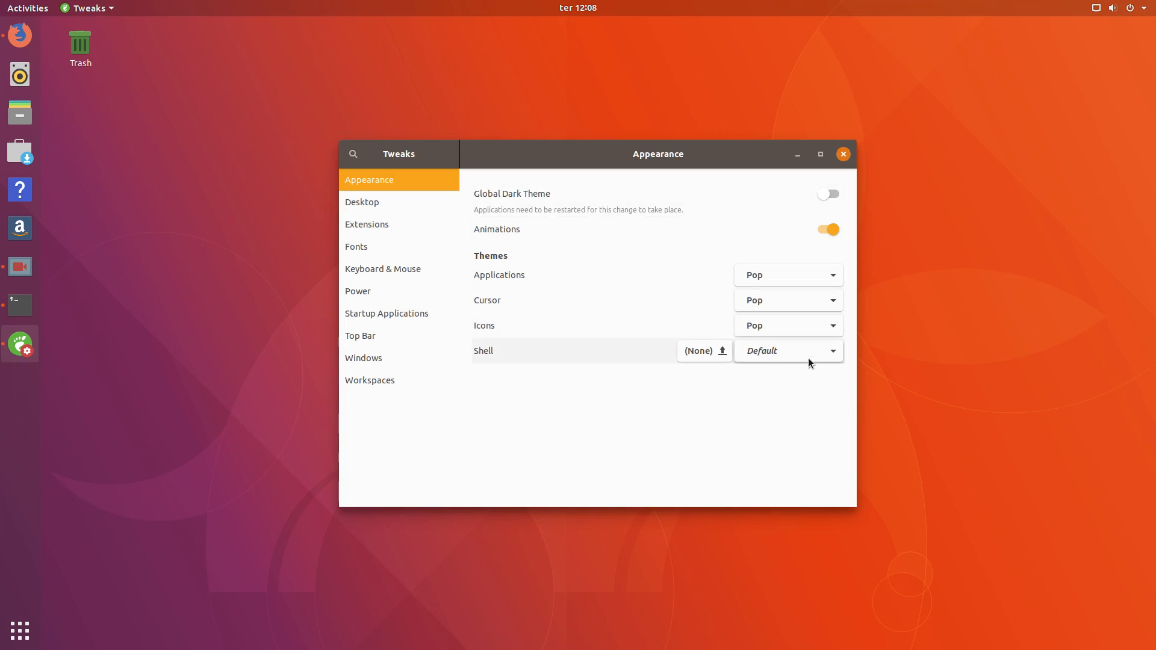
mouse_move(817, 359)
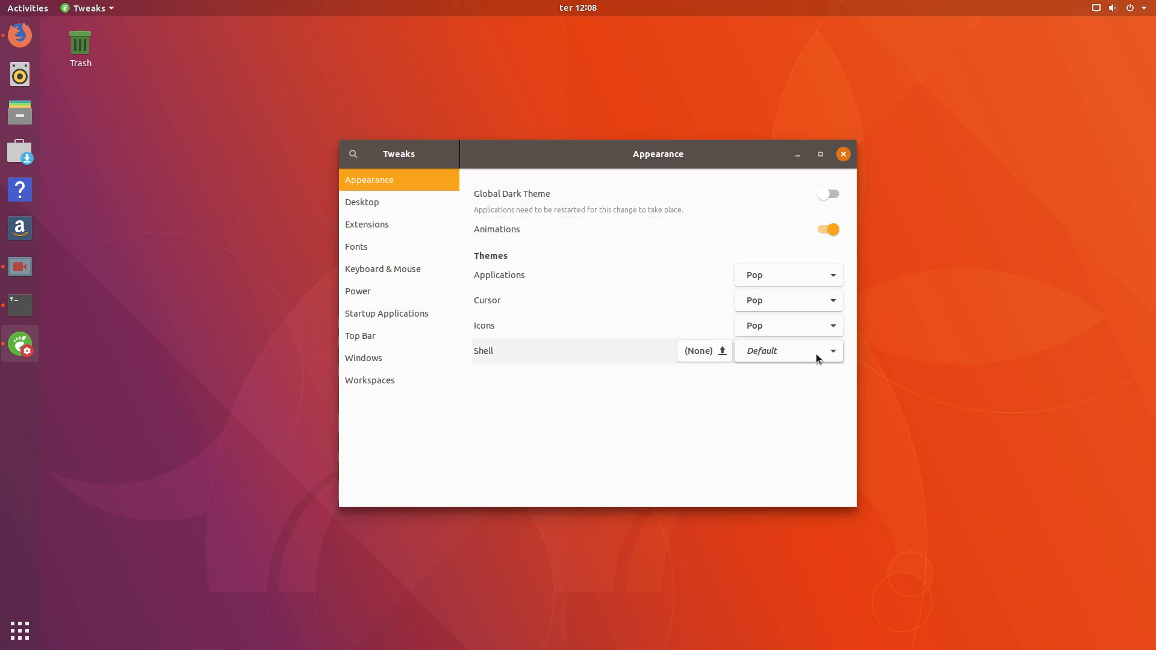
left_click(788, 350)
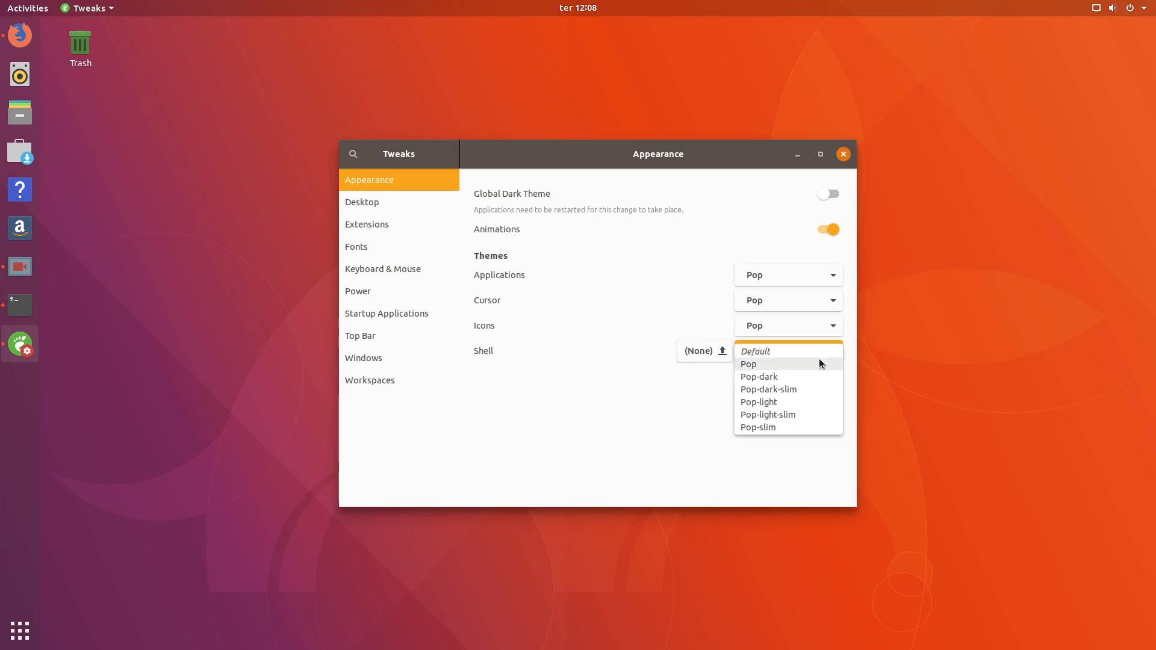
left_click(748, 364)
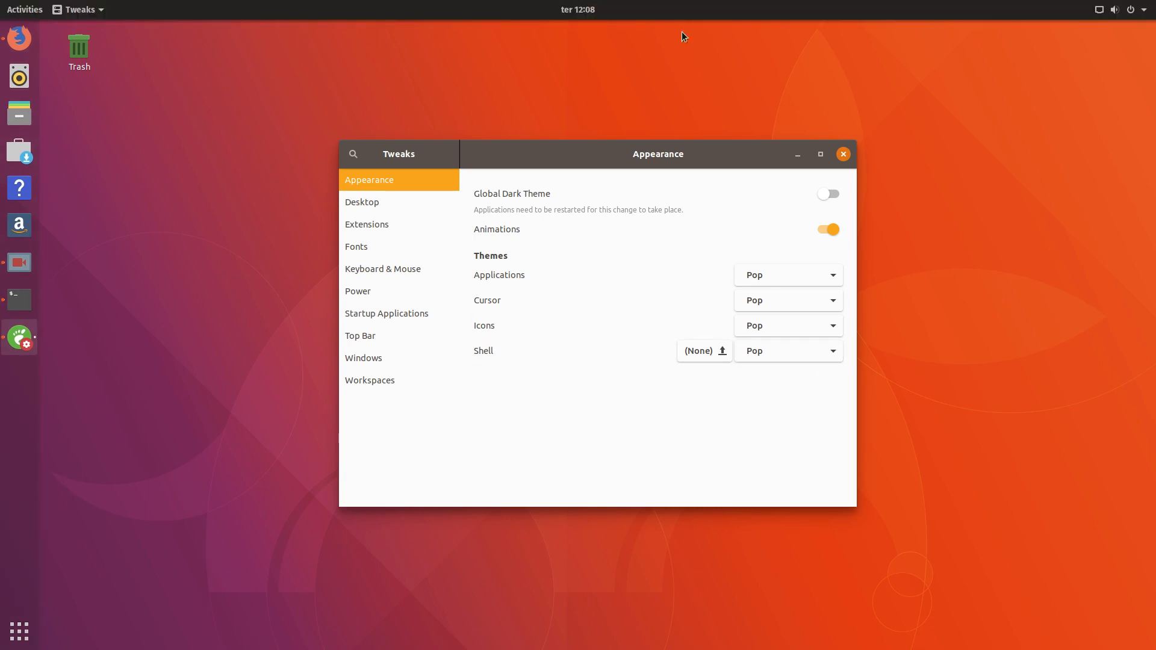
mouse_move(464, 10)
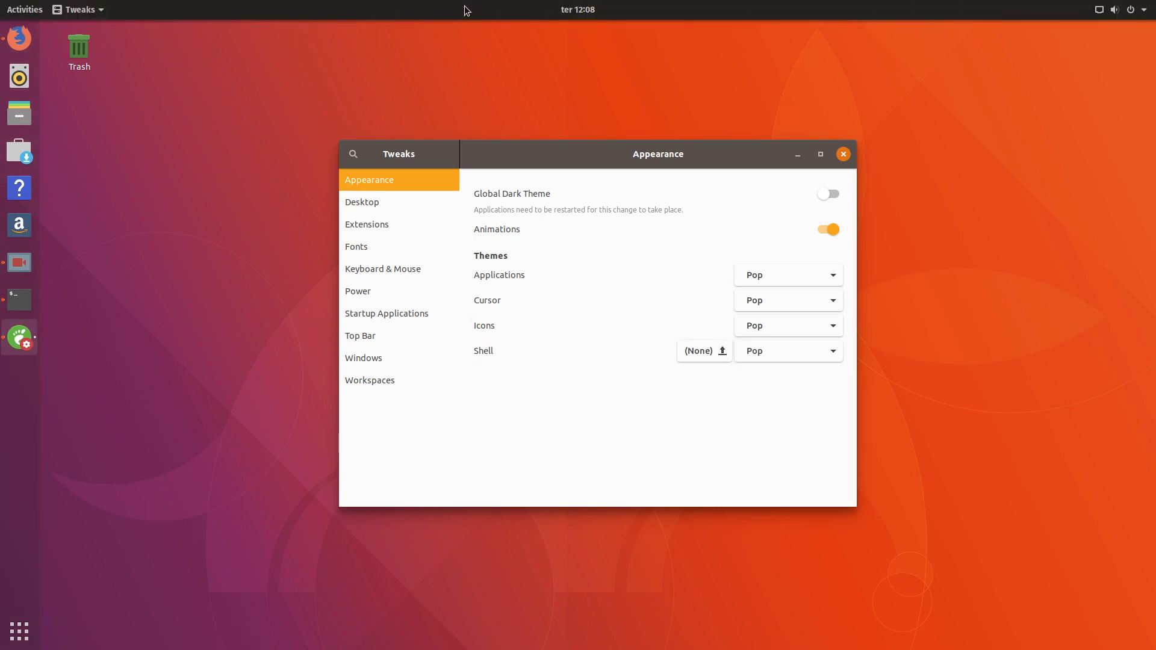
left_click(578, 10)
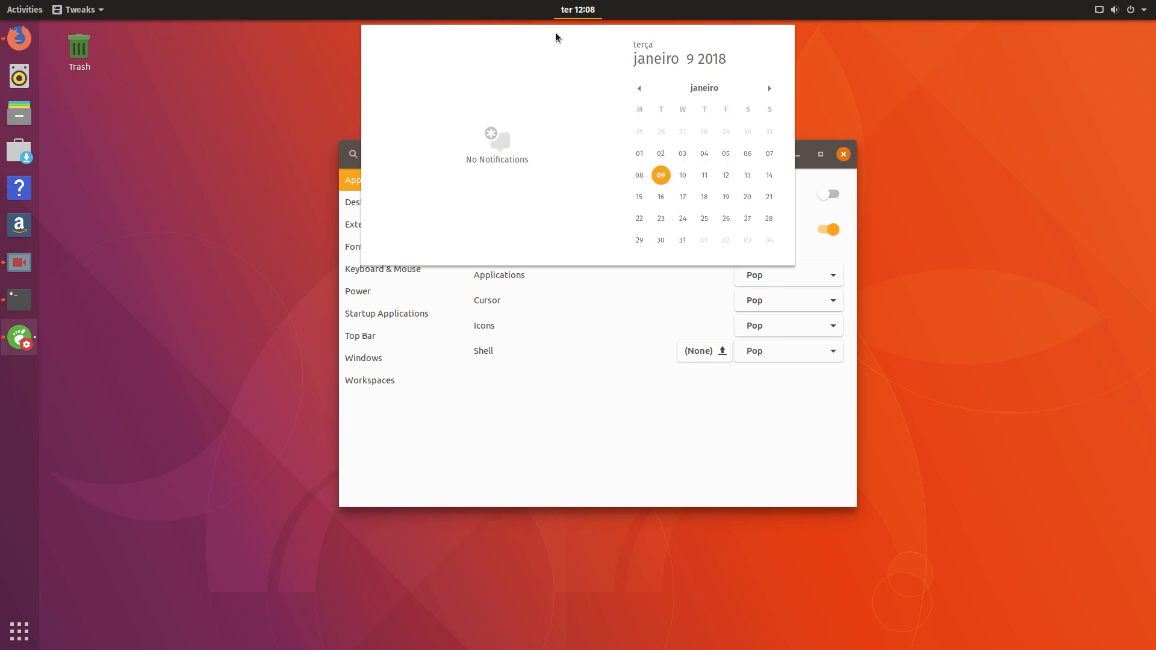
mouse_move(698, 86)
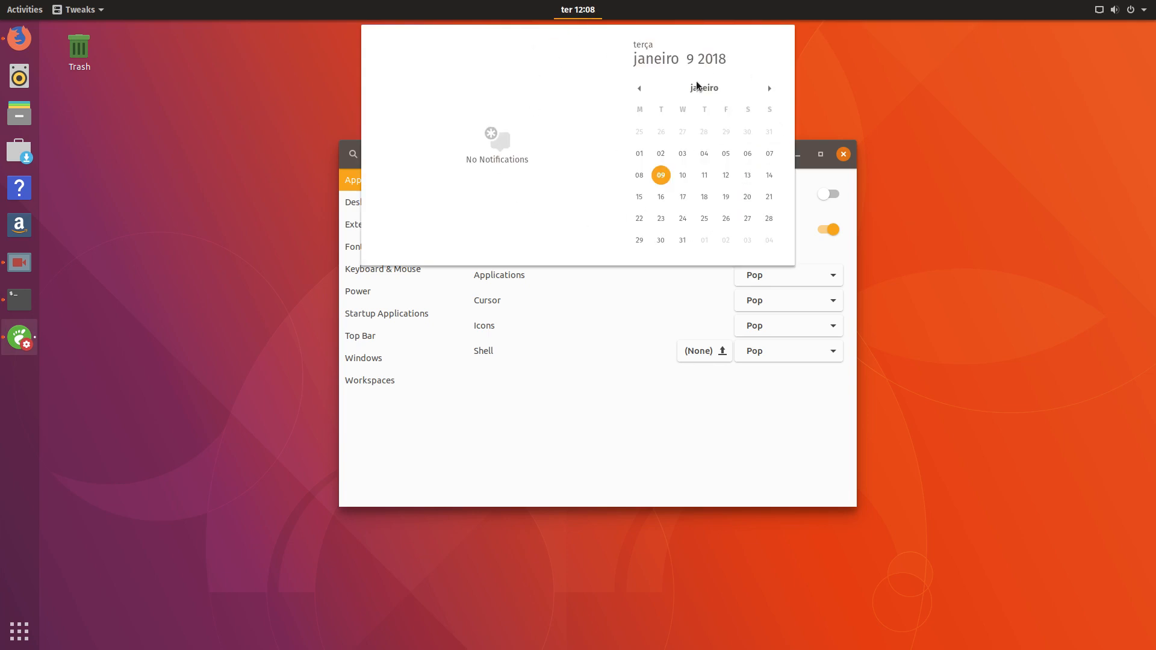
left_click(1139, 10)
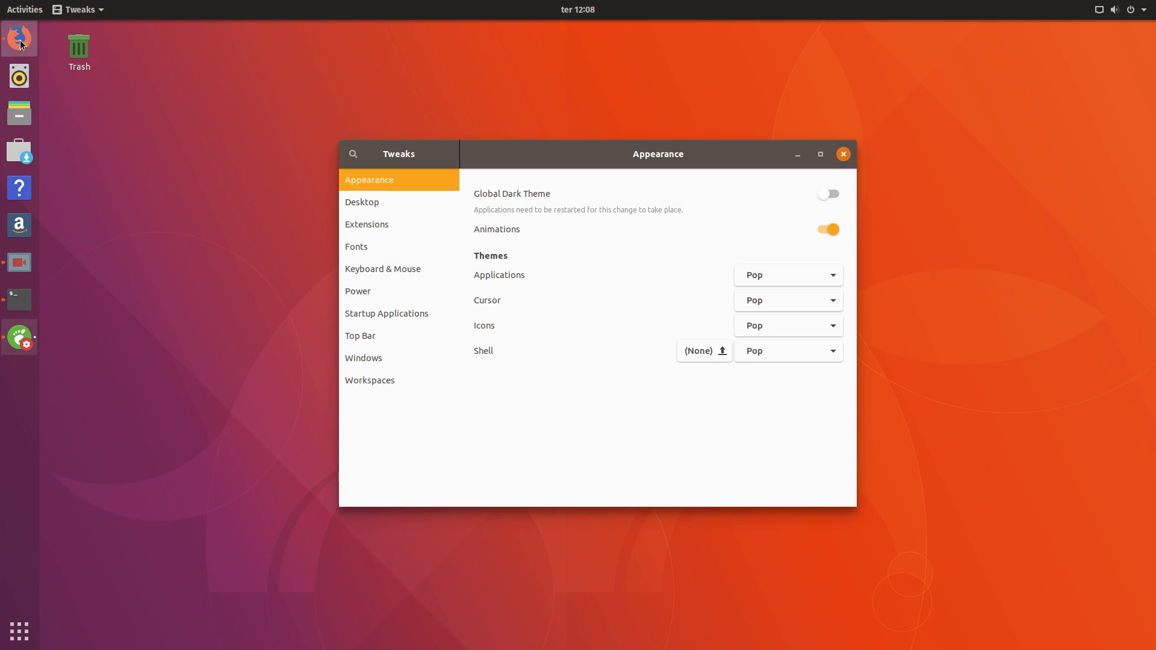
left_click(18, 38)
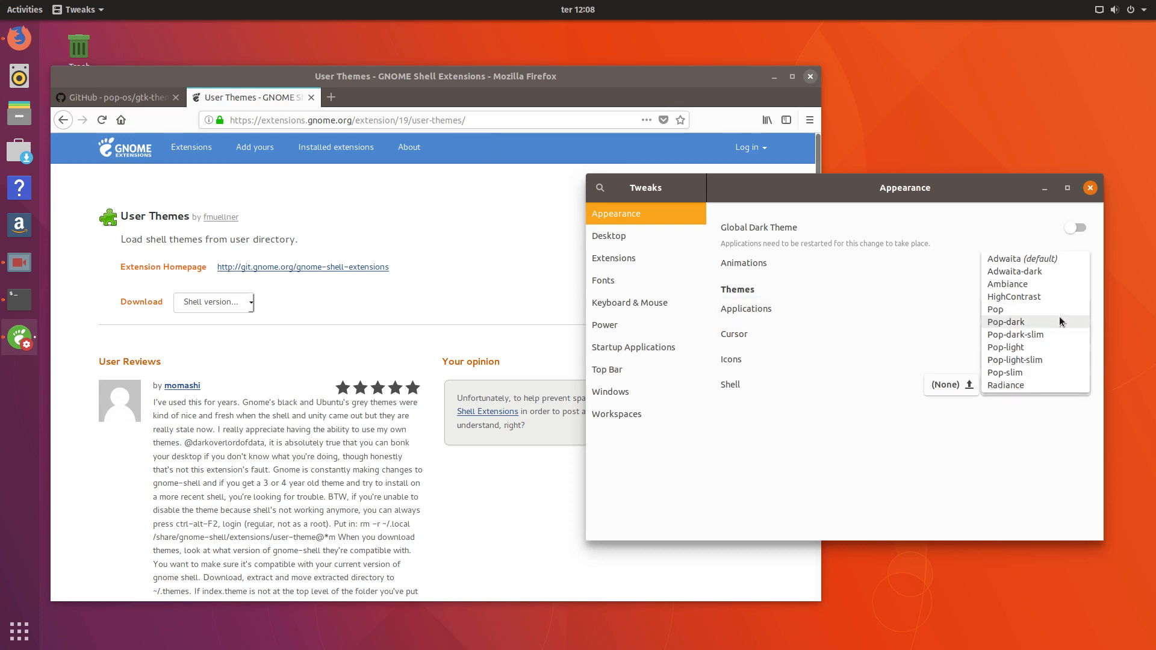
Step: Choose Pop-dark in both Applications and Shell dropdowns, then open the top-bar calendar
left_click(1006, 323)
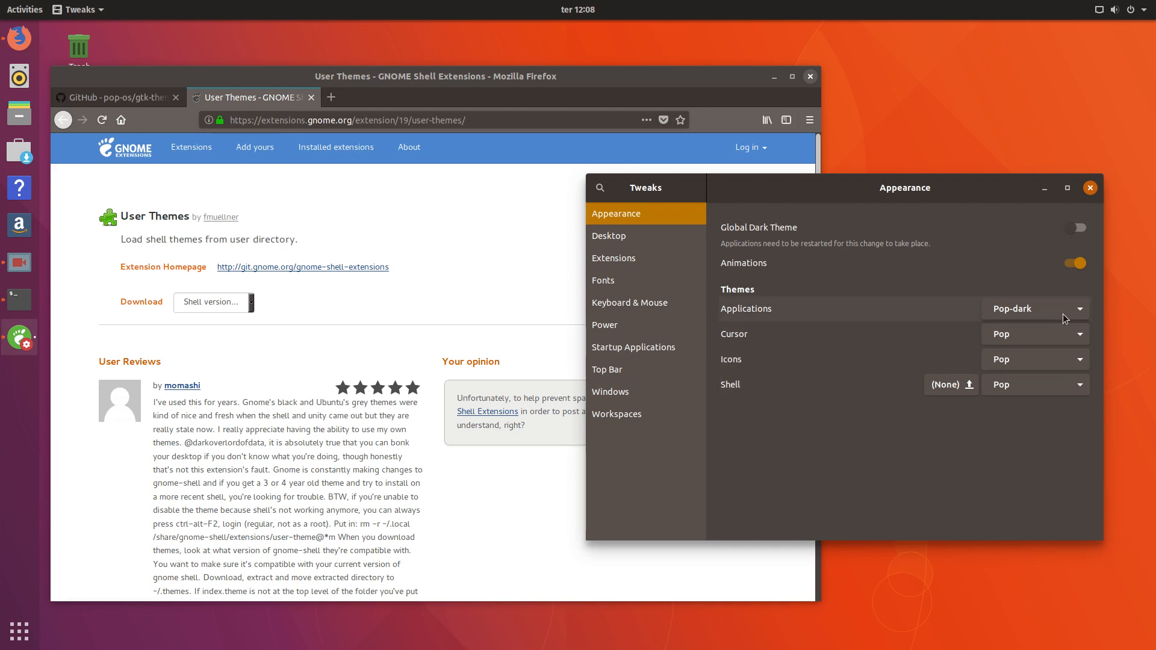
mouse_move(1057, 339)
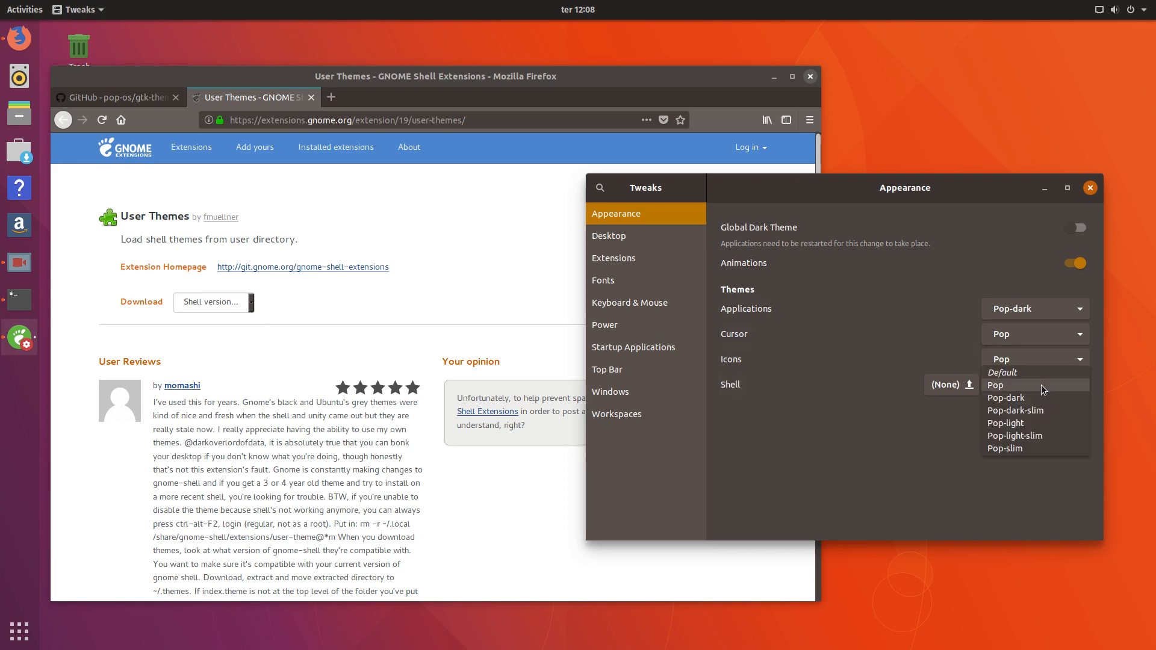
left_click(995, 385)
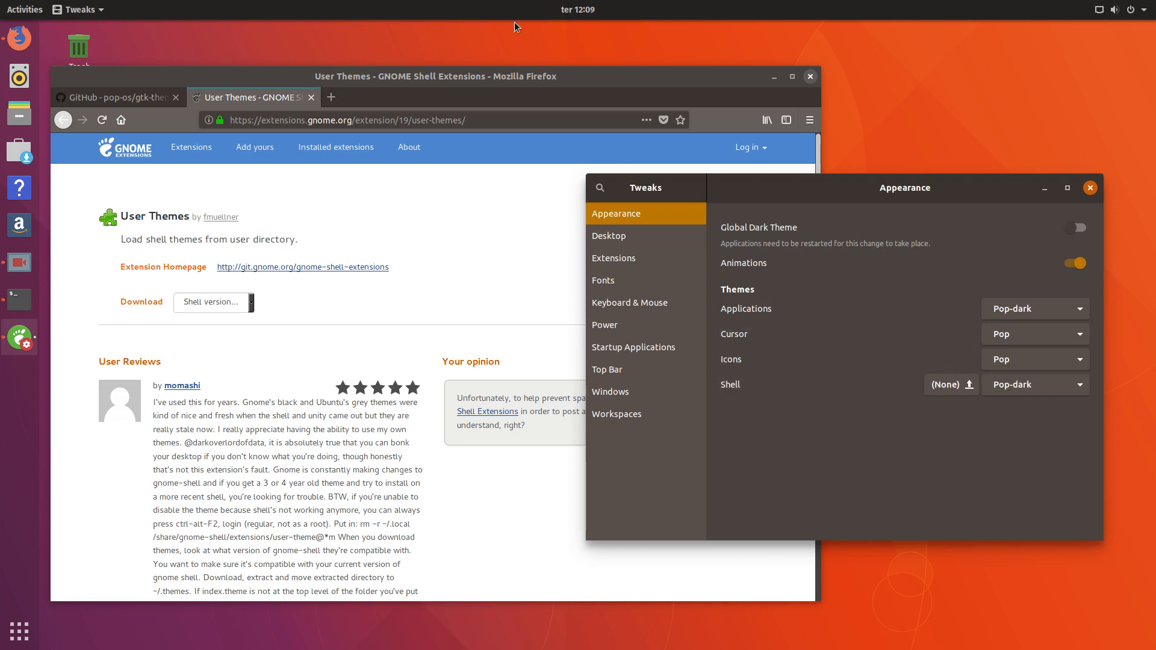
left_click(577, 9)
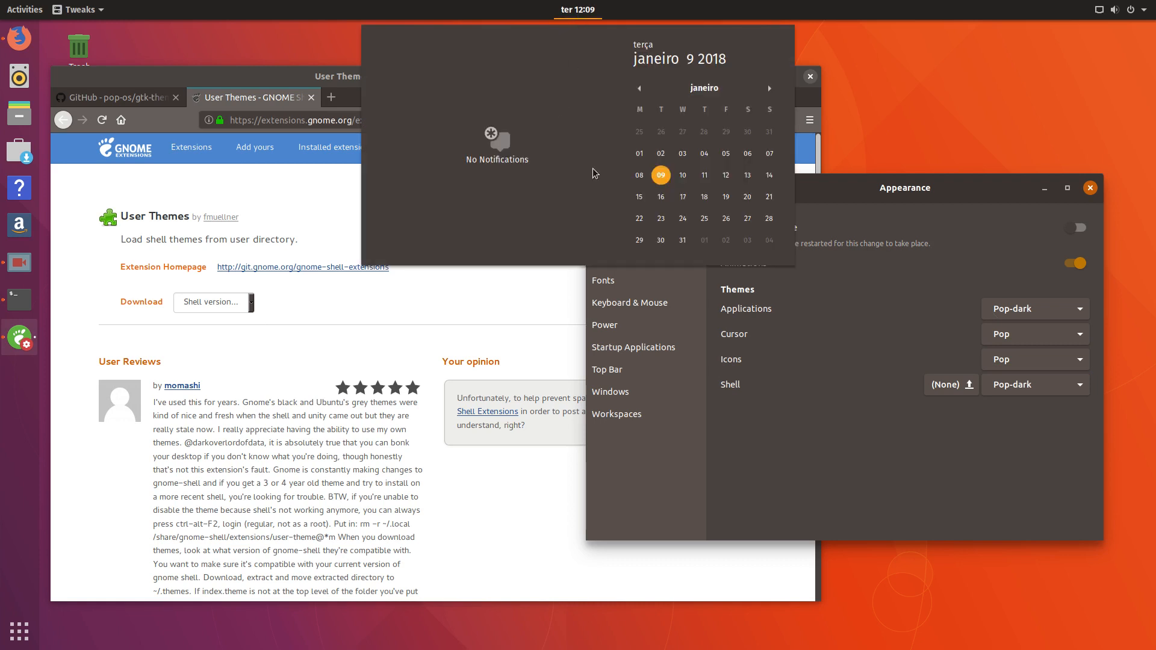
mouse_move(523, 81)
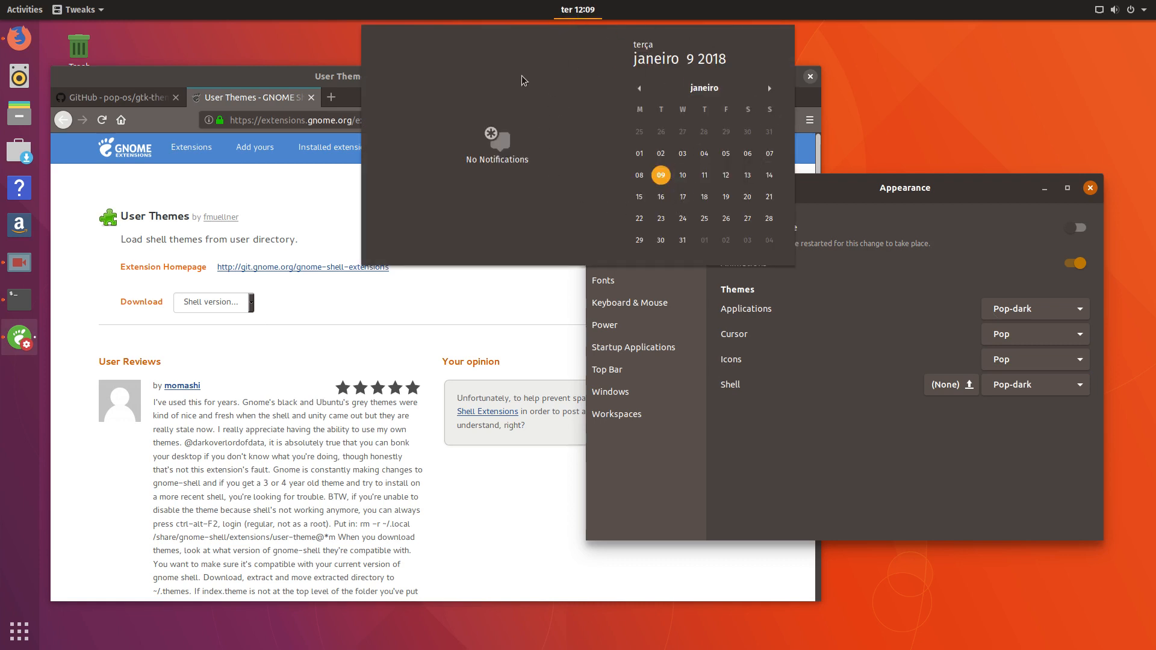
mouse_move(1091, 33)
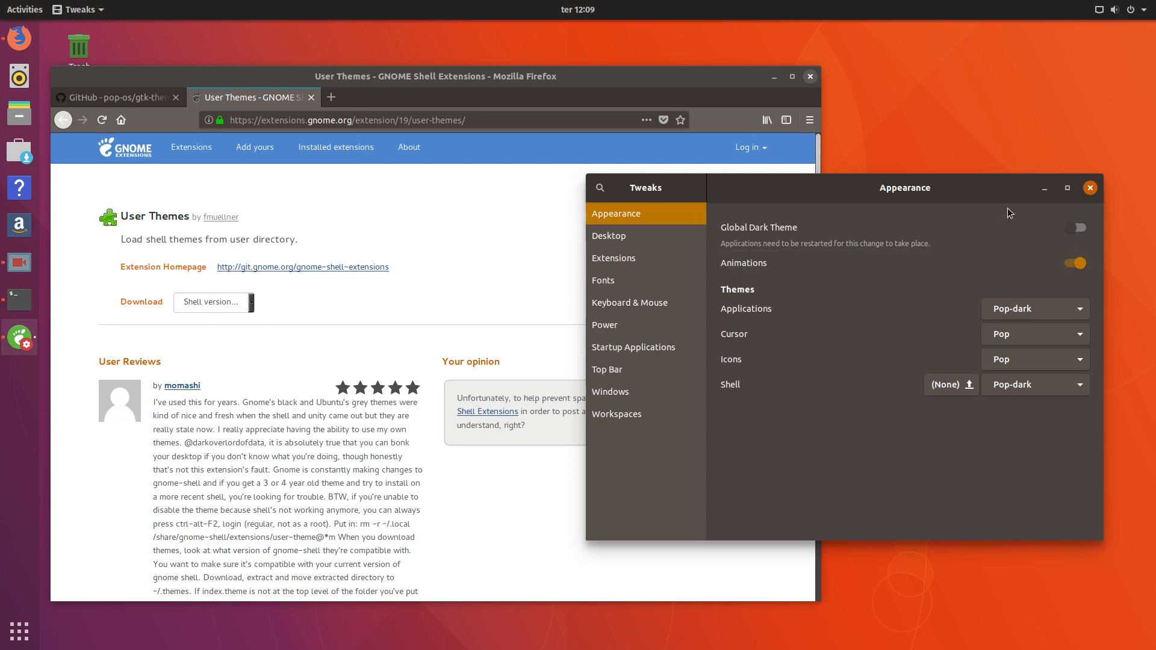
Step: Set the applications theme to Ambiance and the cursor theme to DMZ-White
left_click(1034, 308)
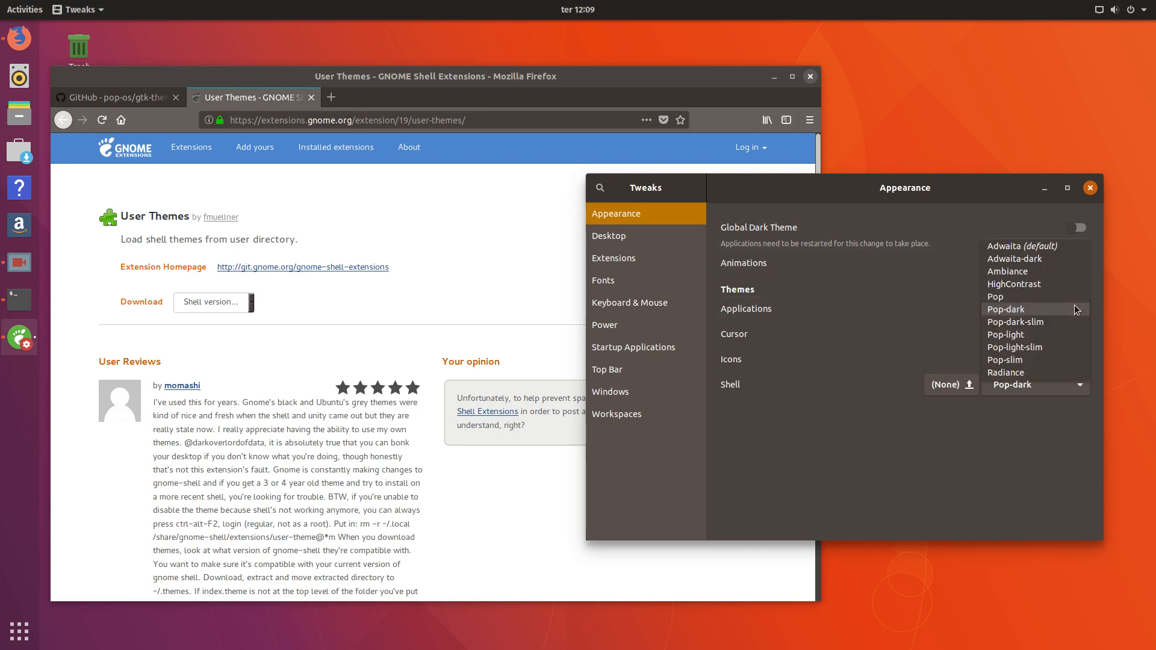
mouse_move(1035, 271)
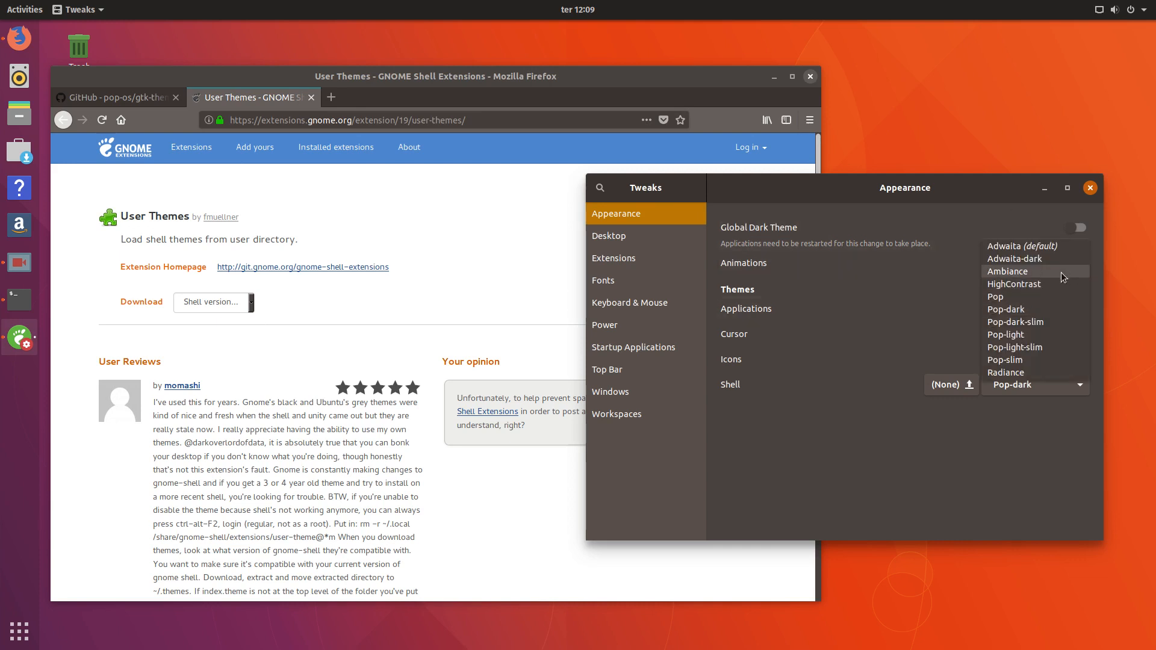
left_click(1008, 272)
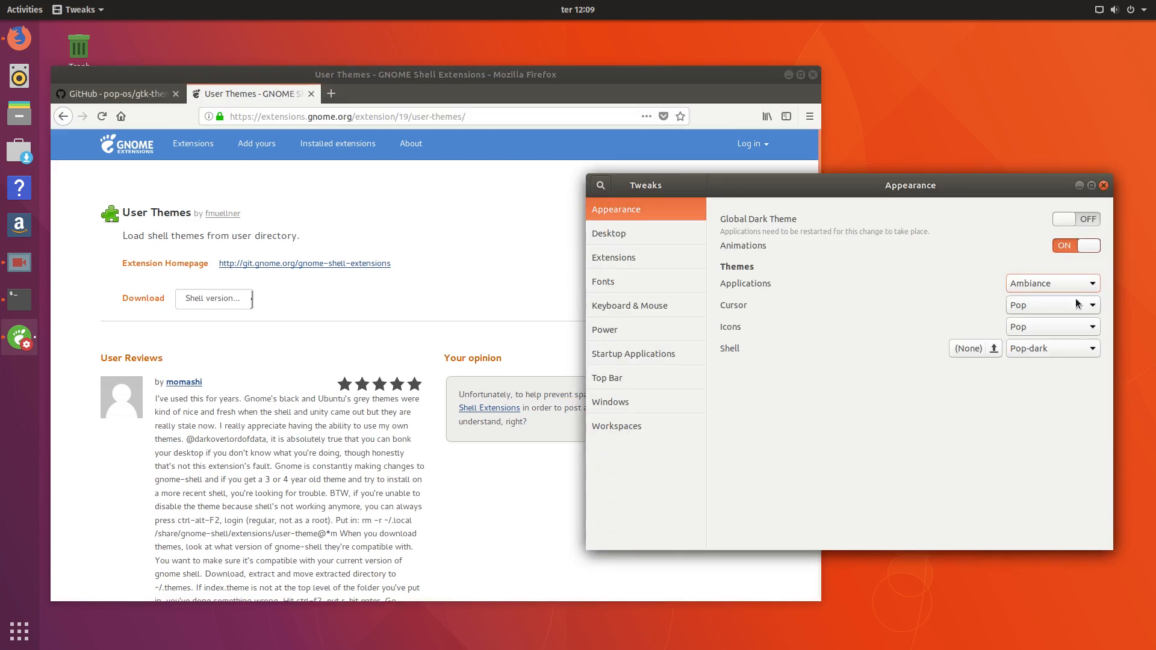
left_click(1052, 304)
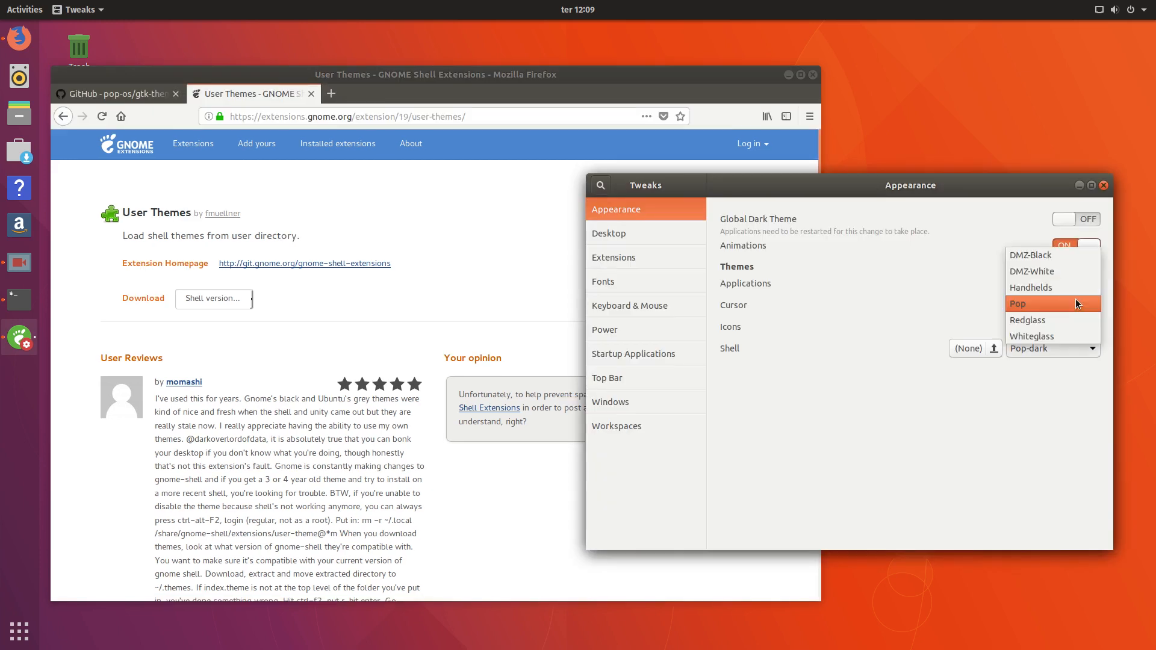
mouse_move(1053, 271)
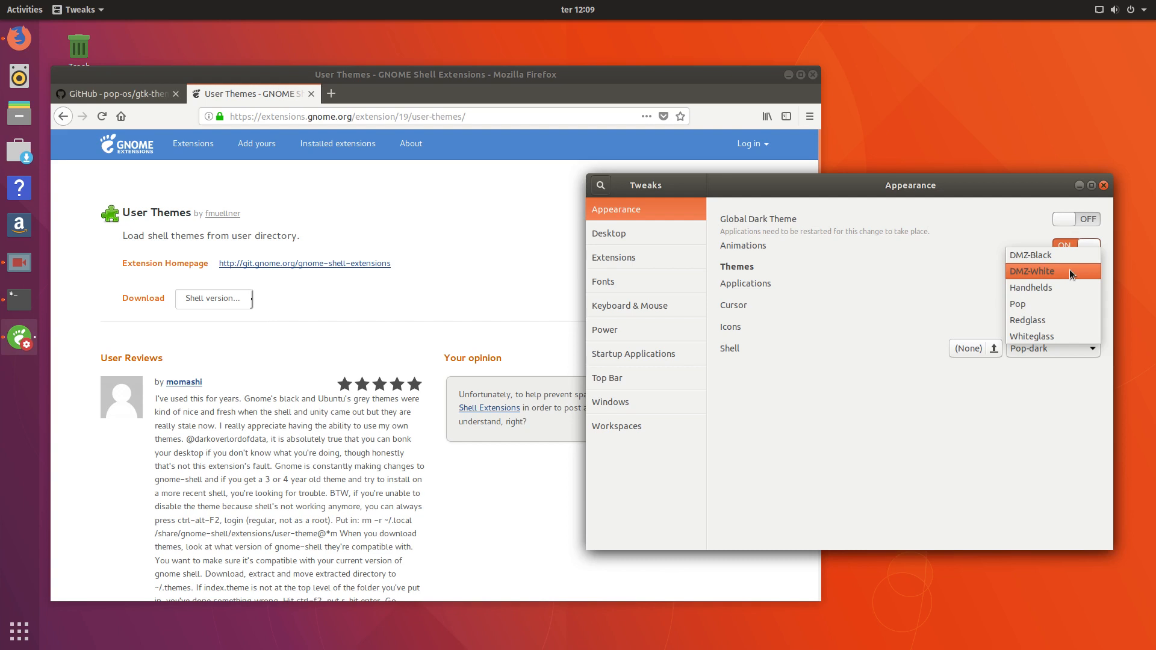
left_click(1031, 271)
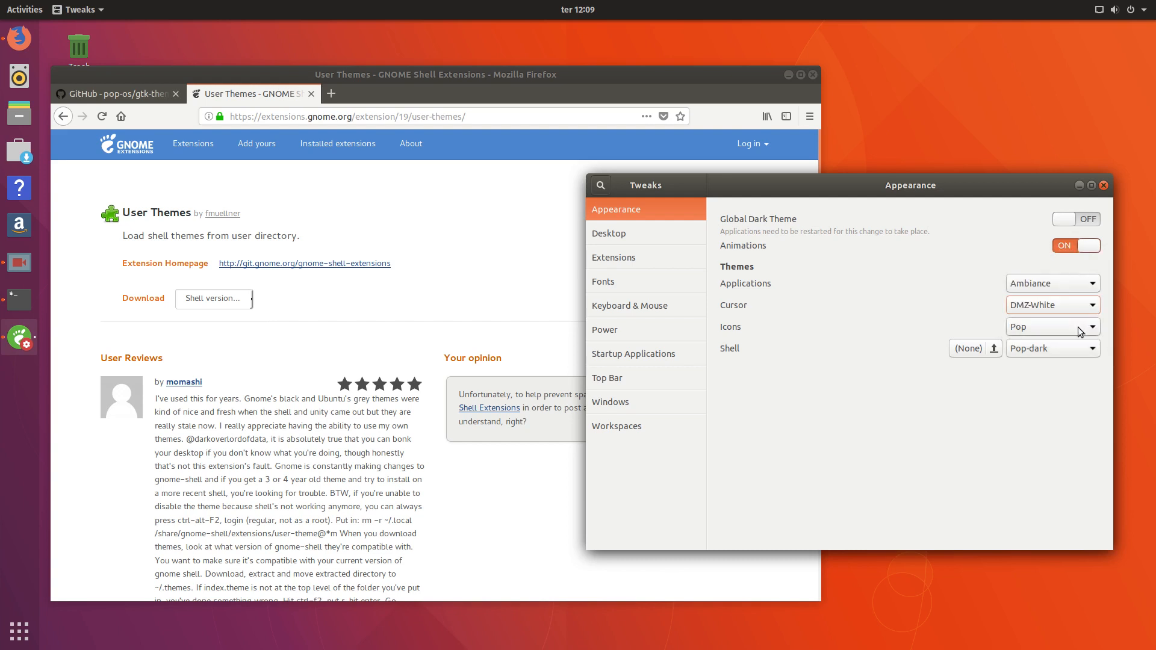
Step: Set icons to Ubuntu-mono-dark and return the shell theme to Default
left_click(1053, 327)
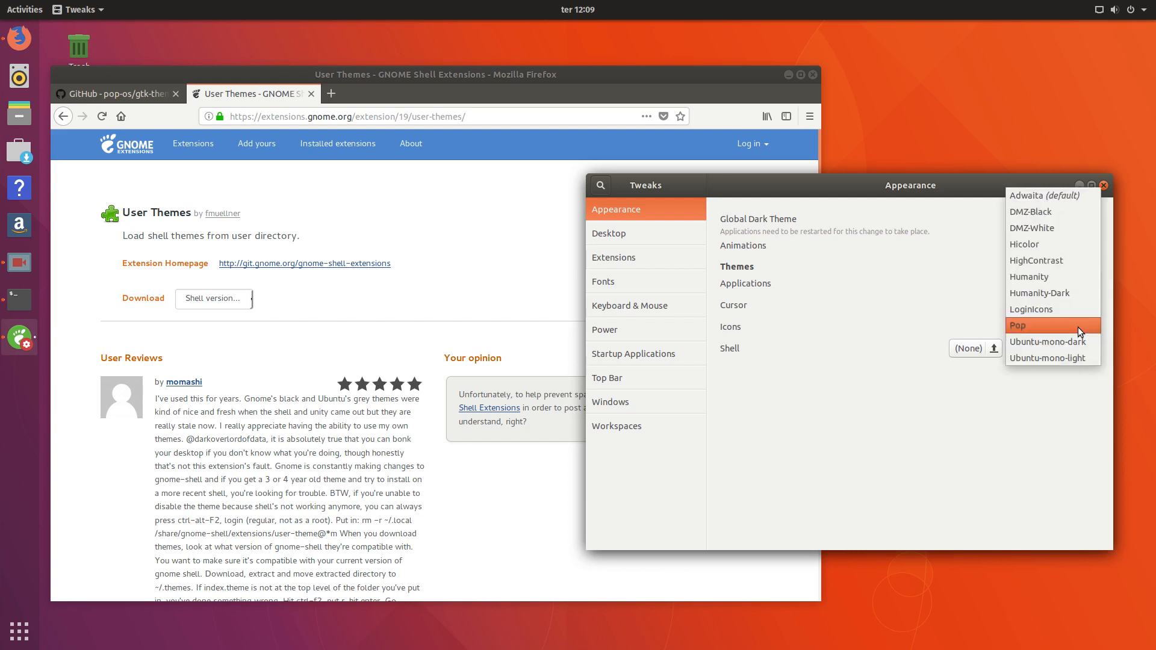
left_click(1018, 325)
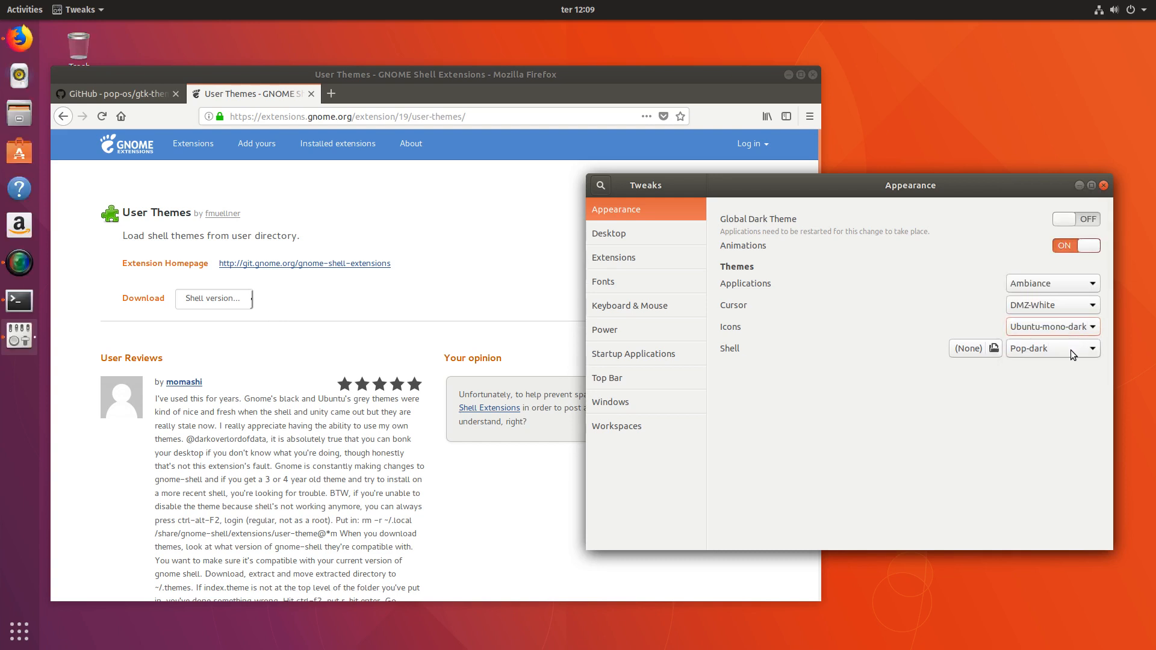
left_click(1052, 348)
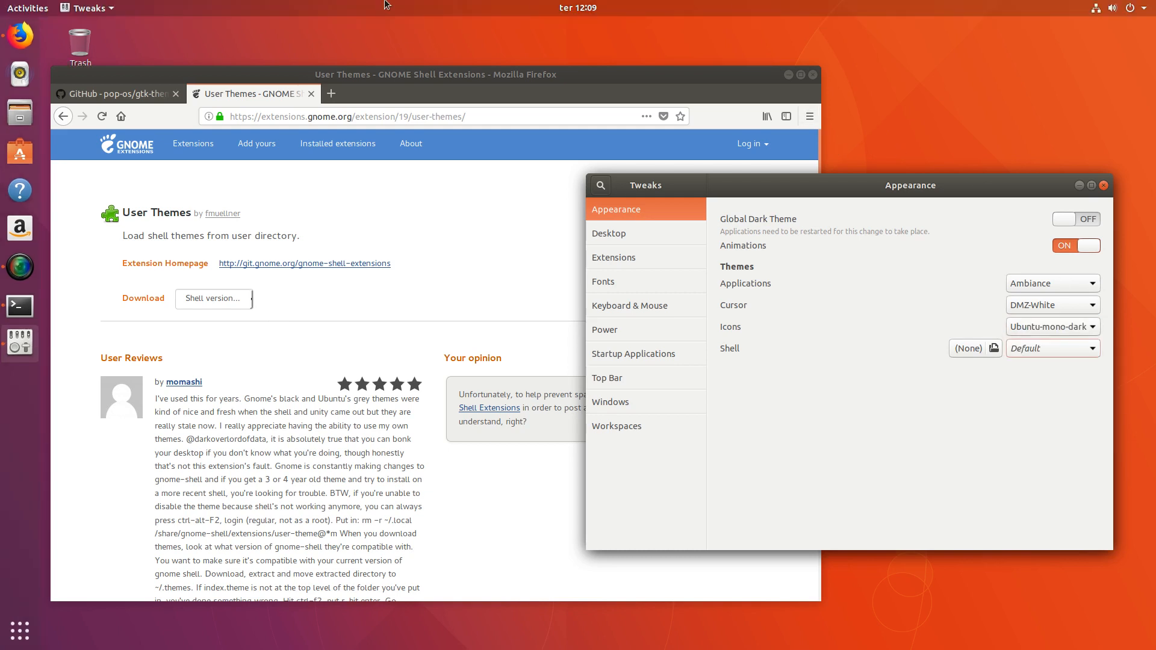
mouse_move(786, 344)
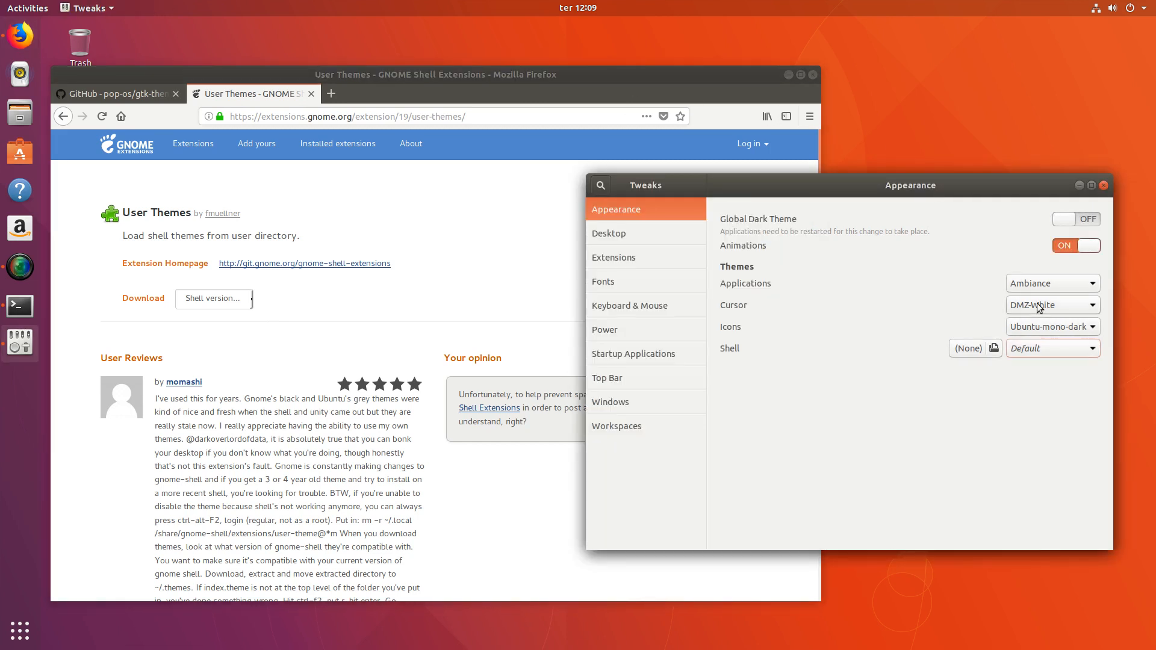
left_click(1051, 282)
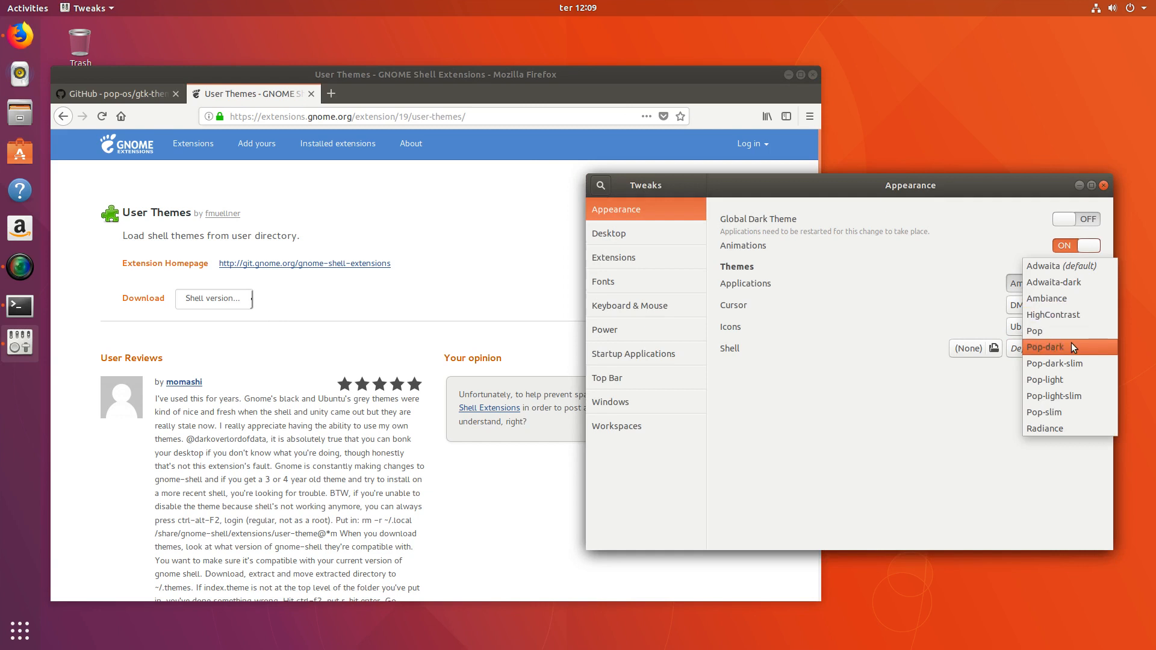
Step: Choose Pop-dark for the applications and shell themes, and Pop for cursor and icons
left_click(1045, 347)
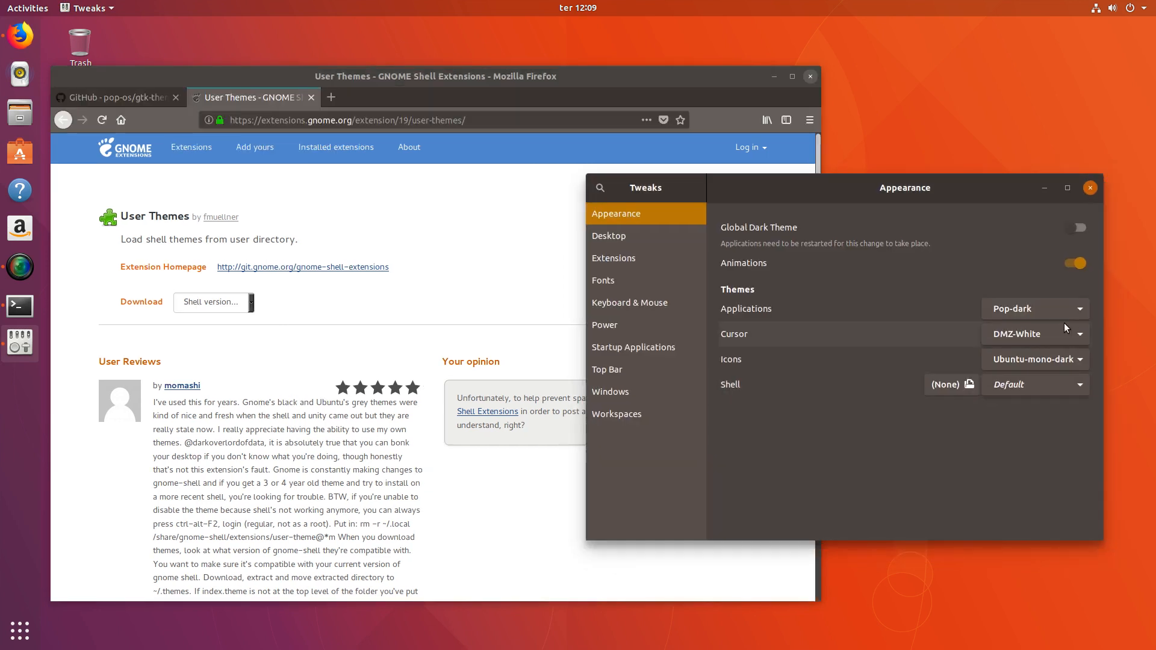
left_click(1076, 333)
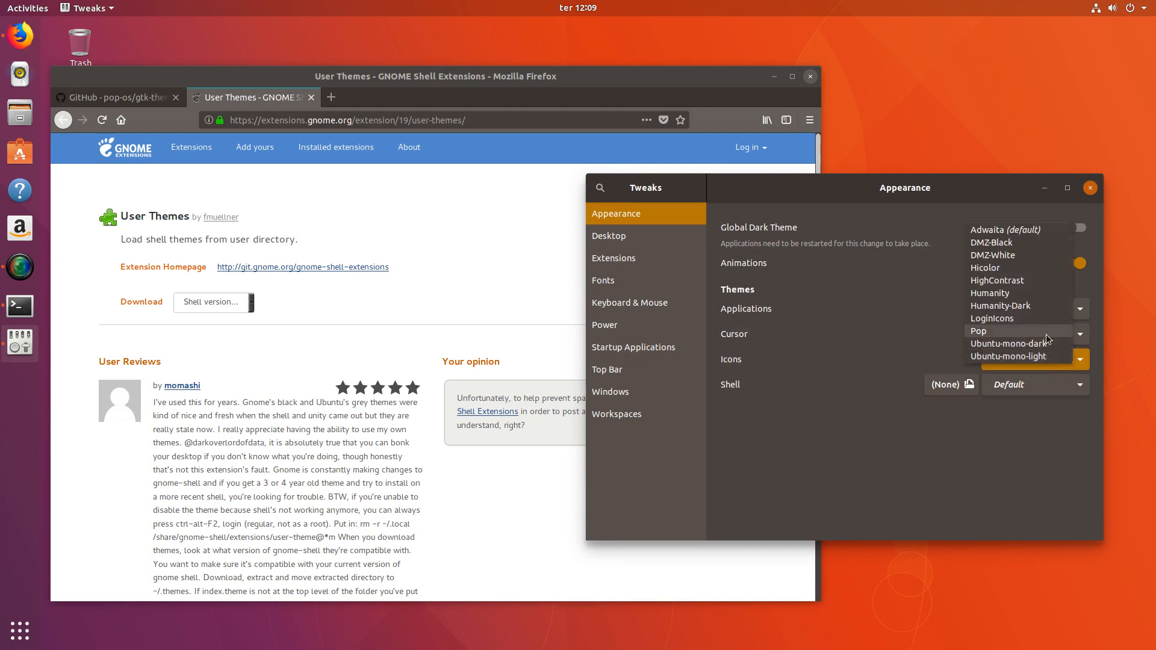
left_click(978, 331)
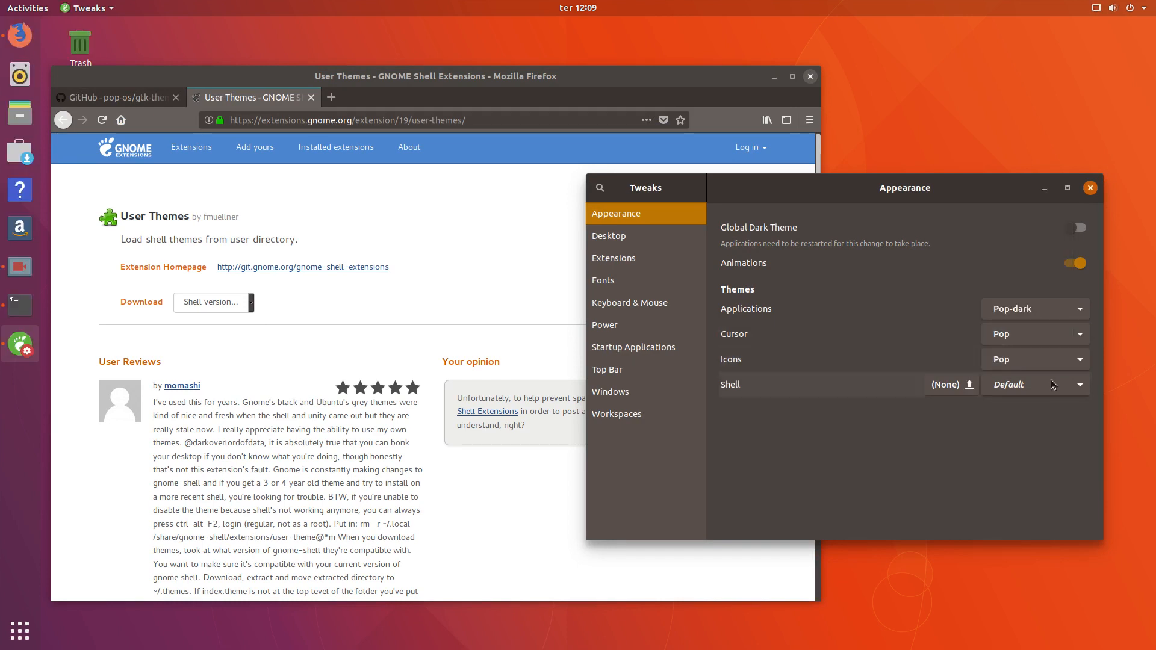
left_click(1080, 384)
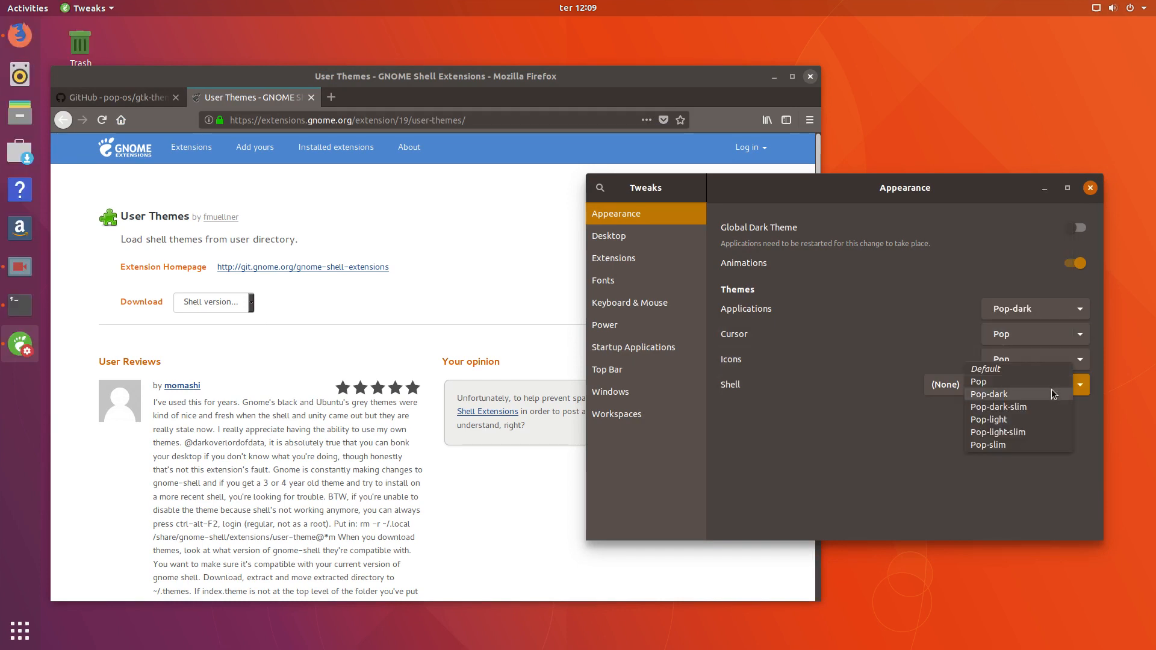
left_click(988, 394)
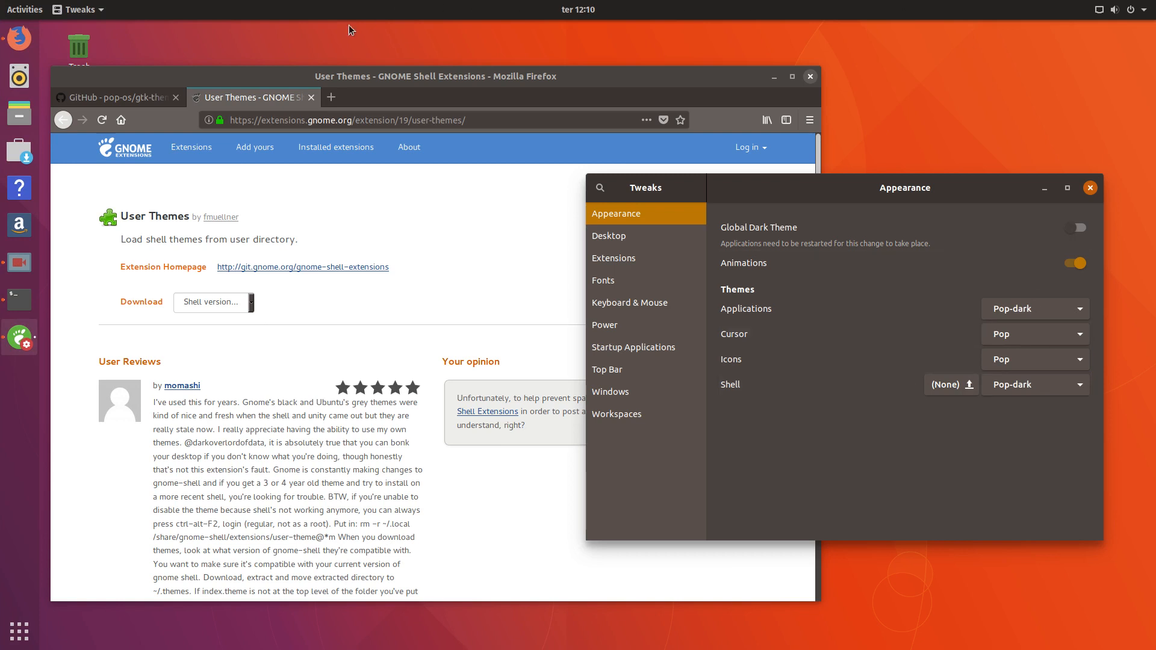